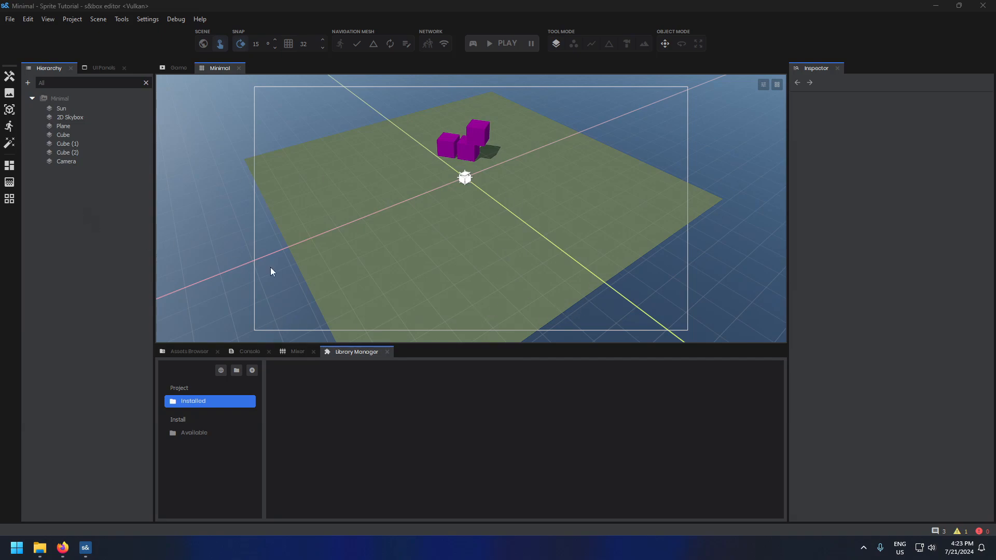
pyautogui.moveTo(520, 299)
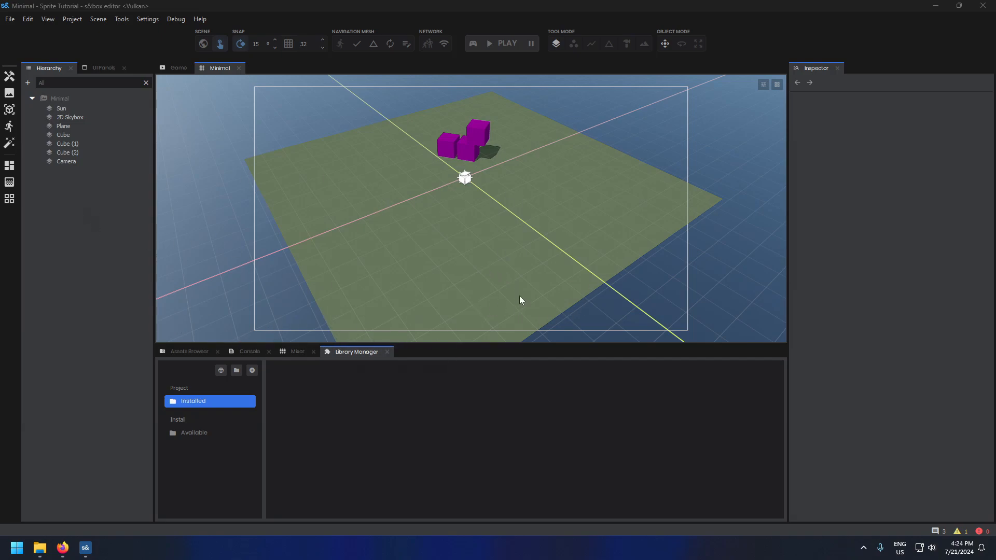
pyautogui.moveTo(284, 342)
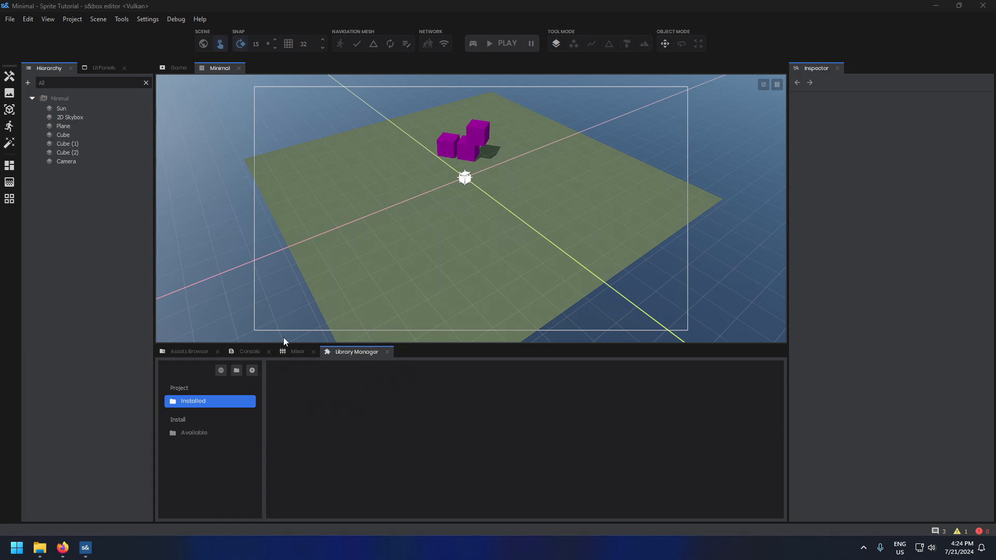
pyautogui.moveTo(211, 427)
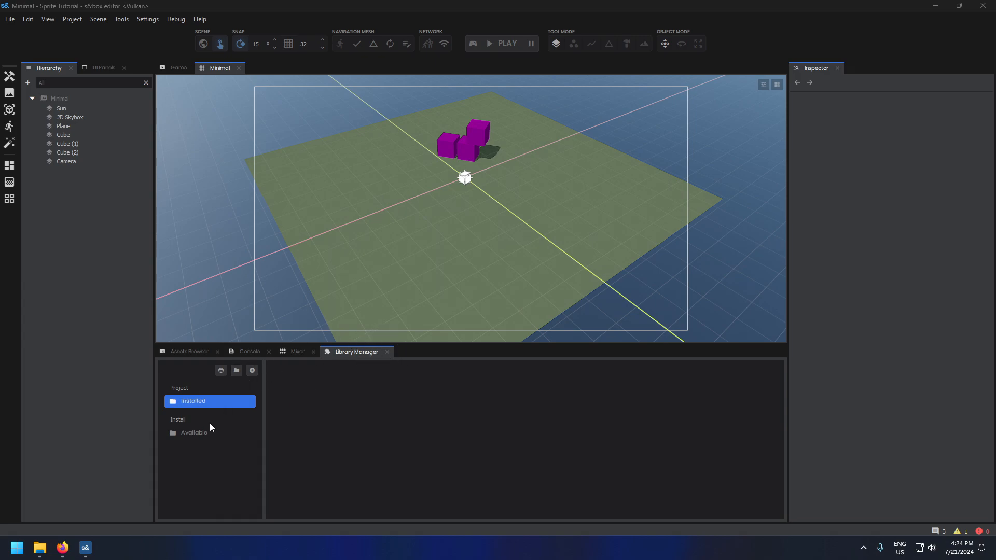
# Step: Install the Sprite Tools library from the Available list in the Library Manager
pyautogui.click(194, 432)
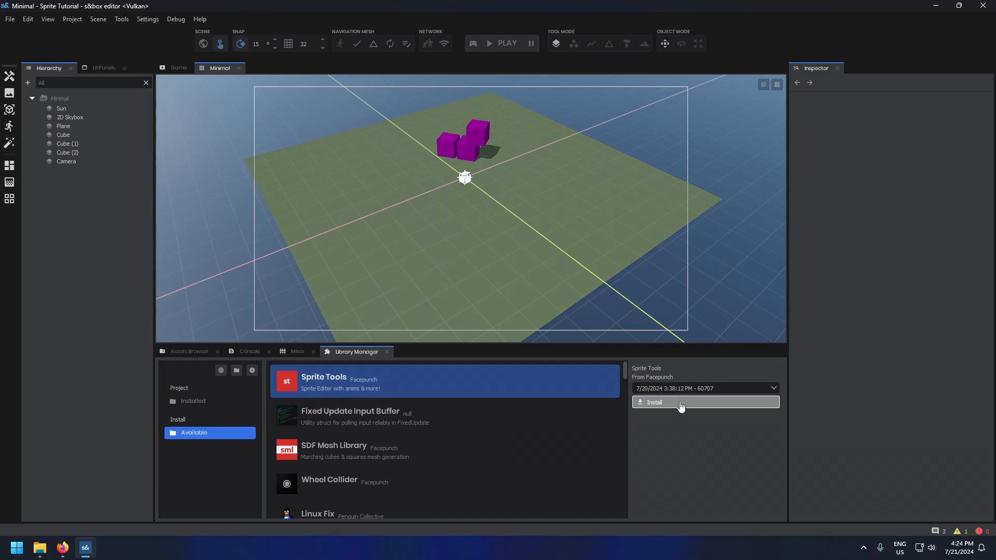
pyautogui.click(681, 403)
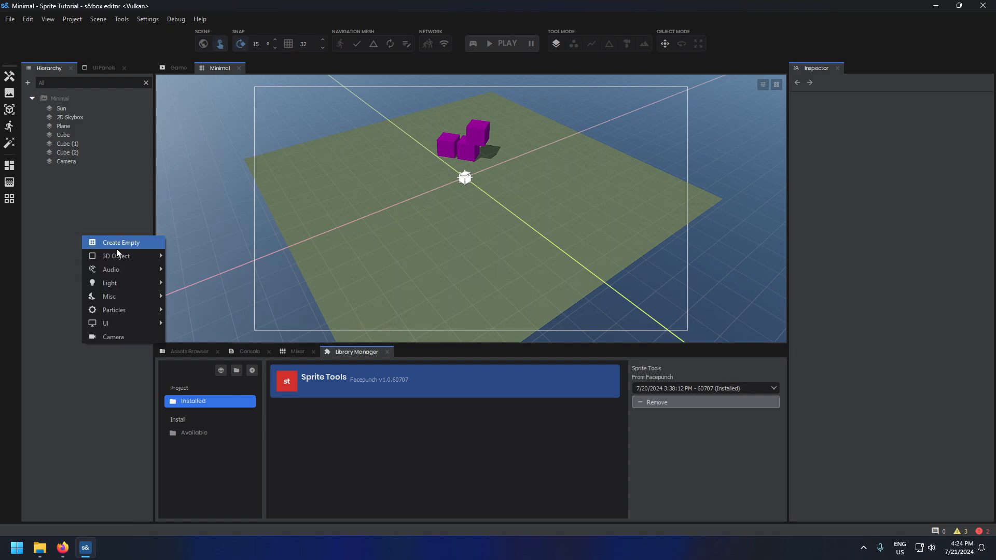
# Step: Create an empty scene object and add a 2D Sprite Component to it
pyautogui.click(120, 242)
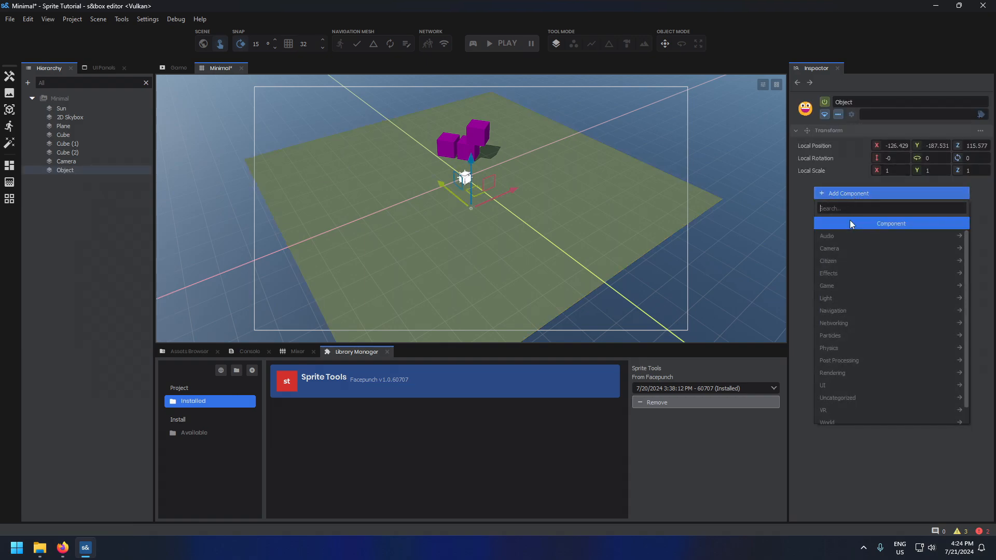
pyautogui.write('sprite')
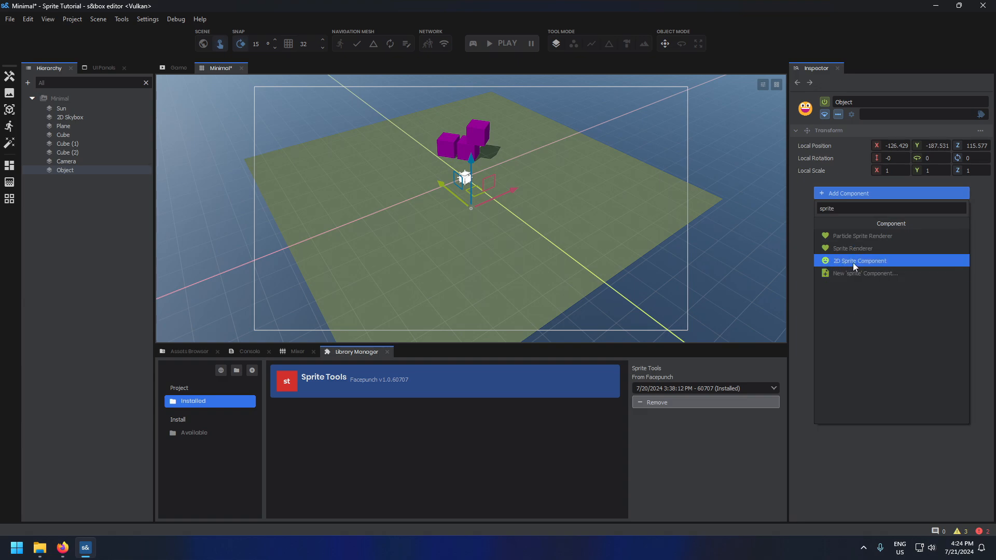
pyautogui.click(859, 261)
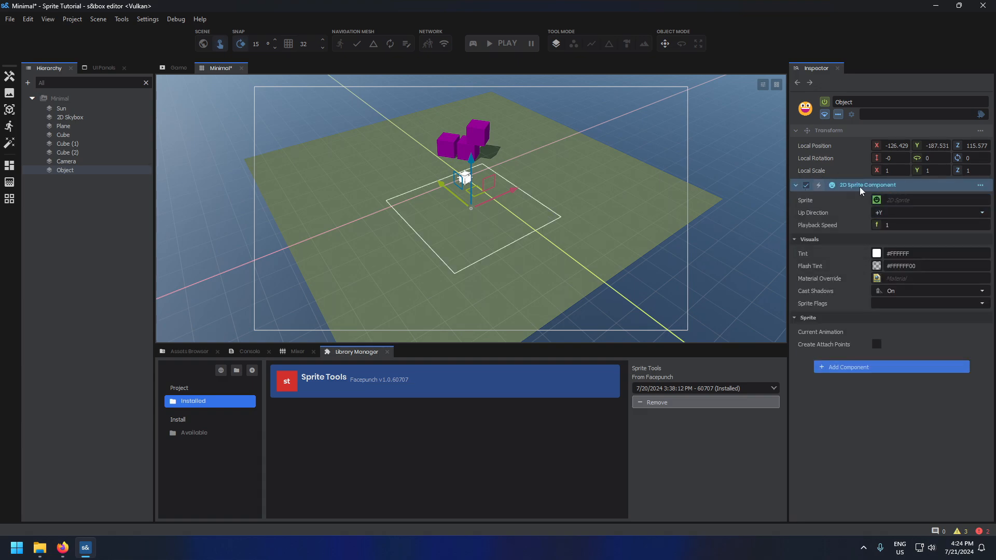
# Step: Delete the sample objects leaving Sun and Camera, and switch the viewport to a 2D view
pyautogui.click(60, 97)
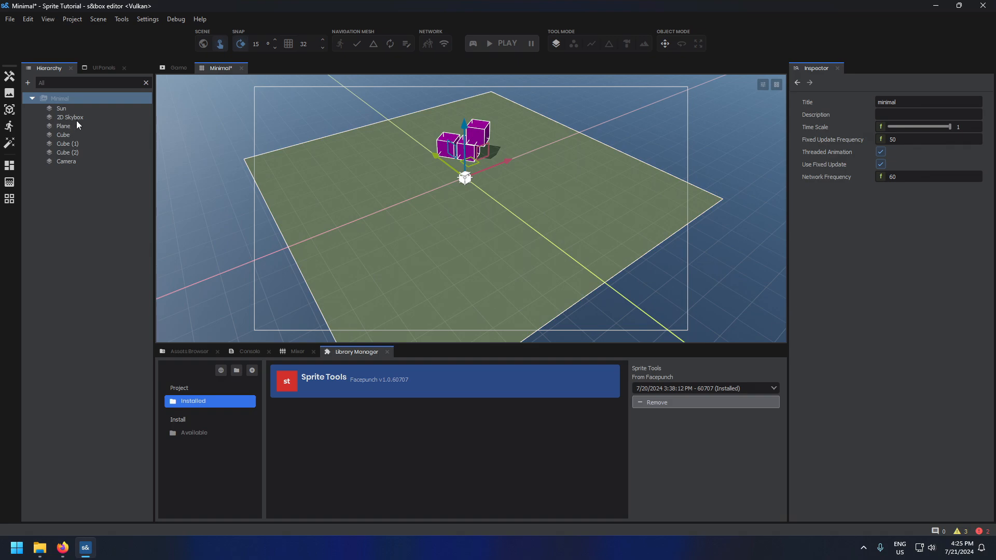
pyautogui.click(69, 118)
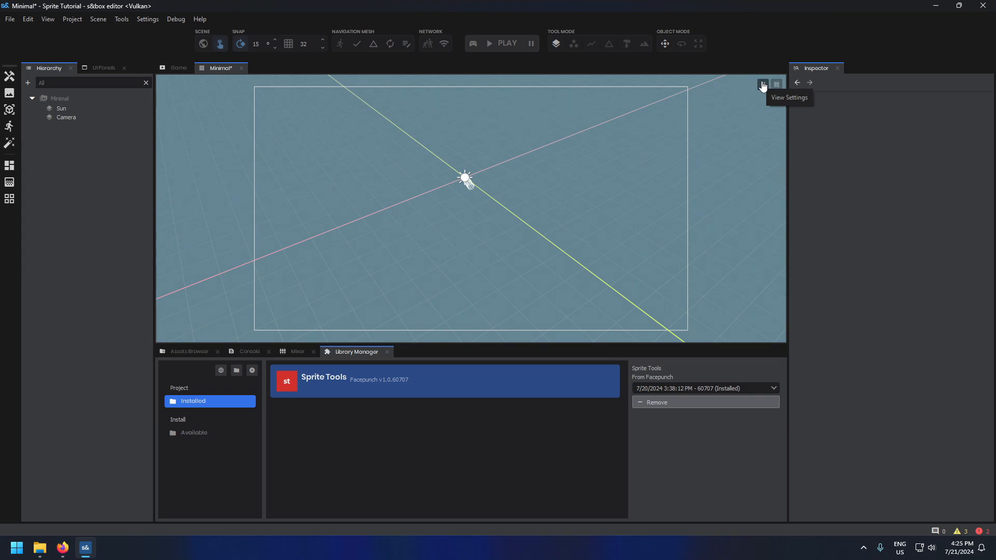
pyautogui.click(763, 86)
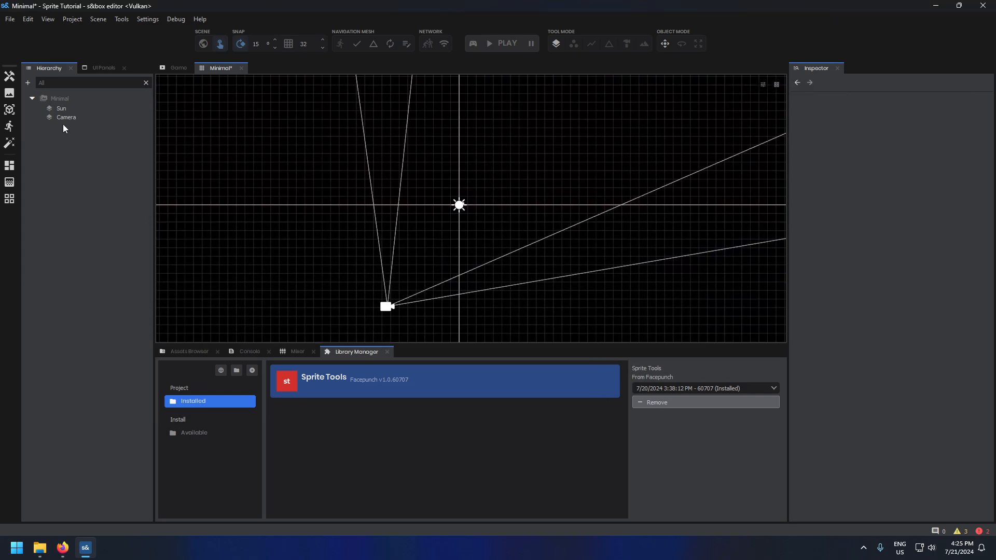
# Step: Align the Camera to the current 2D view and save the scene
pyautogui.click(97, 18)
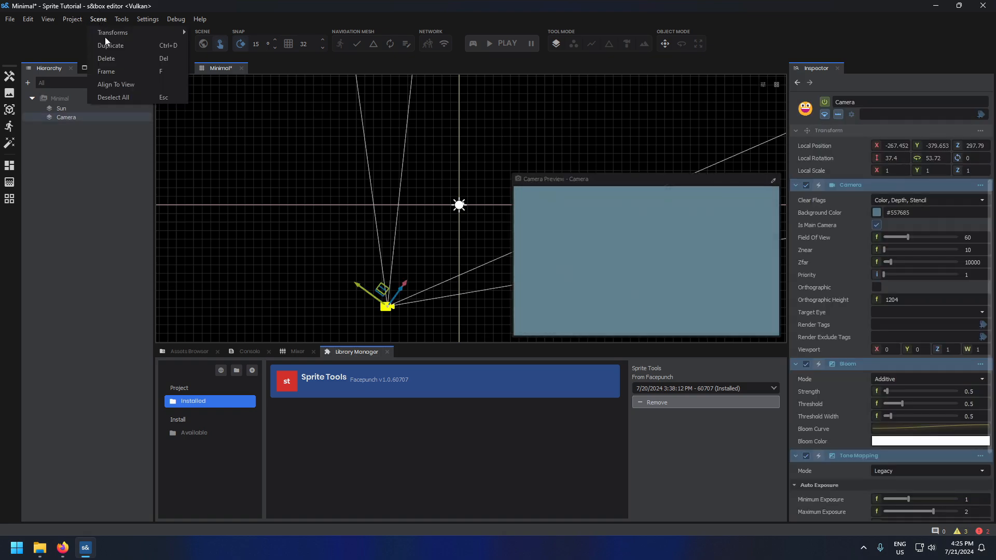
pyautogui.click(115, 84)
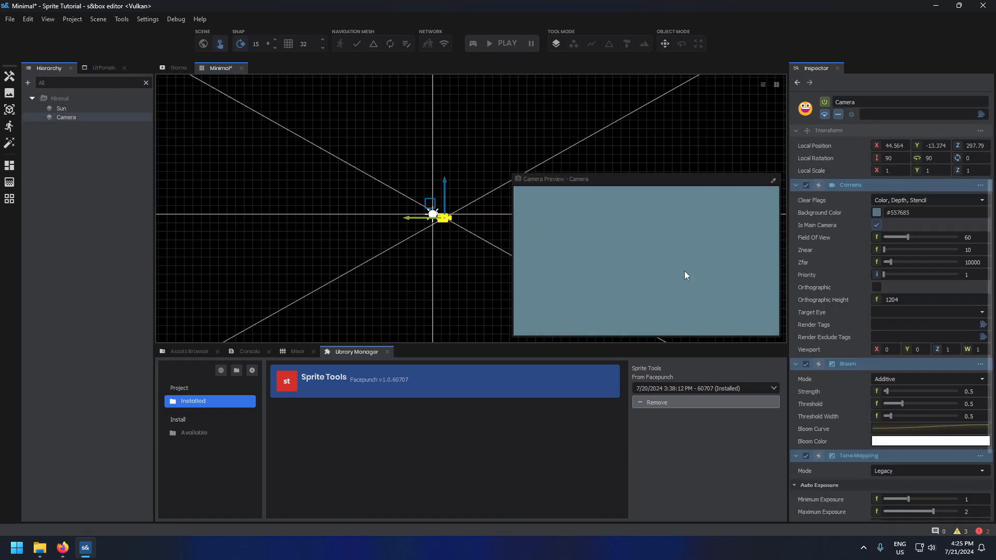
pyautogui.click(891, 145)
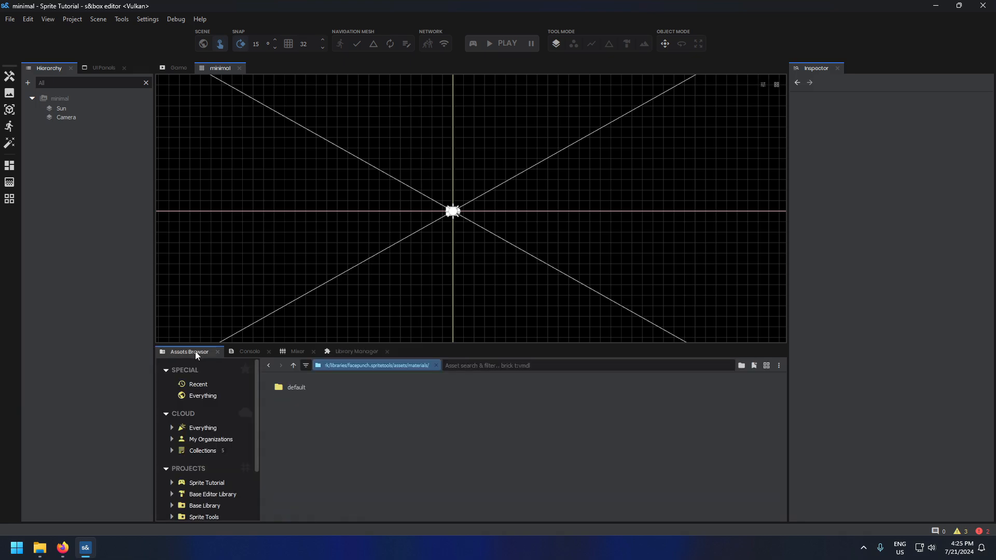
# Step: Create a 2D sprite named player_01 from the four sausage_idle frames and save it
pyautogui.click(206, 482)
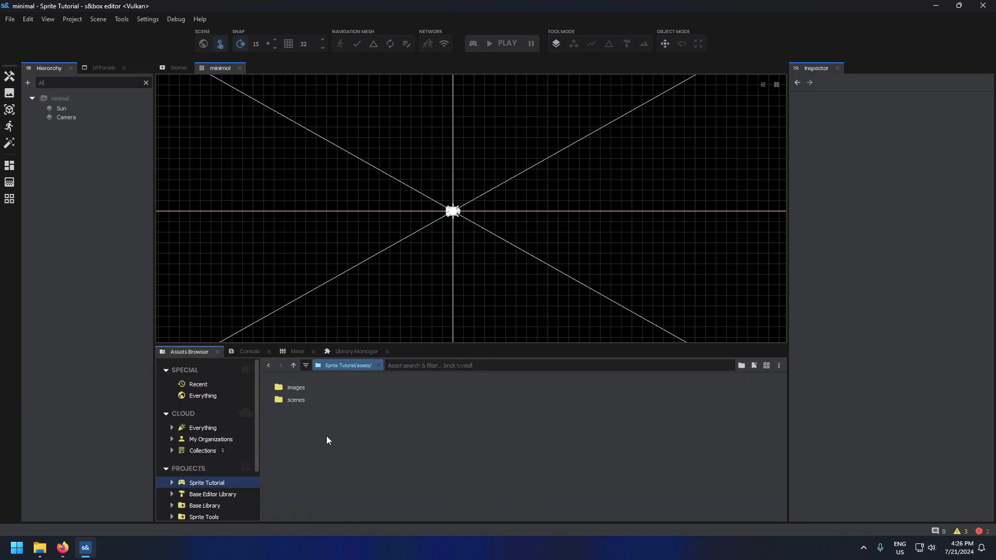
pyautogui.rightClick(327, 440)
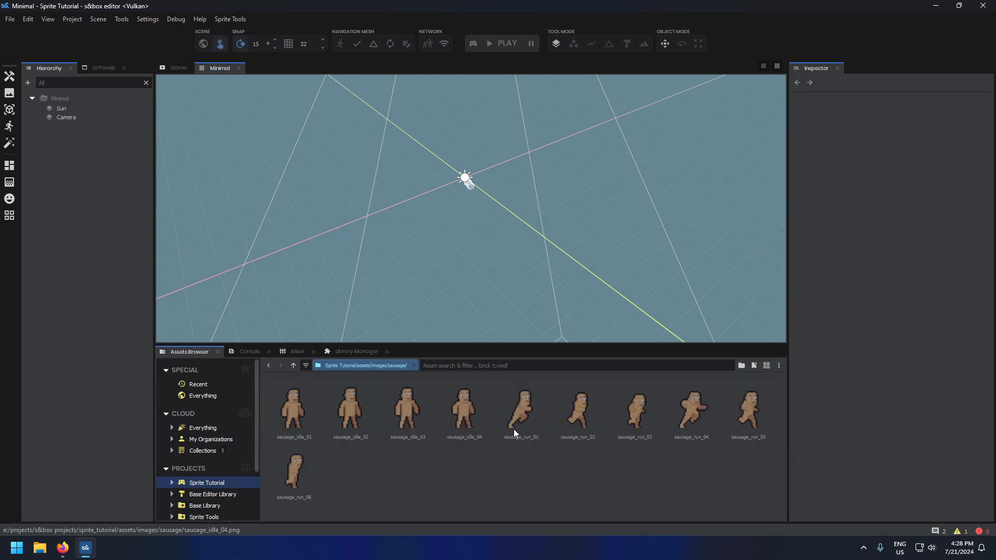
pyautogui.click(293, 410)
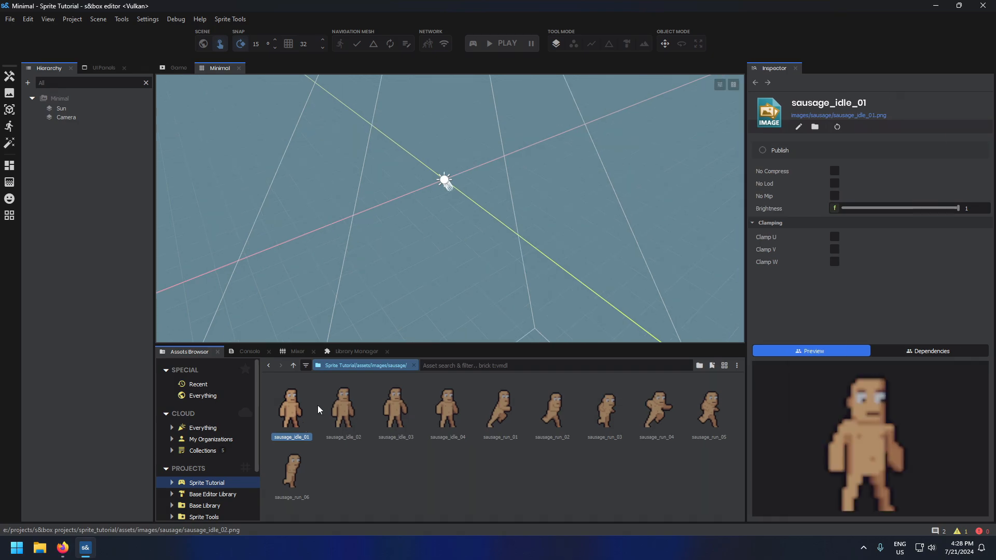
pyautogui.rightClick(290, 410)
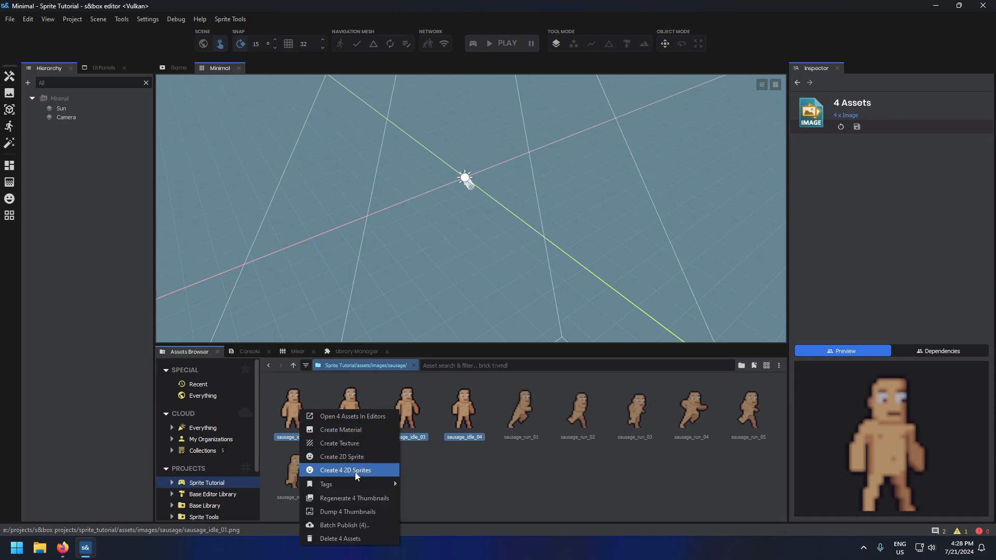
pyautogui.moveTo(342, 457)
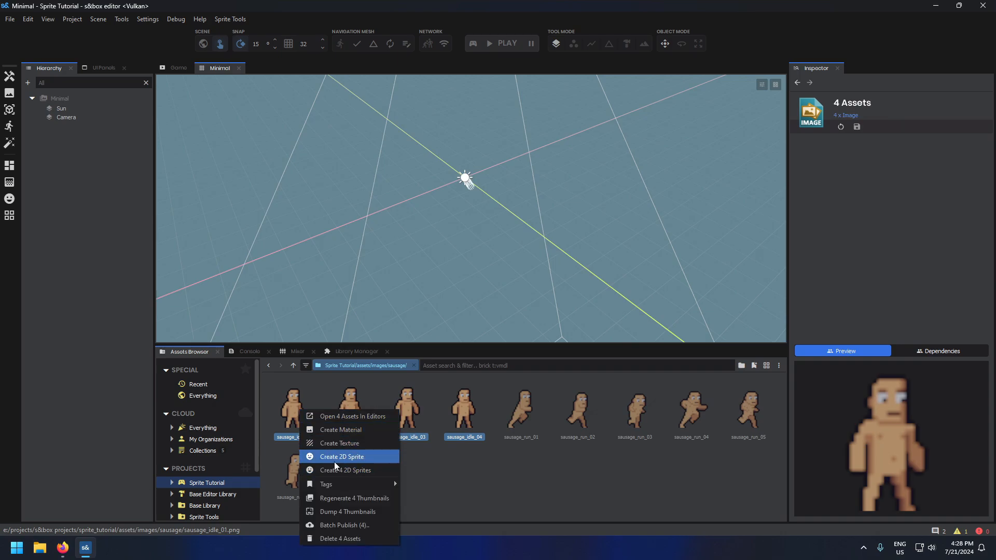
pyautogui.moveTo(353, 462)
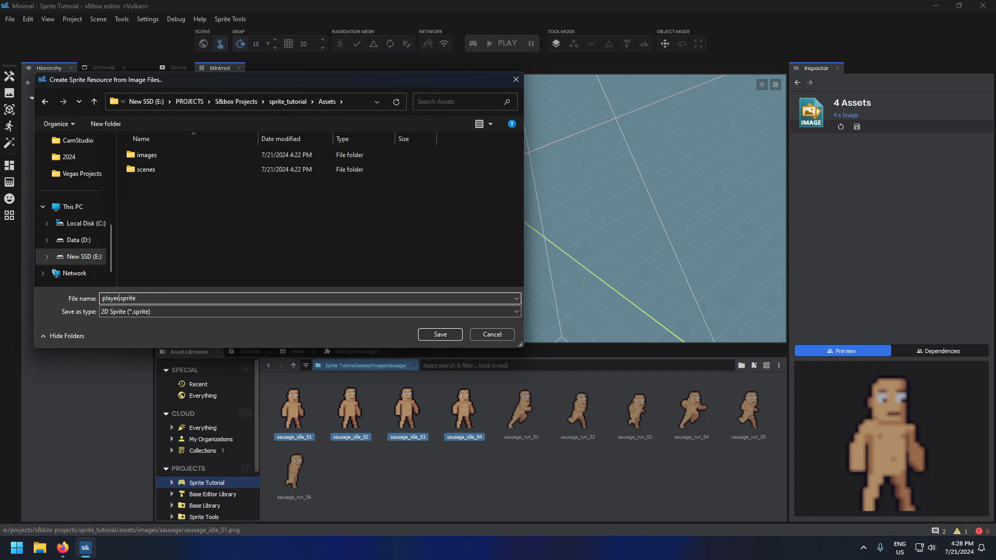
pyautogui.click(440, 334)
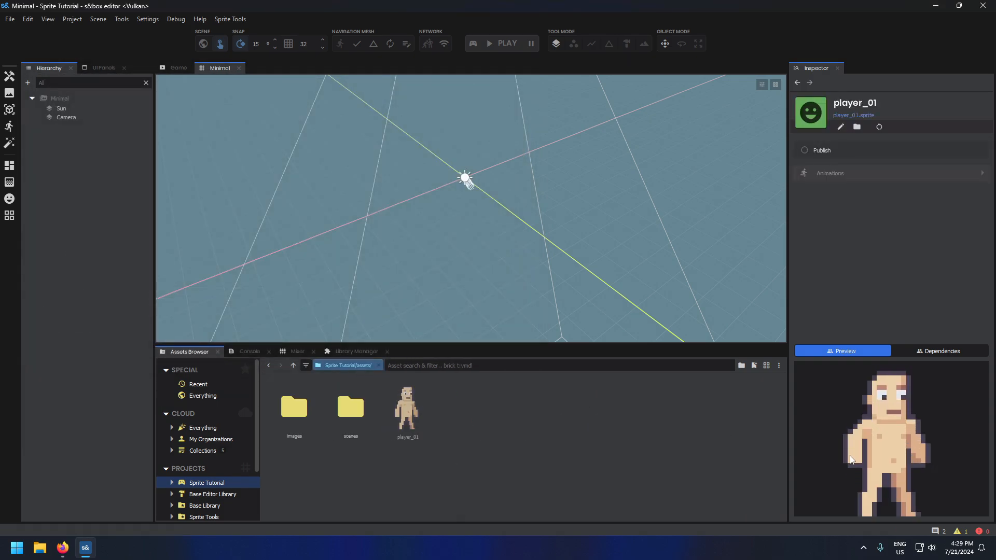
# Step: Rename player_01's default animation to idle at 8 fps in the Sprite Editor
pyautogui.doubleClick(407, 407)
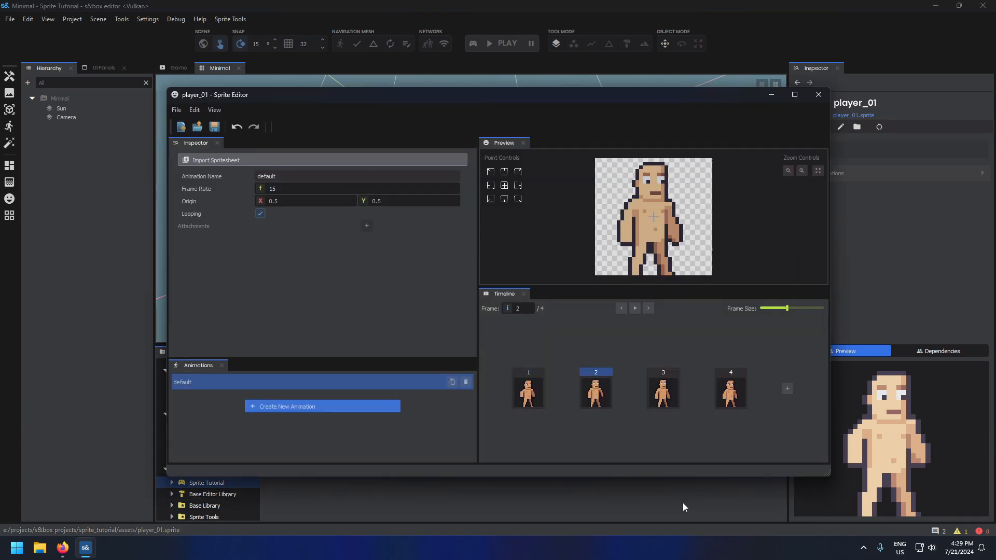
pyautogui.click(528, 389)
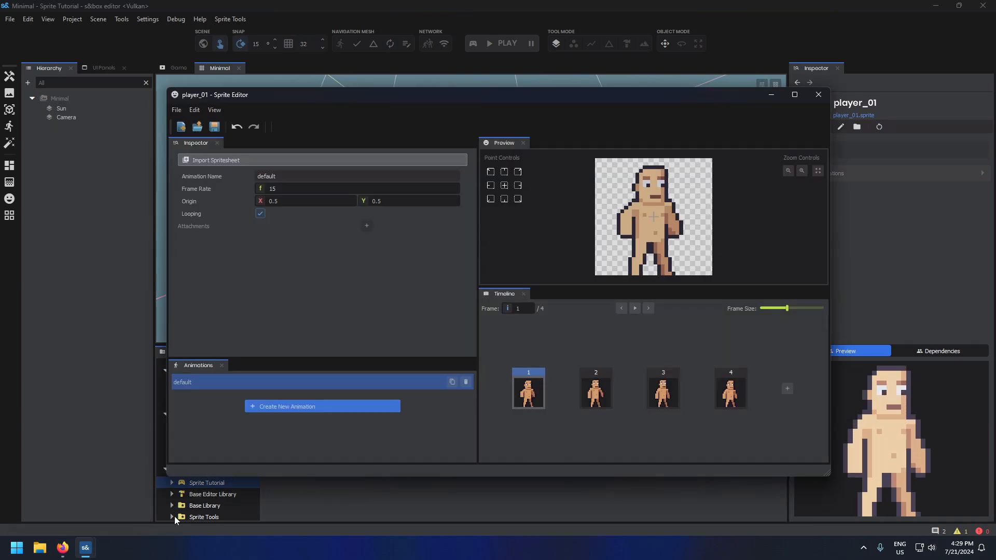
pyautogui.moveTo(782, 401)
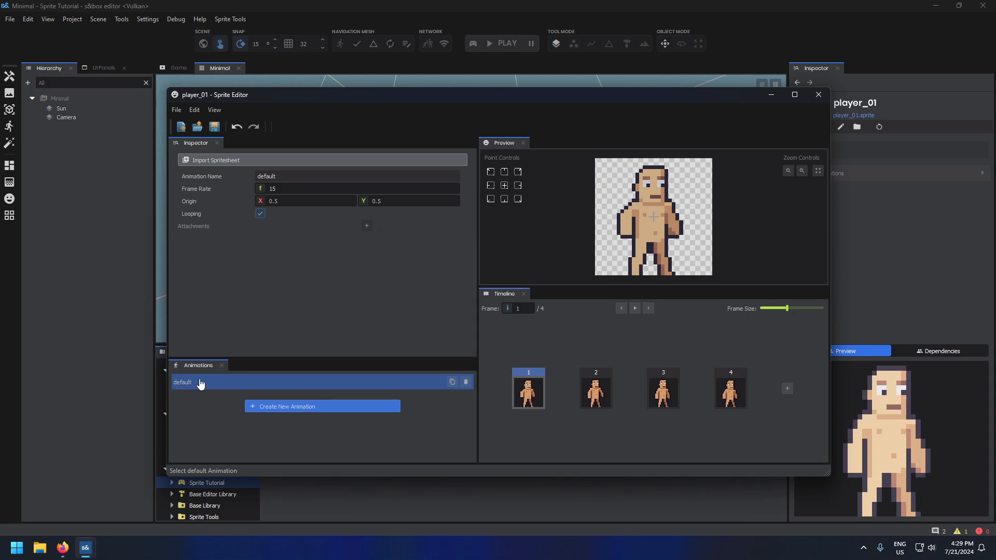
pyautogui.click(595, 388)
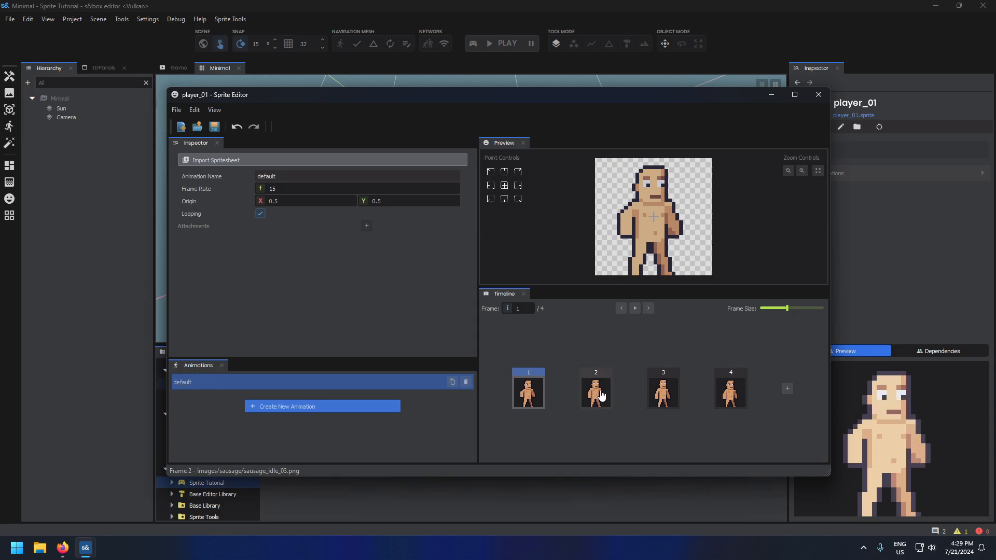
pyautogui.click(730, 389)
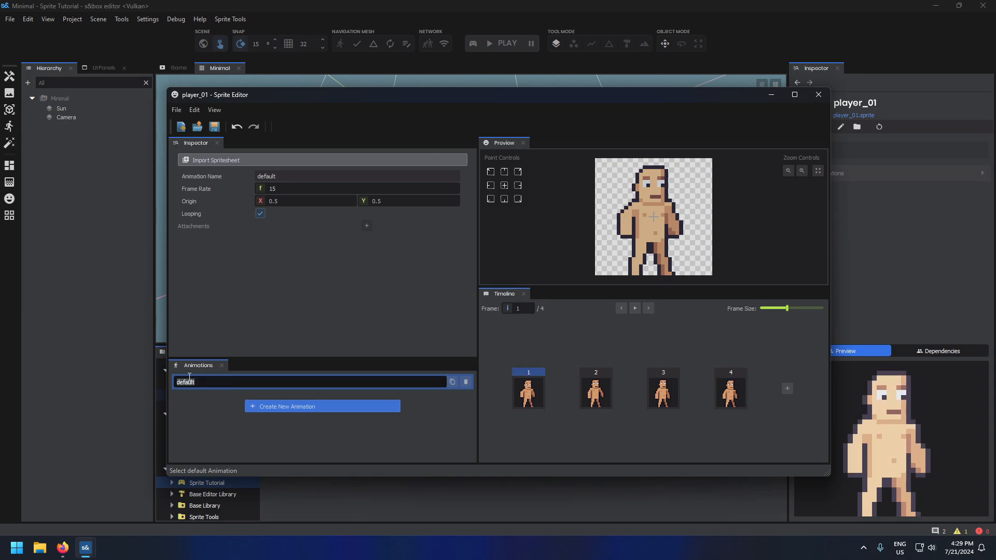
pyautogui.write('idle')
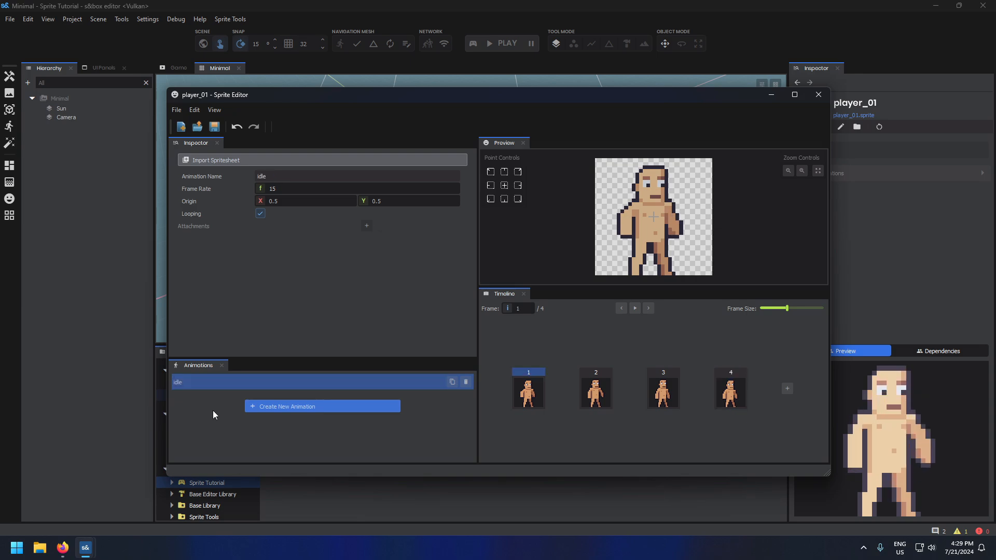
pyautogui.rightClick(178, 382)
pyautogui.write('8')
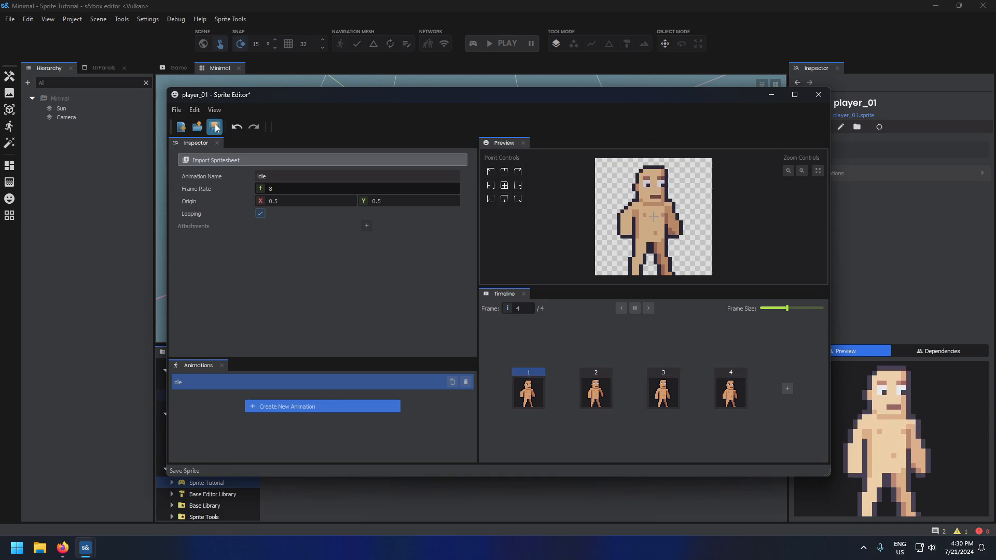
# Step: Save the player_01 sprite and place it in the scene playing idle
pyautogui.click(215, 127)
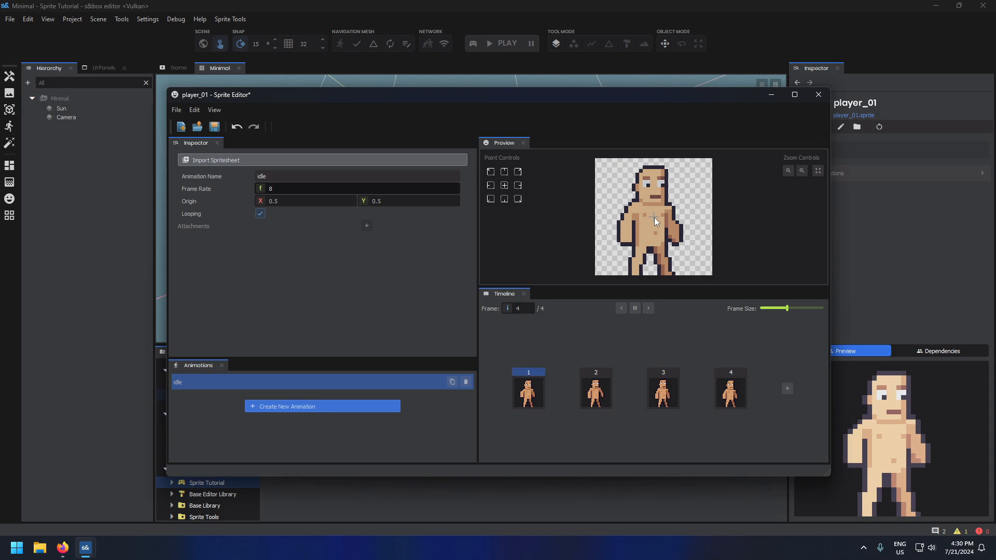
pyautogui.click(819, 95)
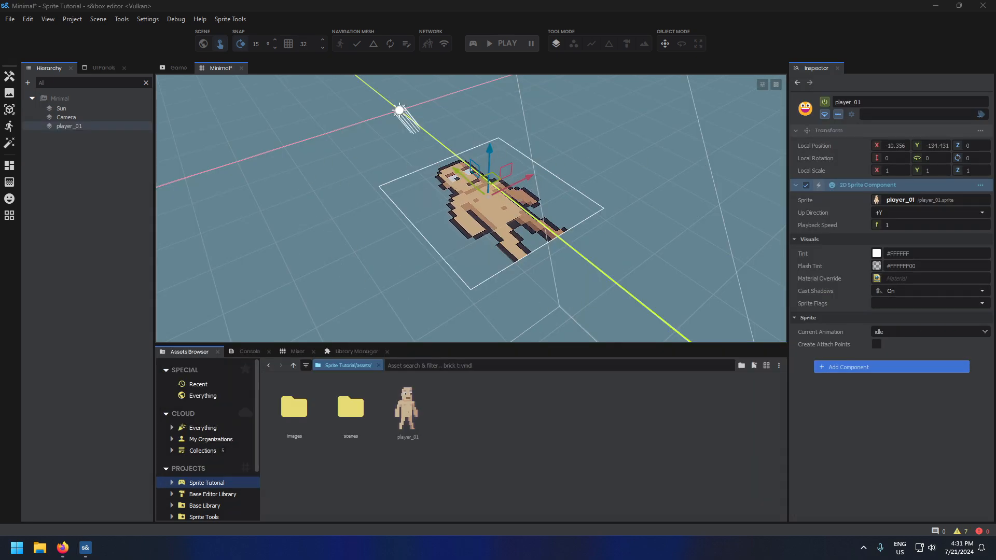
# Step: Move the idle animation's origin to the character's feet at bottom centre (0.5, 1)
pyautogui.doubleClick(407, 410)
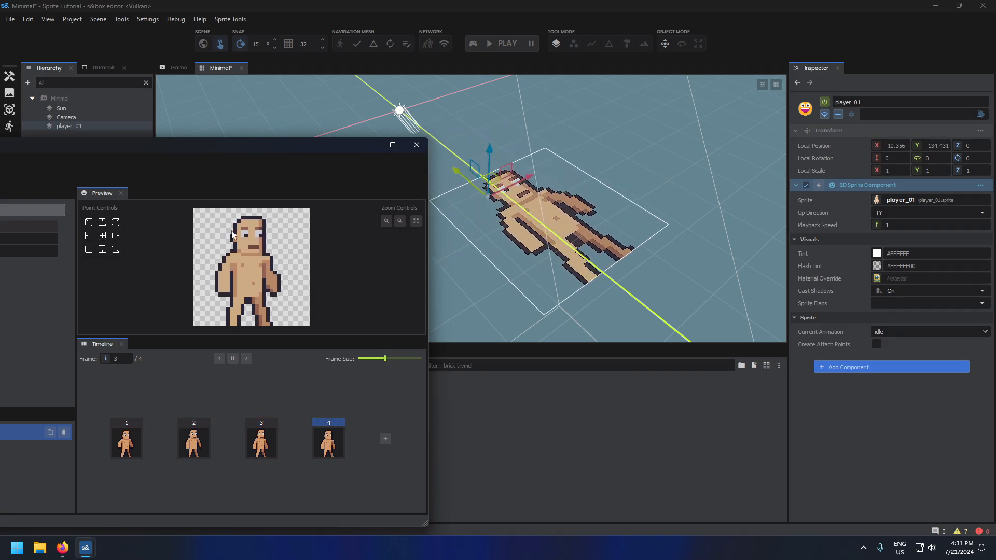
pyautogui.click(247, 358)
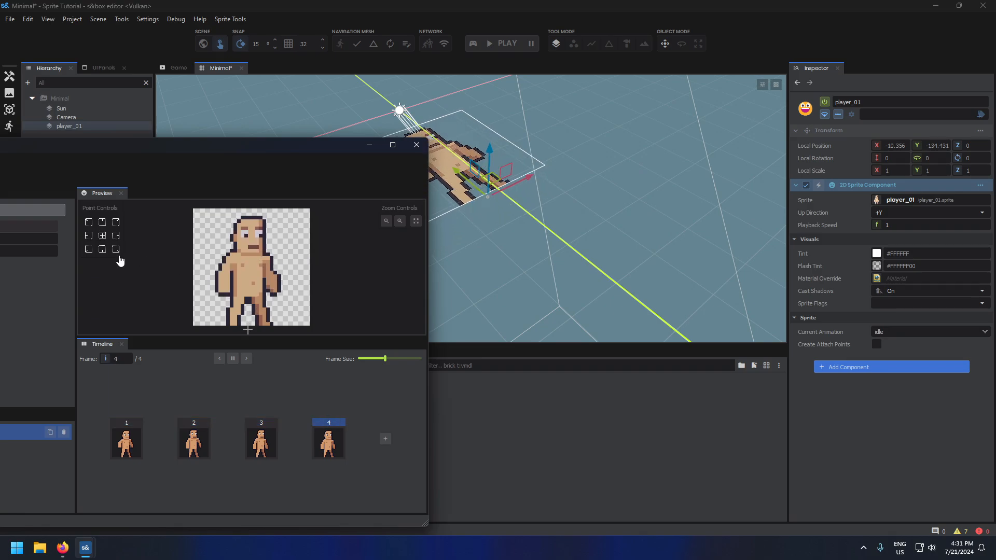
pyautogui.moveTo(115, 248)
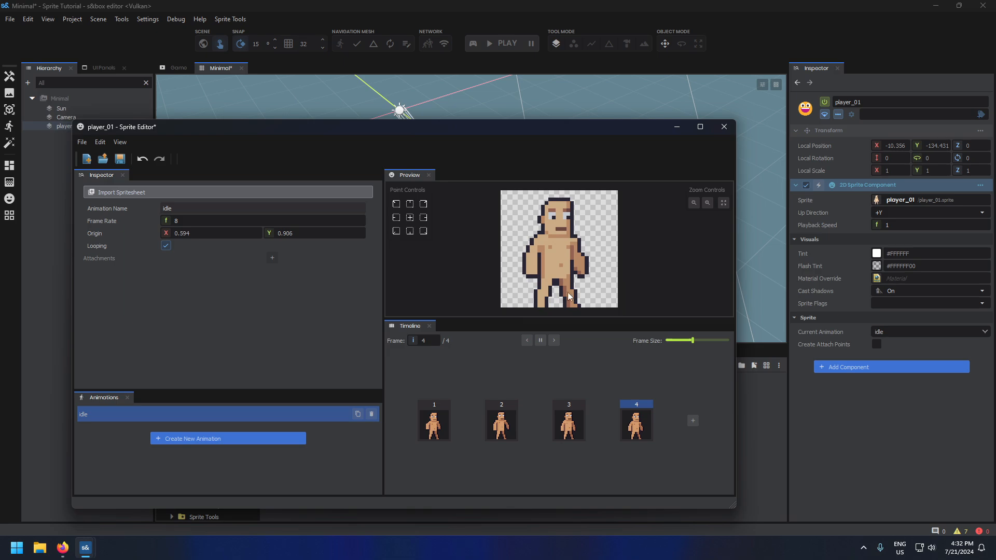
pyautogui.moveTo(569, 298); pyautogui.dragTo(555, 260)
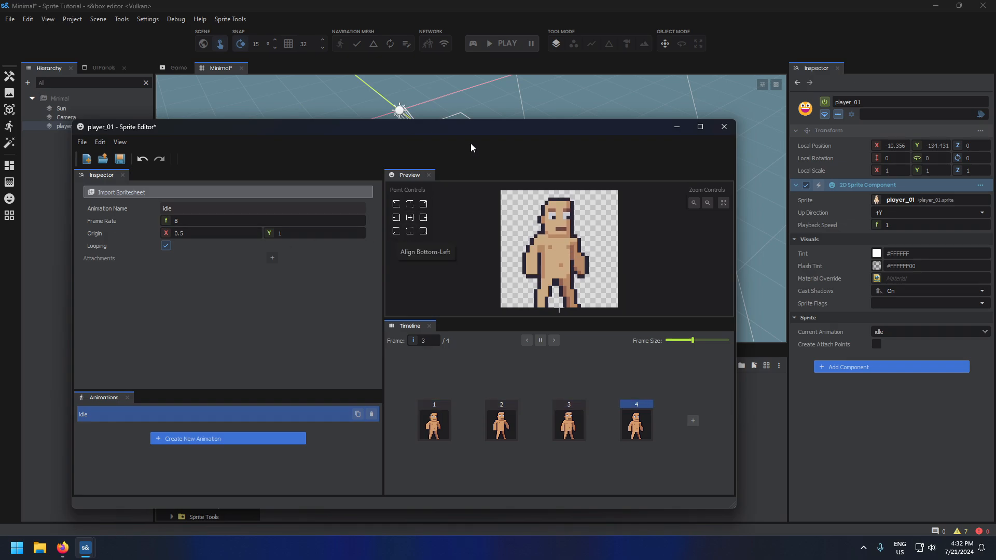
pyautogui.click(724, 126)
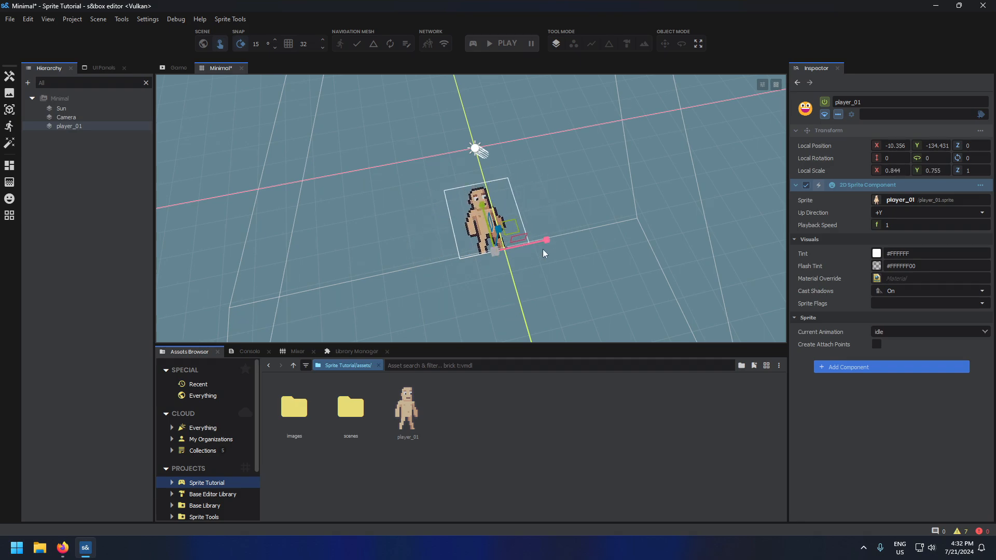
# Step: Reopen the player_01 sprite in the Sprite Editor
pyautogui.doubleClick(406, 407)
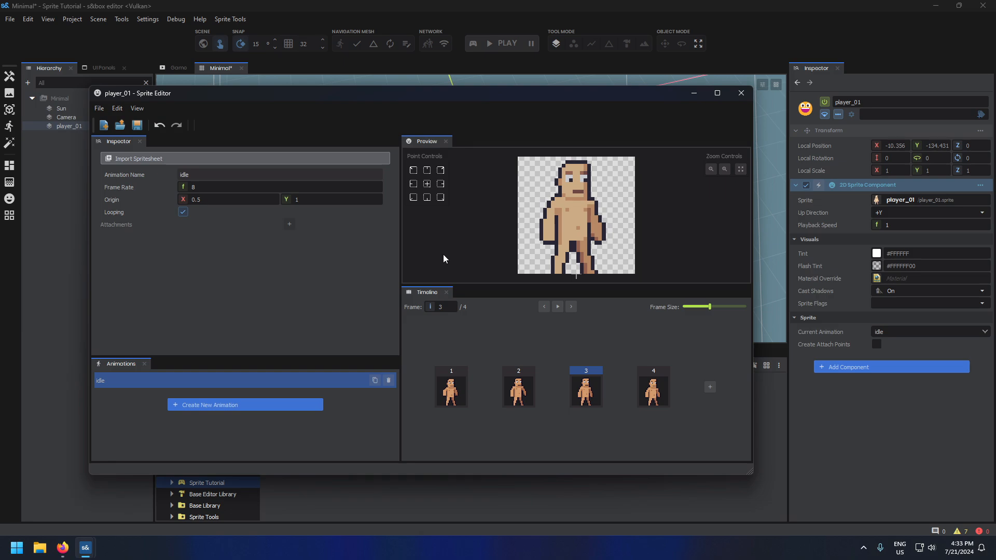
pyautogui.moveTo(169, 350)
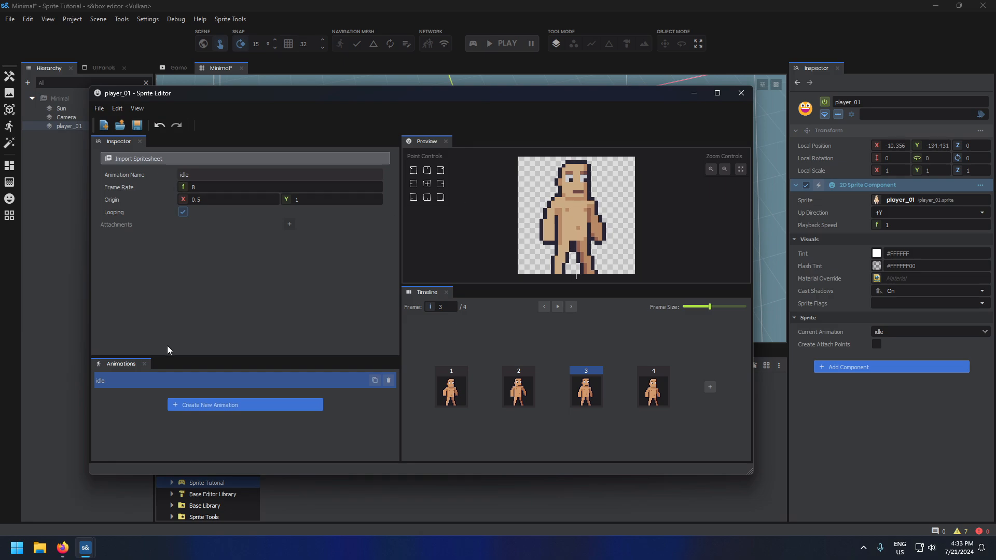
pyautogui.moveTo(107, 526)
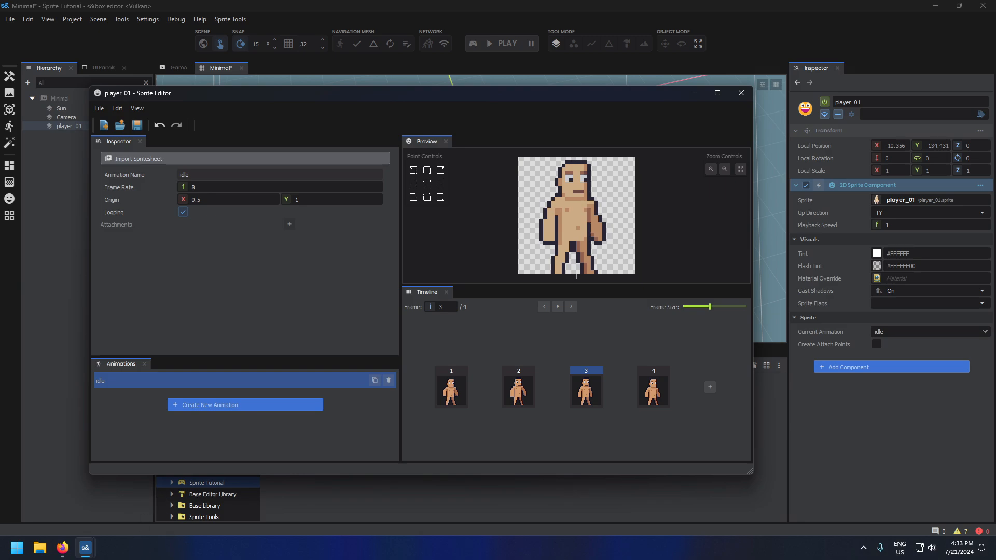
pyautogui.moveTo(204, 409)
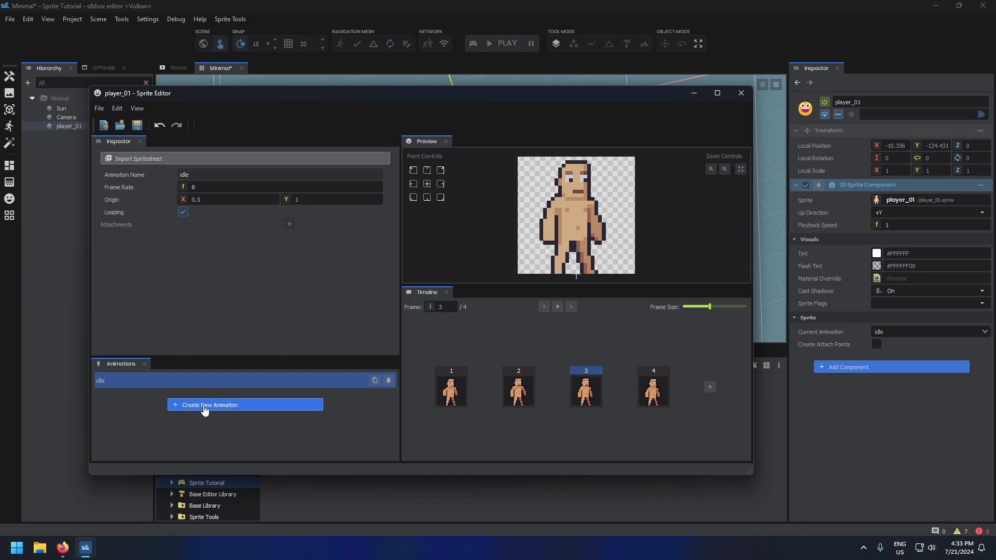
# Step: Add a walk animation built from the six sausage_run frames at 8 fps, origin 0.5, 1
pyautogui.click(209, 404)
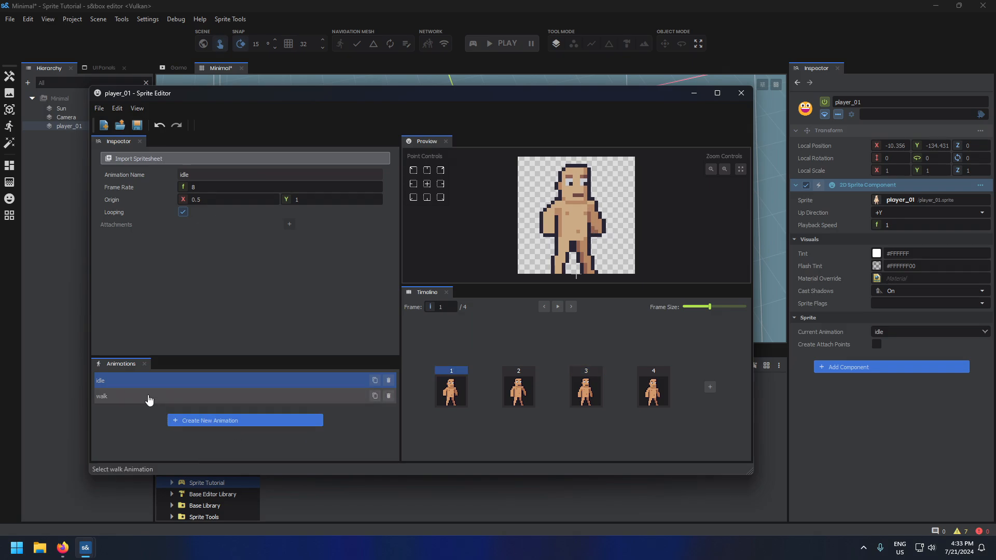
pyautogui.click(102, 396)
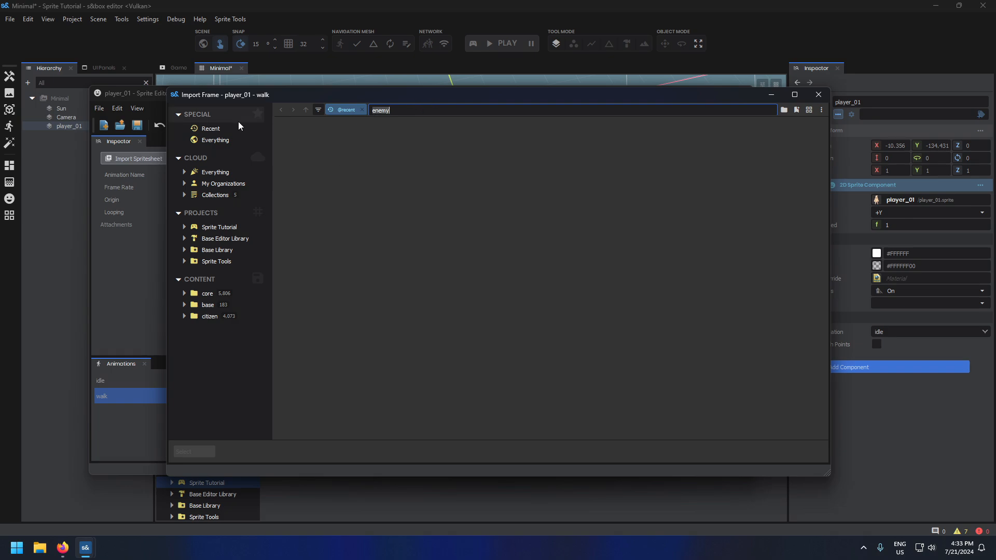
pyautogui.write('player')
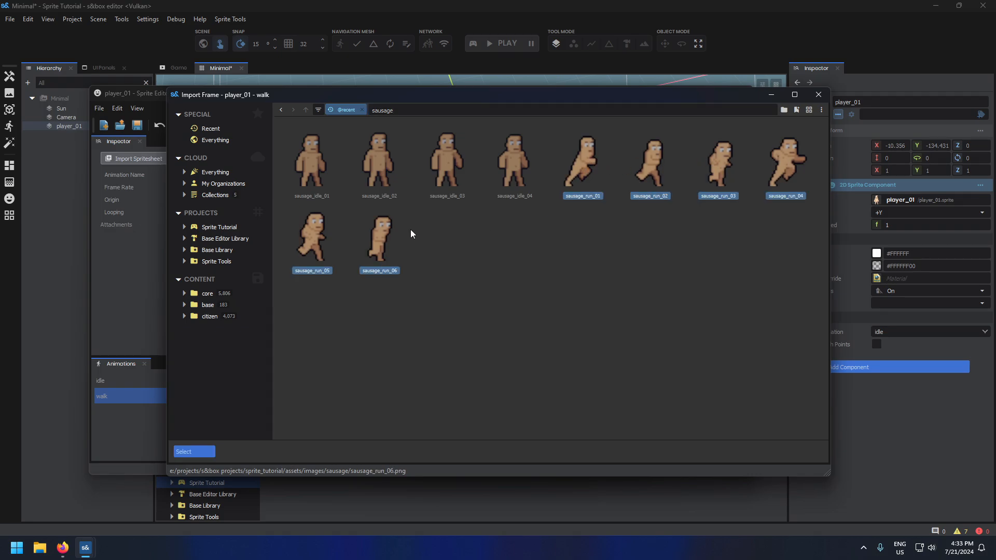
pyautogui.click(183, 452)
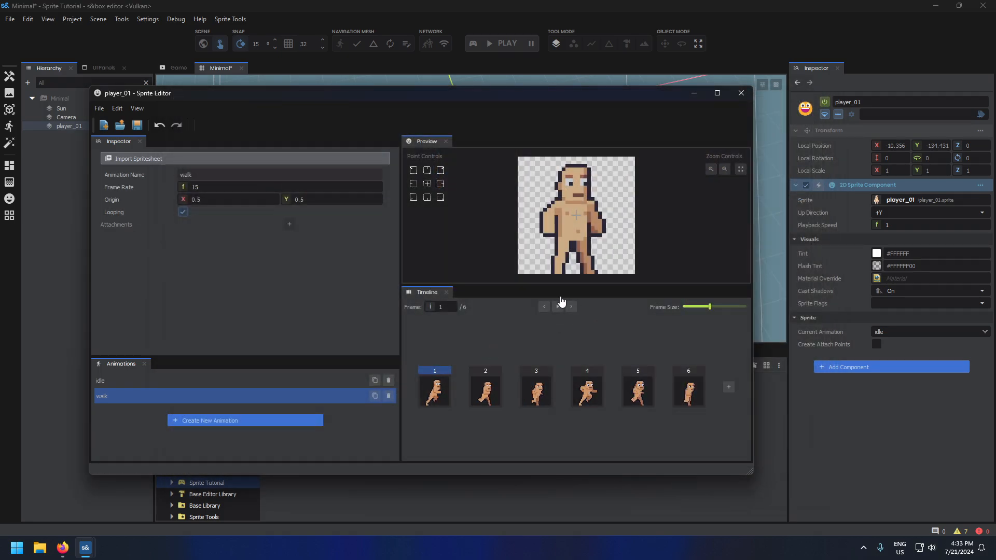
# Step: Preview the walk animation and compare it against idle
pyautogui.click(558, 306)
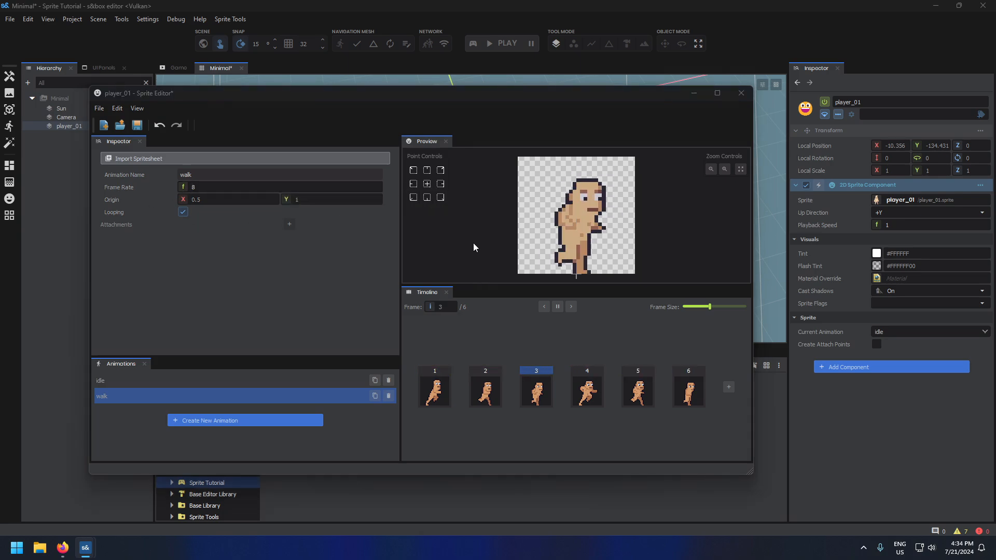
pyautogui.click(100, 381)
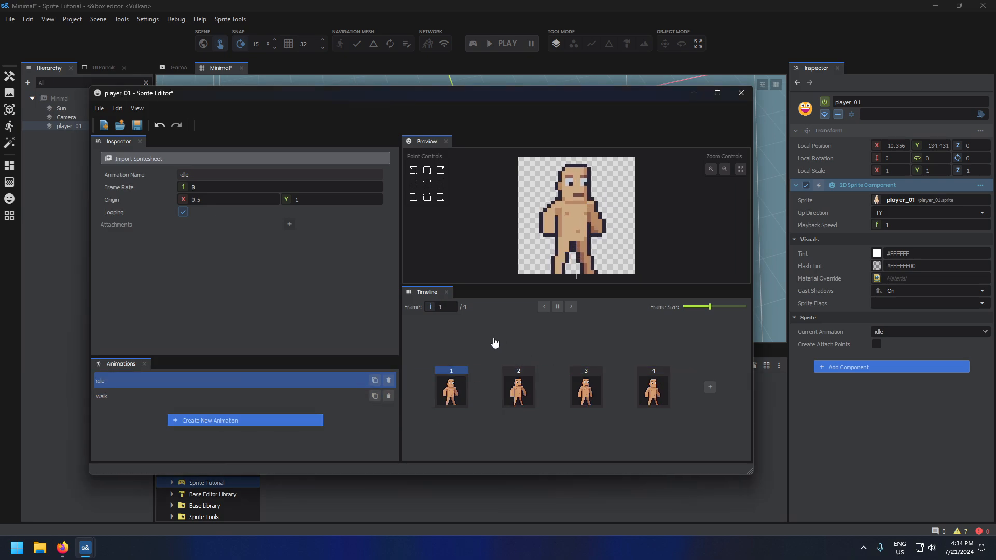
pyautogui.click(102, 397)
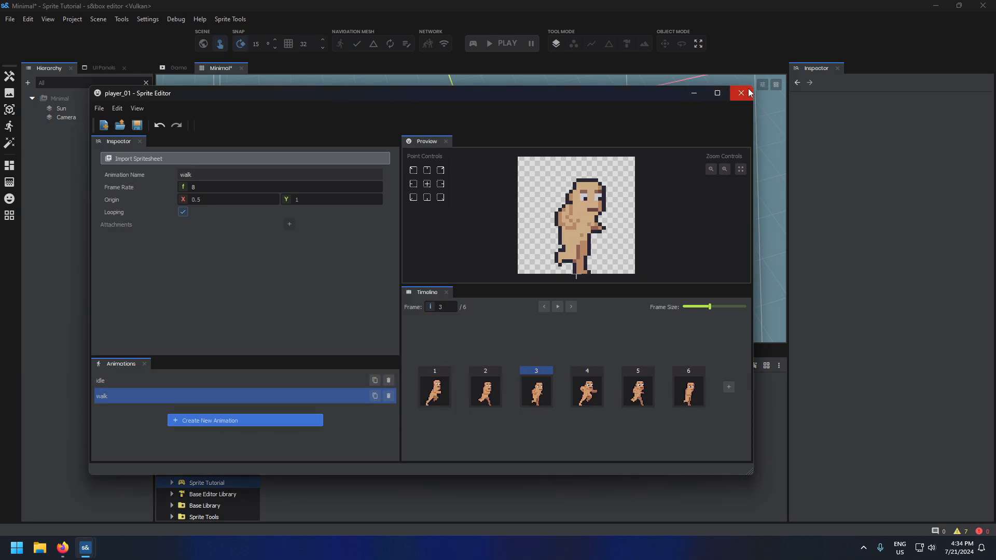
# Step: Create a player_frog sprite and import the Ninja Frog idle spritesheet at 32×32 frames
pyautogui.click(741, 93)
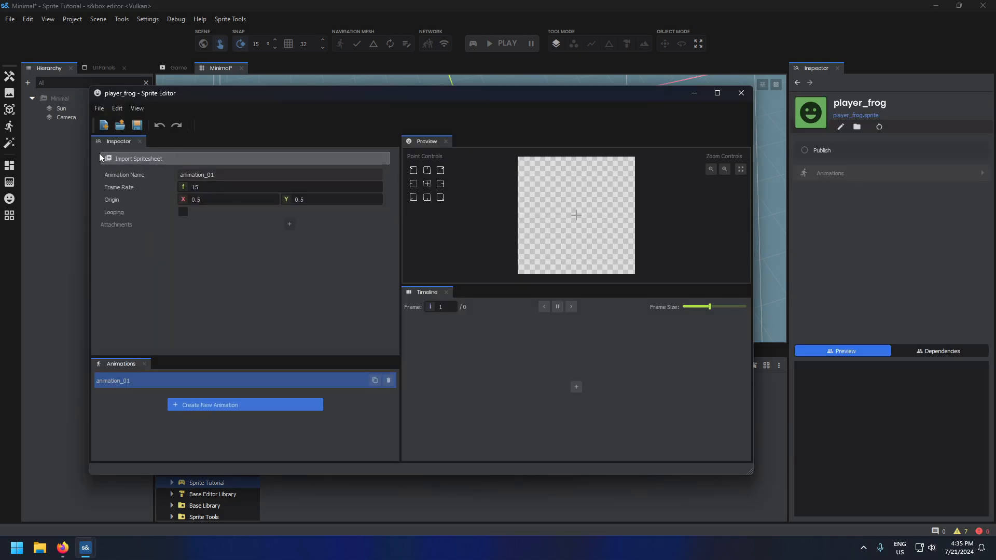
pyautogui.moveTo(141, 162)
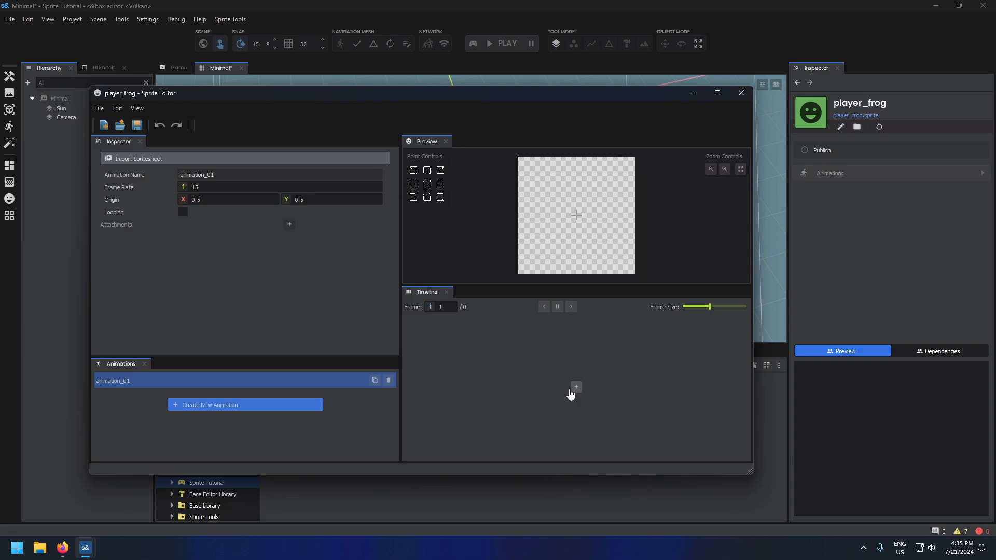
pyautogui.moveTo(157, 163)
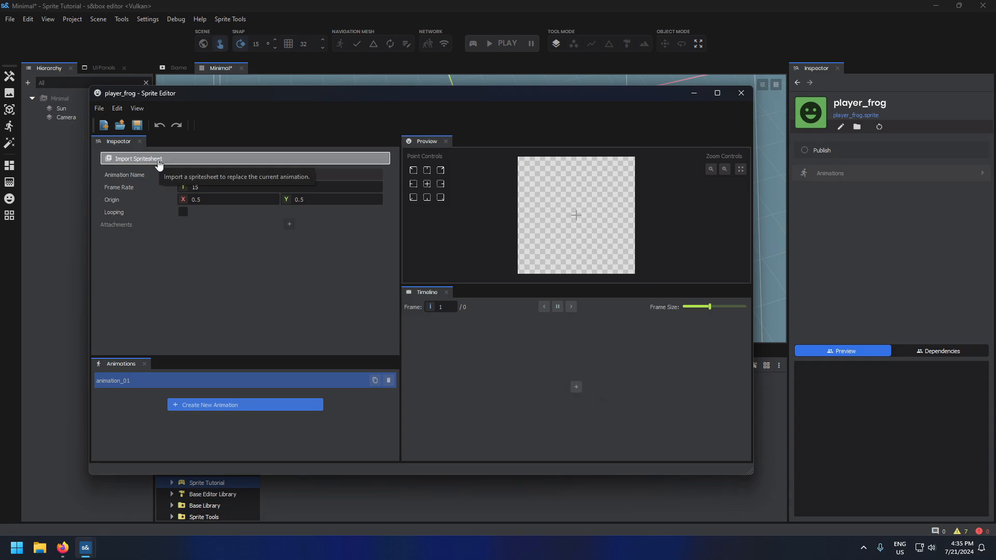
pyautogui.click(138, 158)
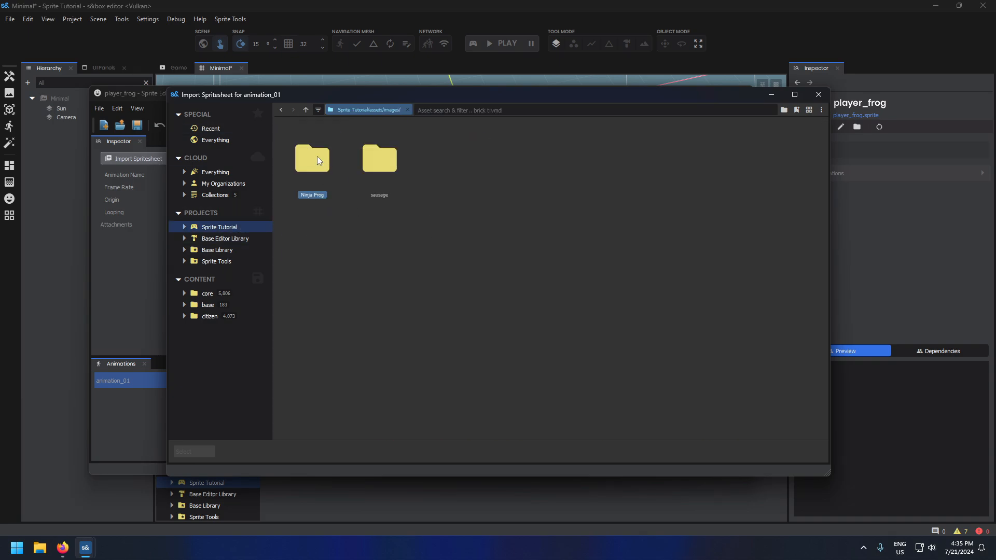
pyautogui.doubleClick(312, 158)
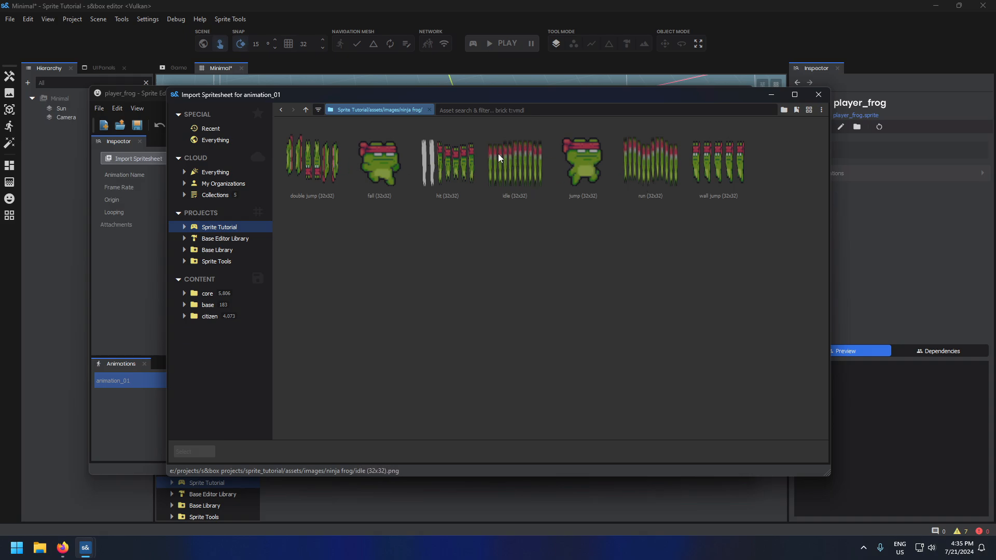
pyautogui.doubleClick(515, 159)
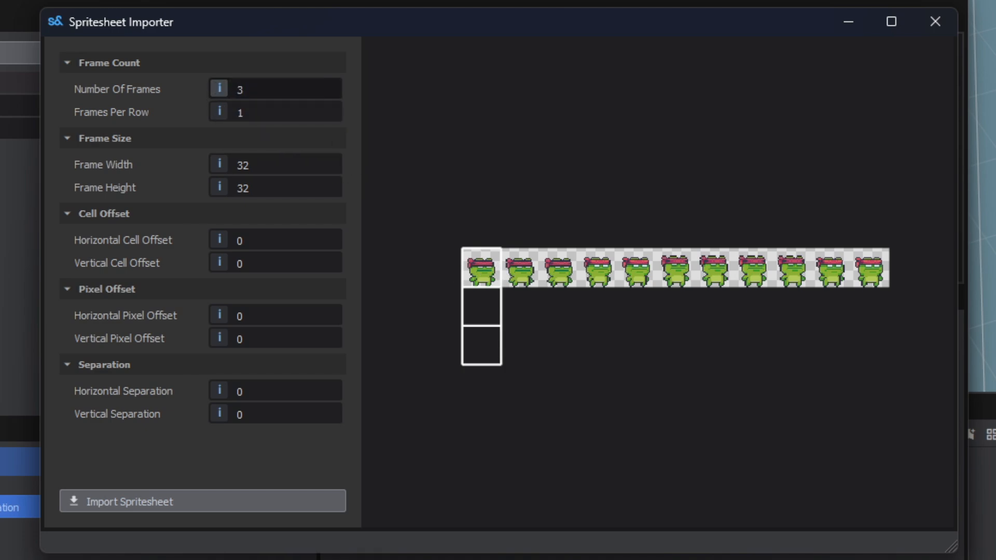
# Step: Set the importer to 11 frames of 32×32 in one row with pixel offsets 27 and 26
pyautogui.write('7')
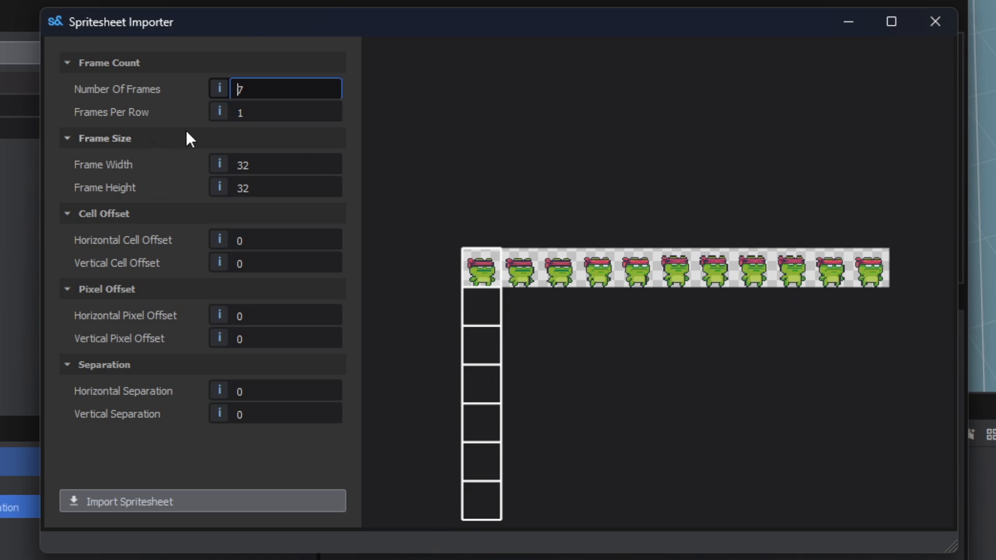
pyautogui.write('3')
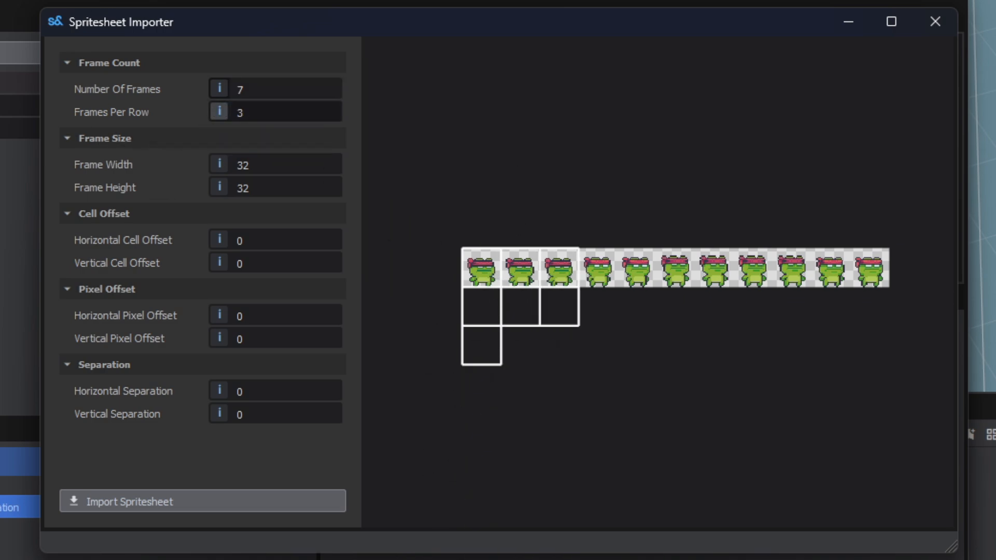
pyautogui.click(286, 112)
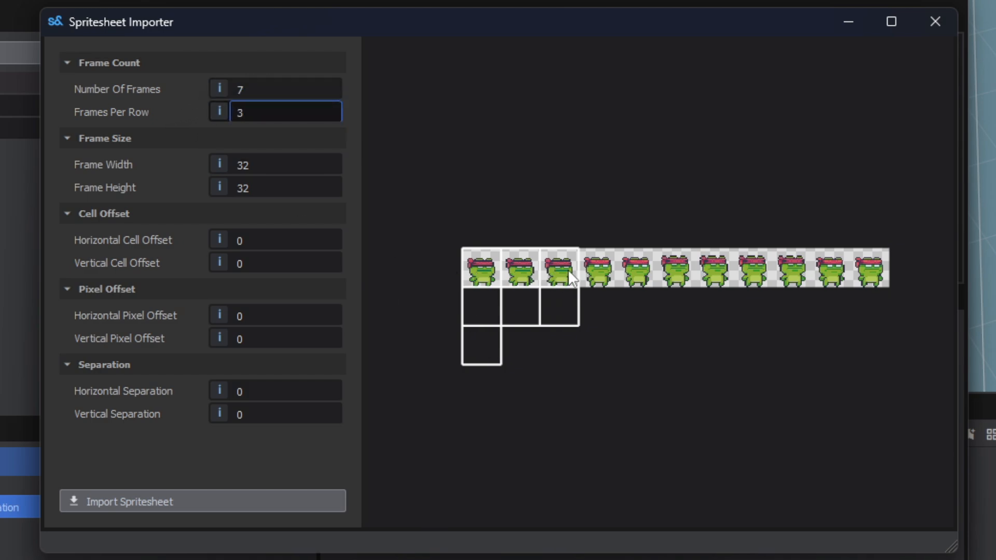
pyautogui.moveTo(492, 371)
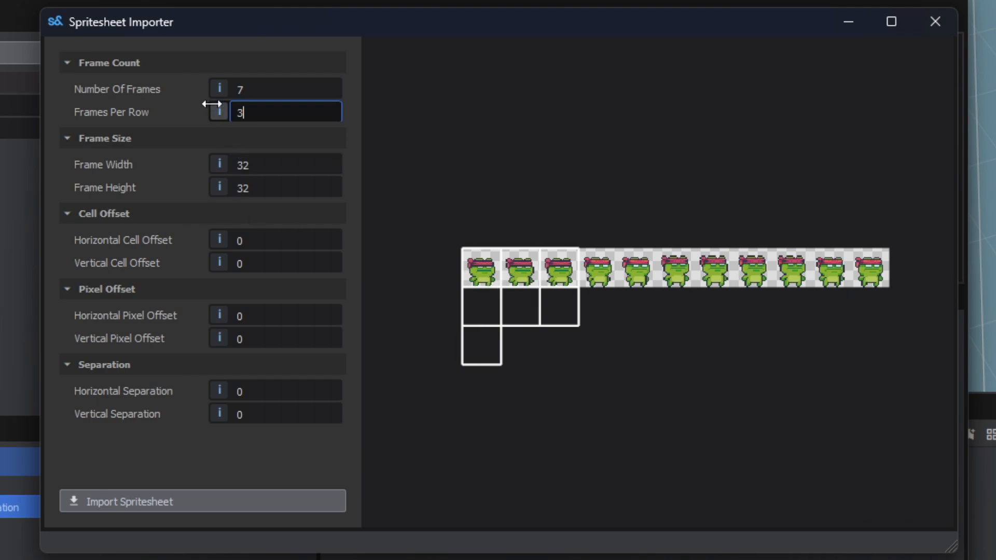
pyautogui.write('8')
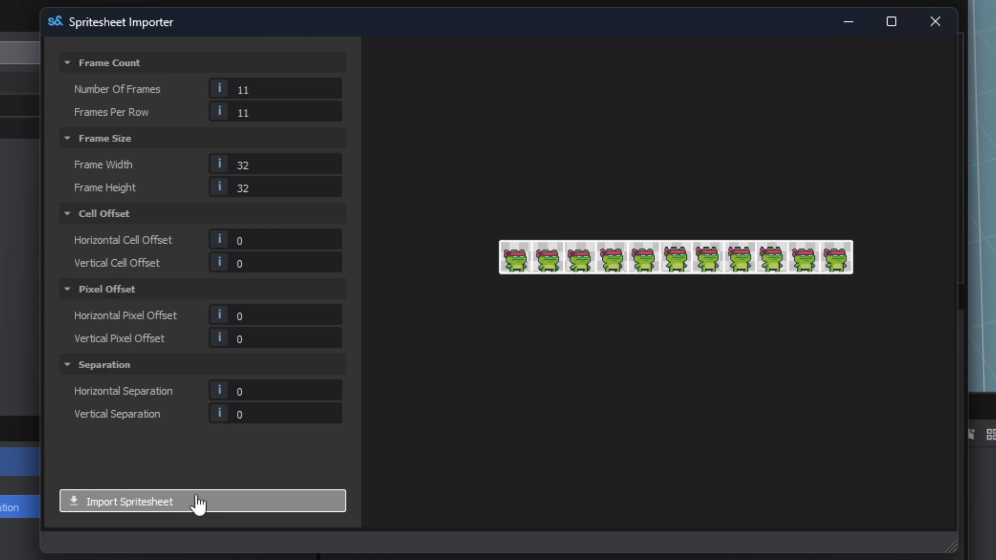
pyautogui.moveTo(219, 245)
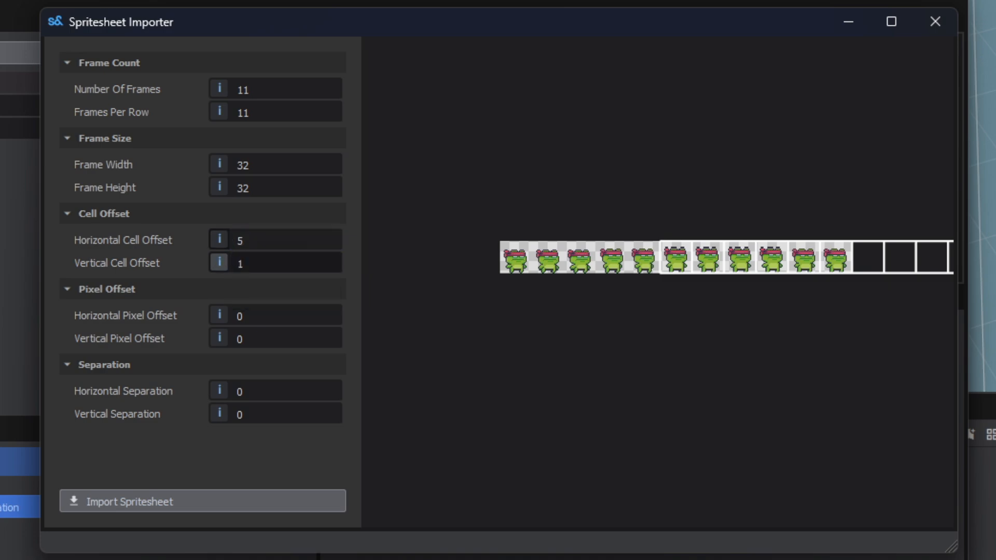
pyautogui.write('10')
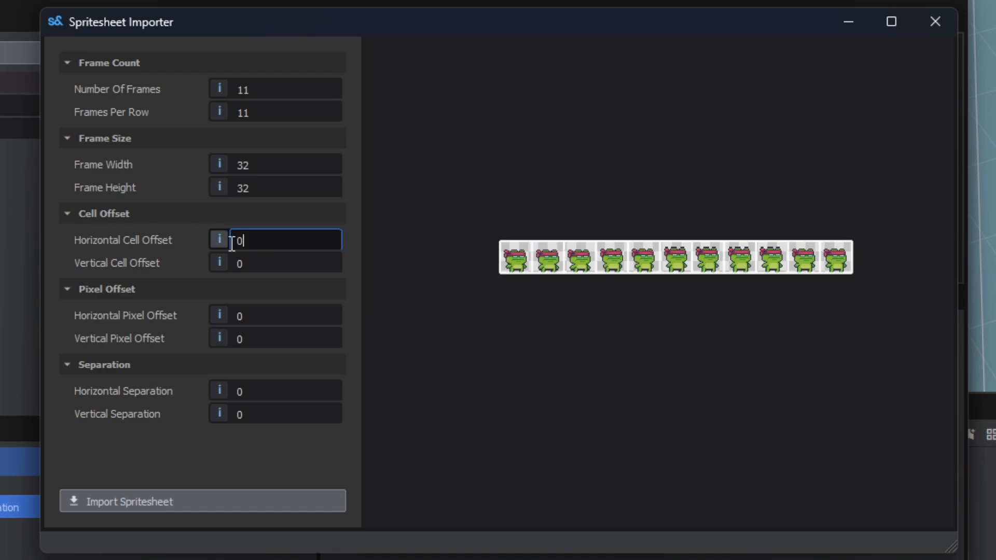
pyautogui.write('27')
pyautogui.click(285, 338)
pyautogui.write('26')
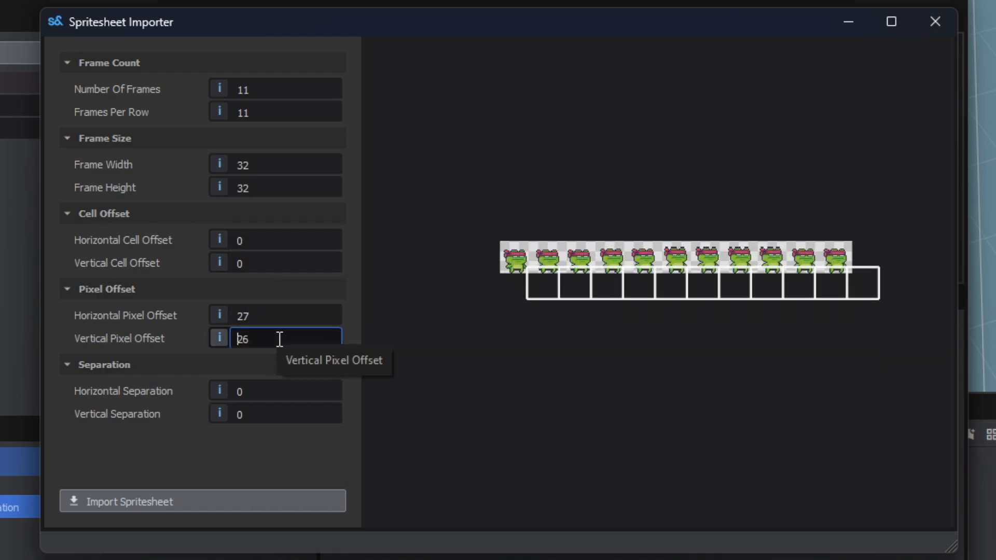
# Step: Adjust the horizontal separation between frames and import the 11 frog idle frames
pyautogui.click(286, 391)
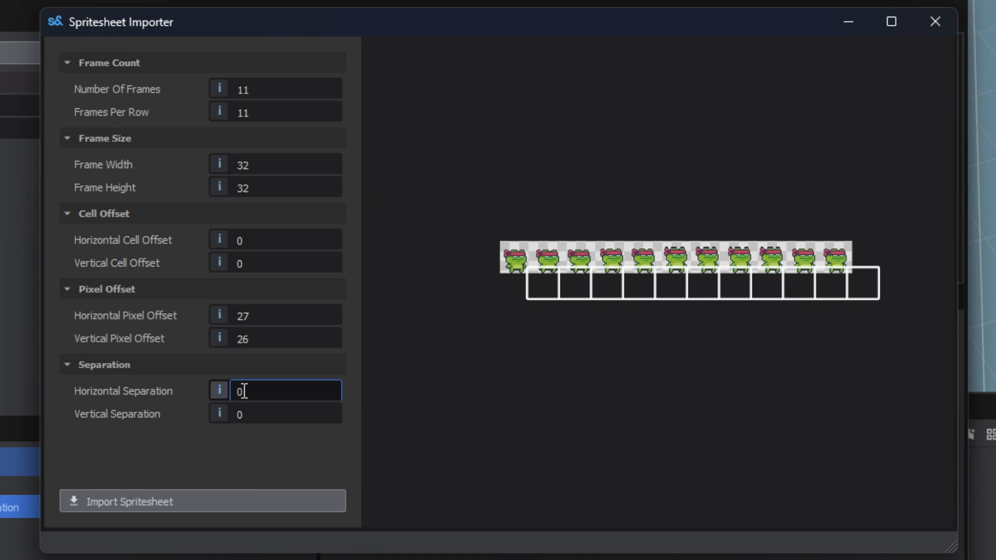
pyautogui.write('1')
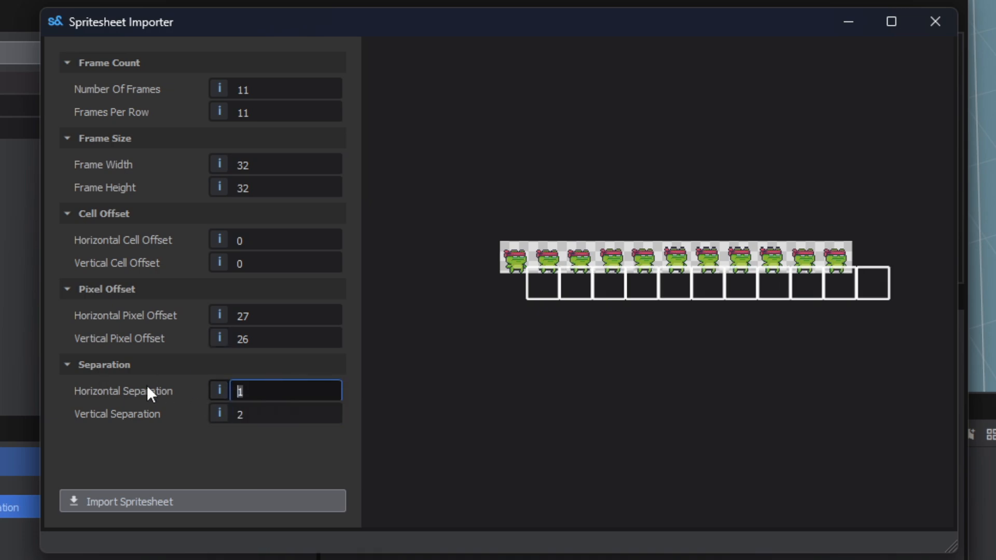
pyautogui.write('4')
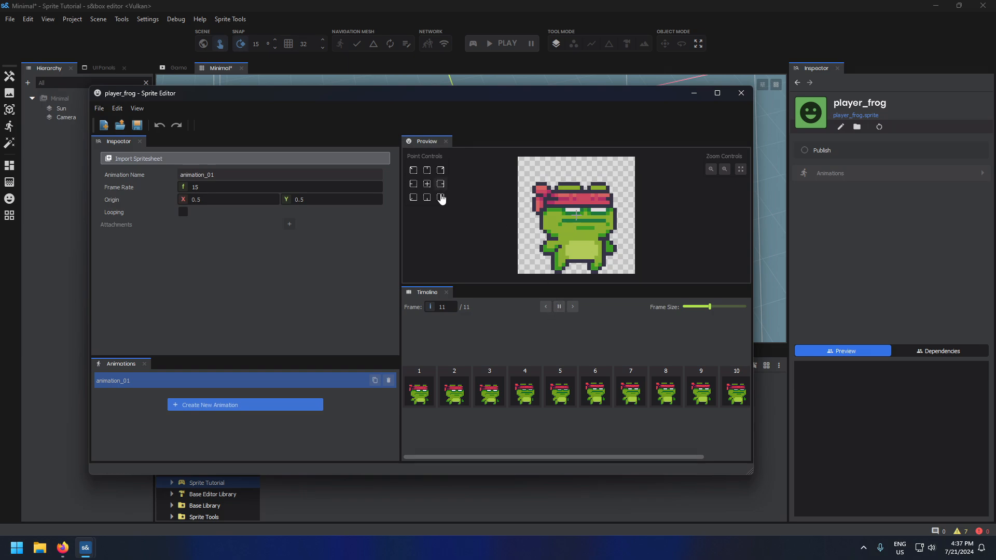
# Step: Set the frog sprite origin to bottom centre (0.5, 1) and enable Looping
pyautogui.click(440, 197)
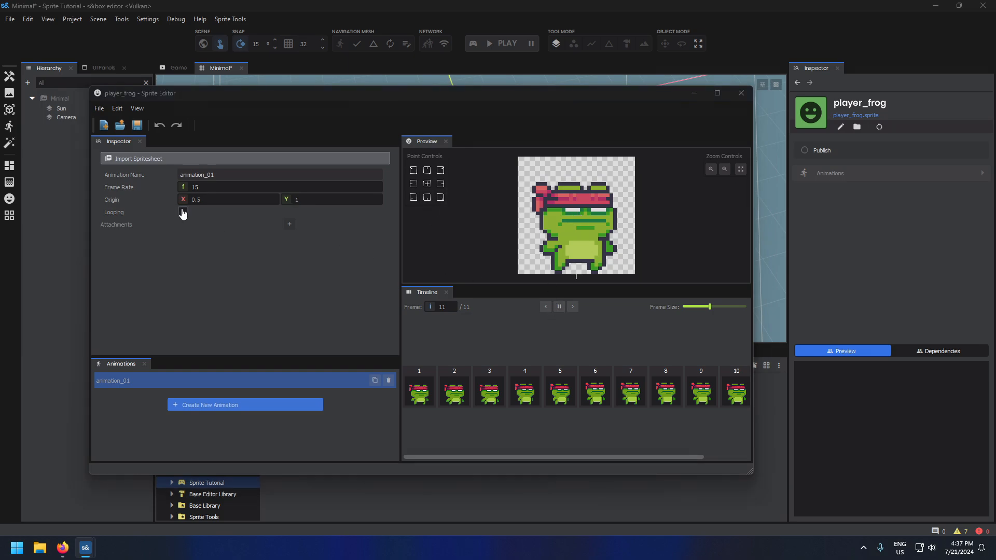
pyautogui.click(183, 212)
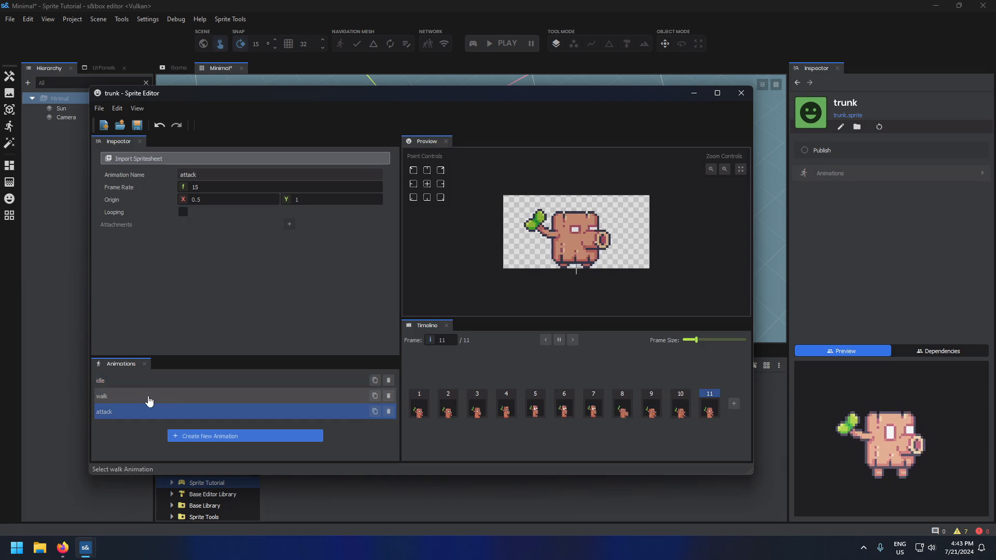
# Step: Add a 'footstep' broadcast message to a frame of the trunk's walk animation
pyautogui.click(149, 395)
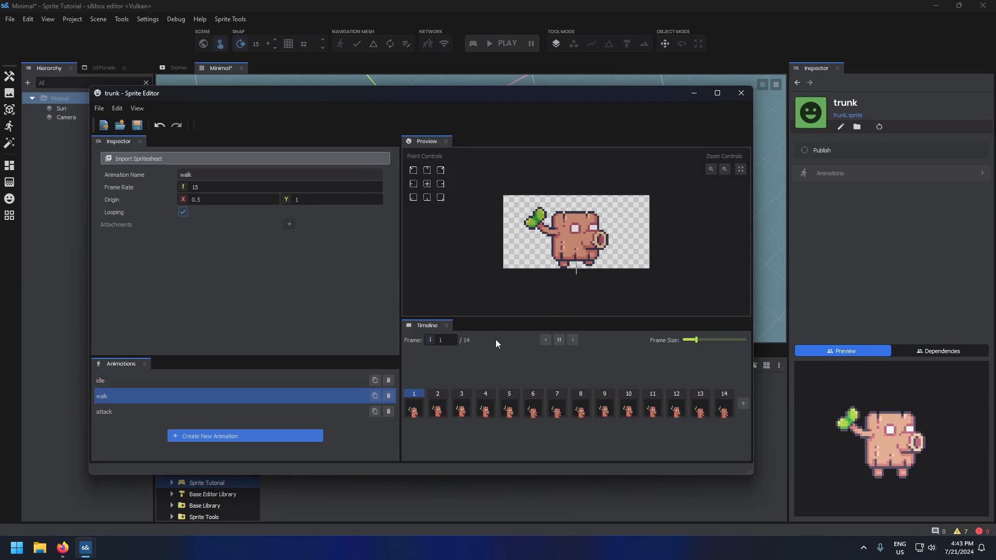
pyautogui.rightClick(462, 409)
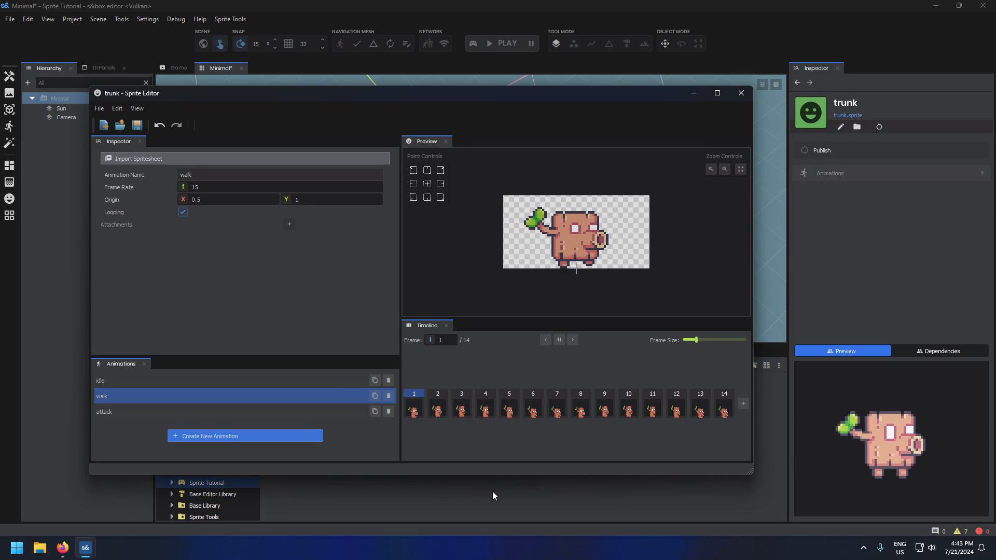
pyautogui.rightClick(461, 410)
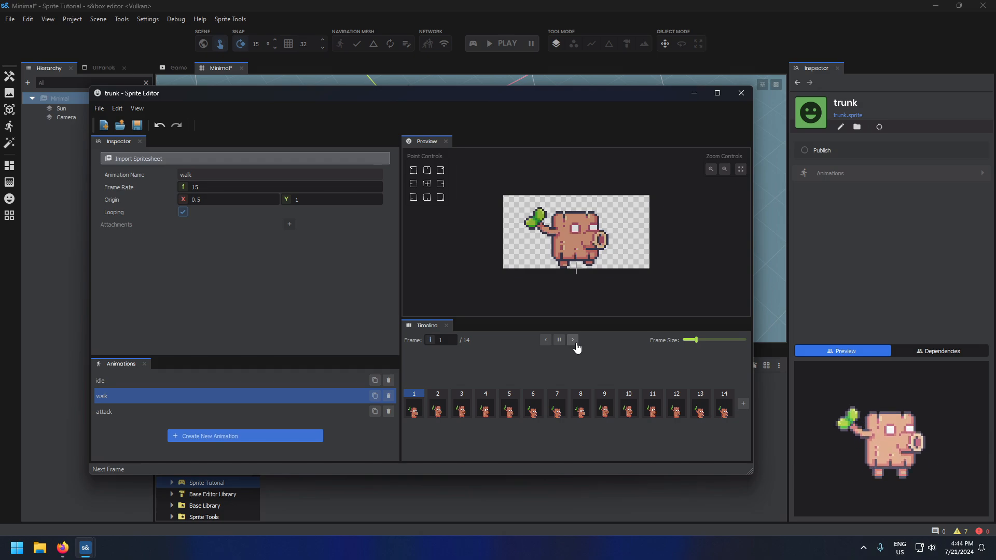
pyautogui.click(571, 341)
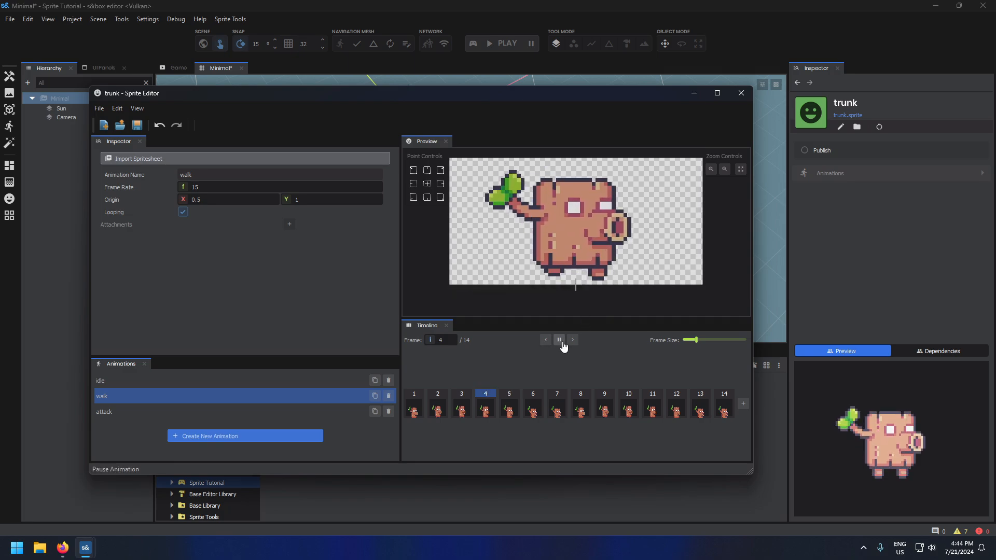
pyautogui.rightClick(508, 403)
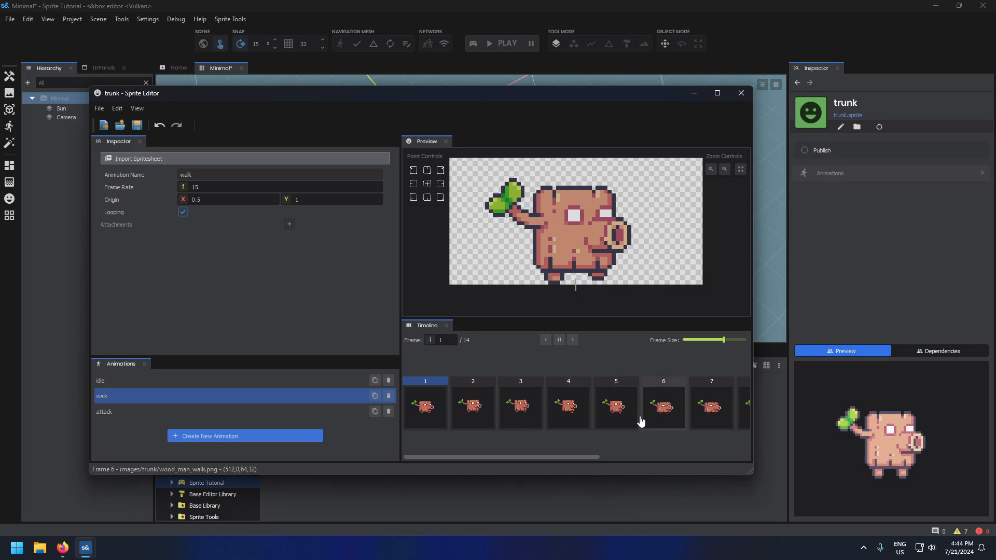
pyautogui.write('footstep')
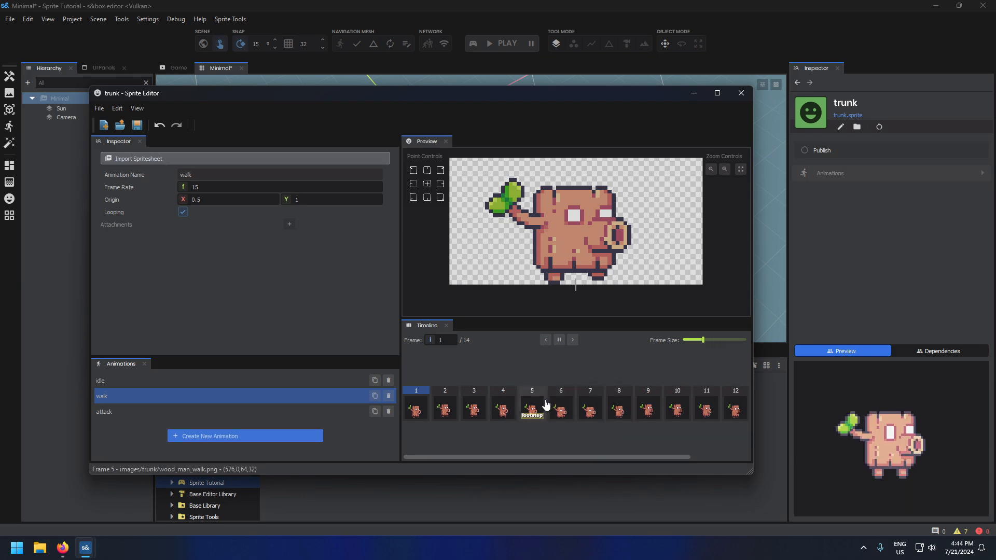
# Step: Add a second footstep broadcast event on walk frame 12
pyautogui.click(571, 340)
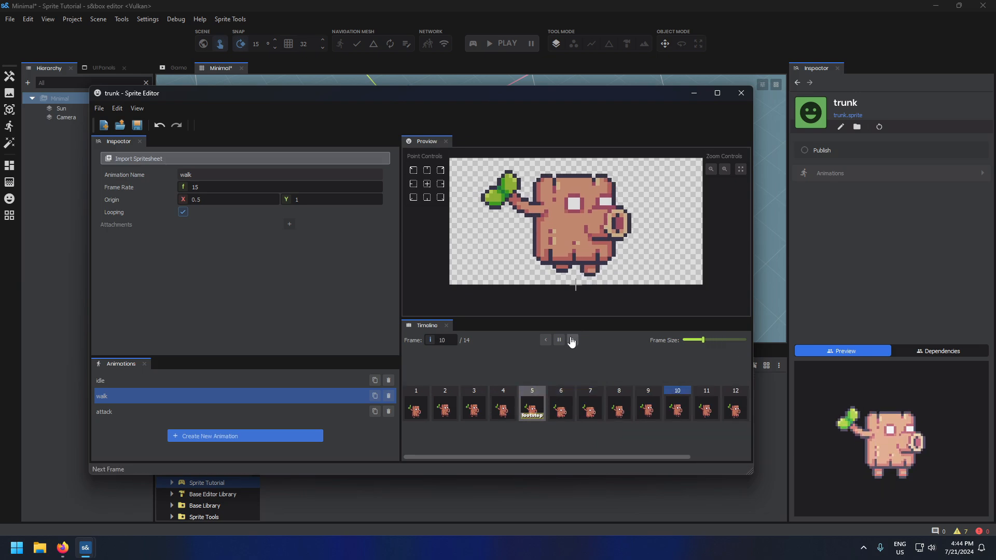
pyautogui.rightClick(735, 407)
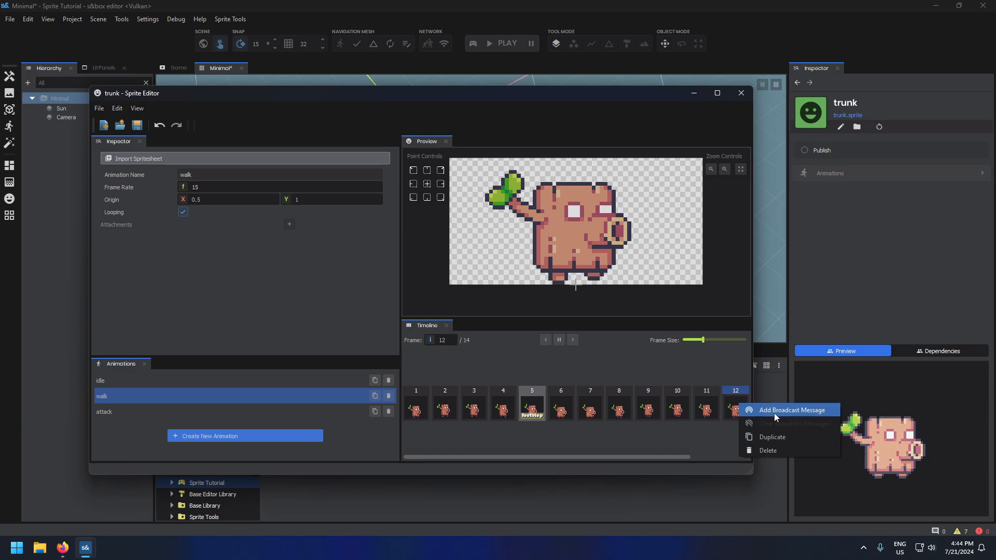
pyautogui.click(789, 410)
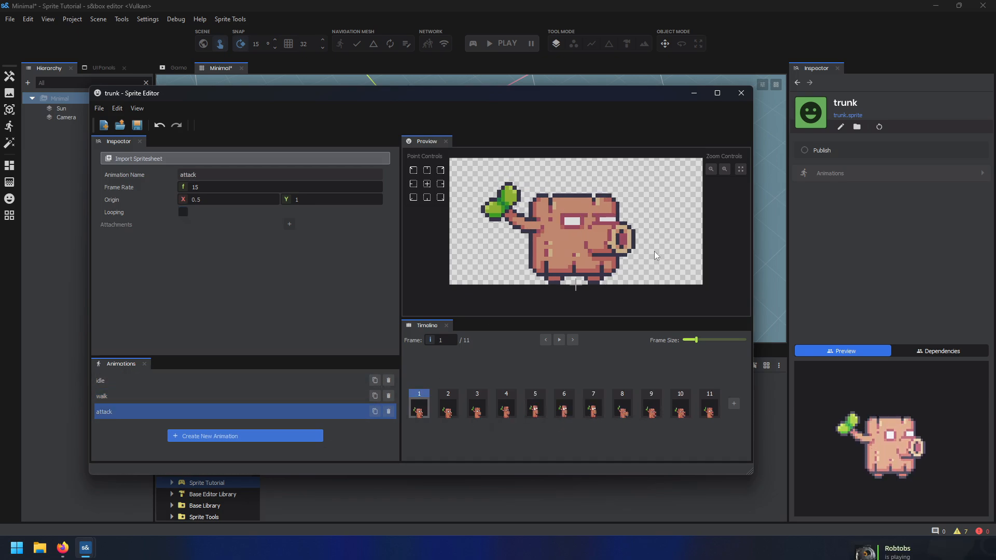
pyautogui.moveTo(573, 341)
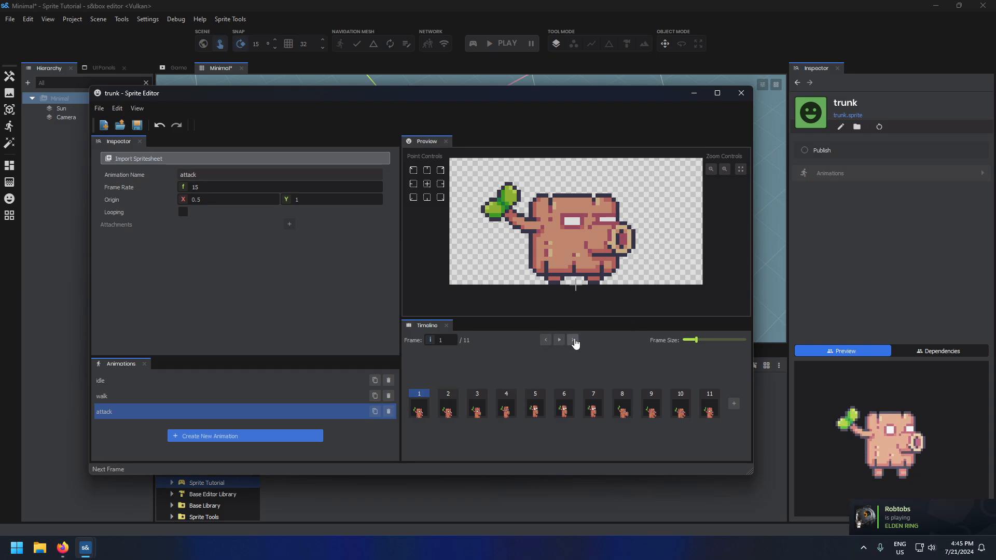
# Step: Add a 'fire' broadcast message to frame 8 of the trunk's attack animation
pyautogui.click(572, 341)
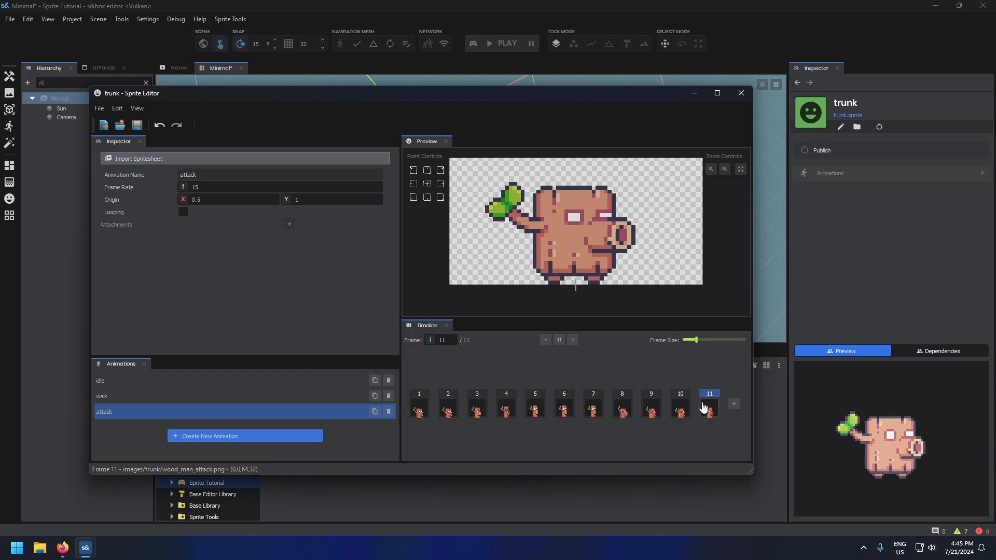
pyautogui.click(418, 405)
pyautogui.write('a')
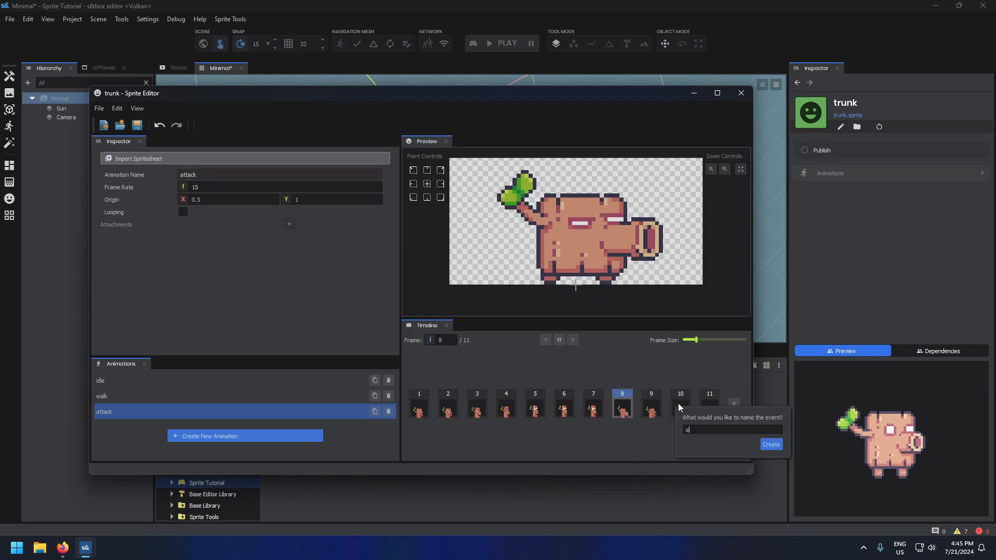
pyautogui.write('fire')
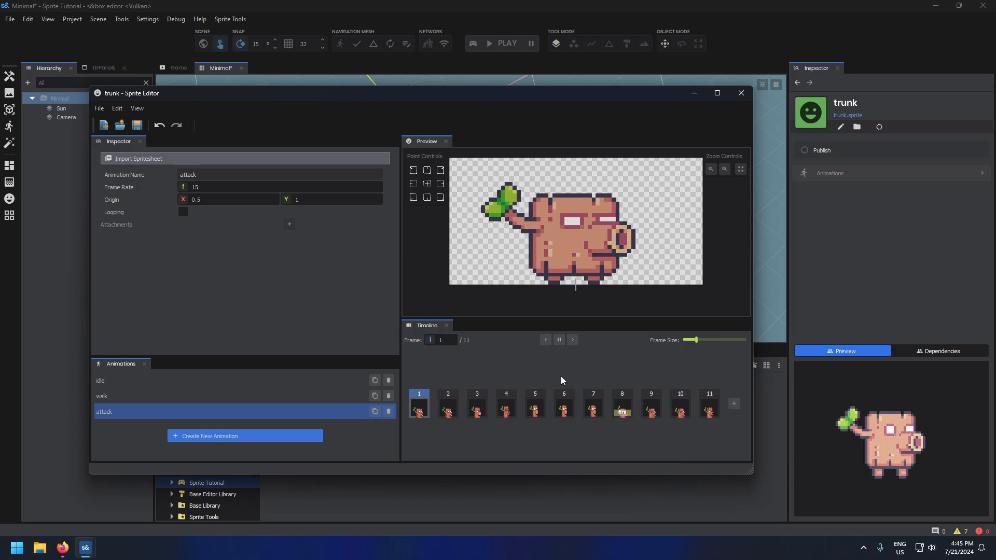
# Step: Create a 'snout' attachment point on the trunk's snout in the first attack frame
pyautogui.click(709, 405)
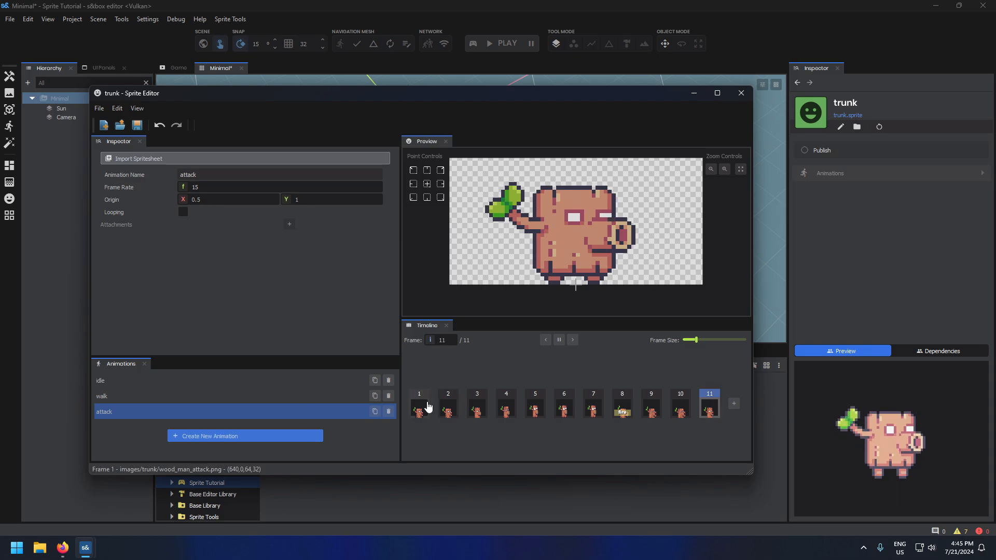
pyautogui.click(418, 404)
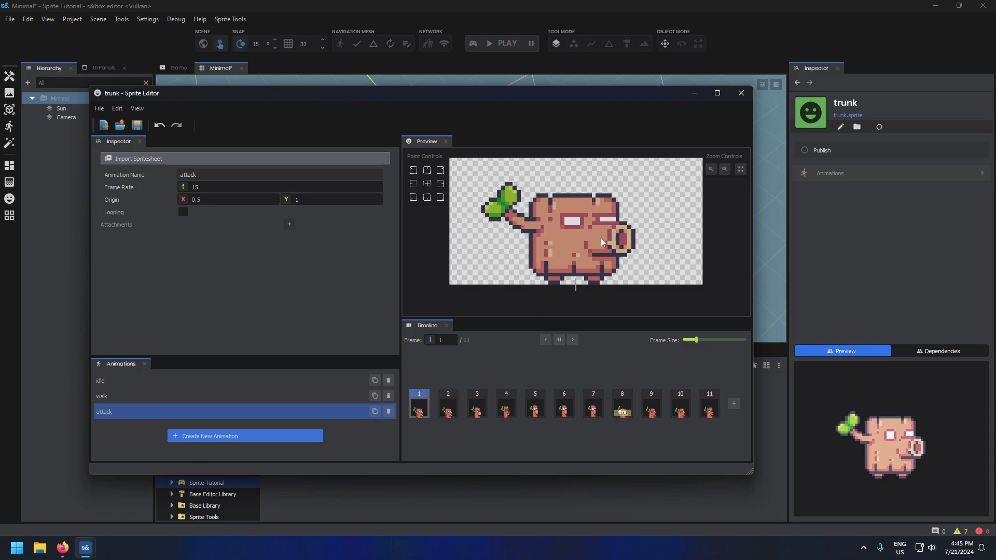
pyautogui.moveTo(409, 294)
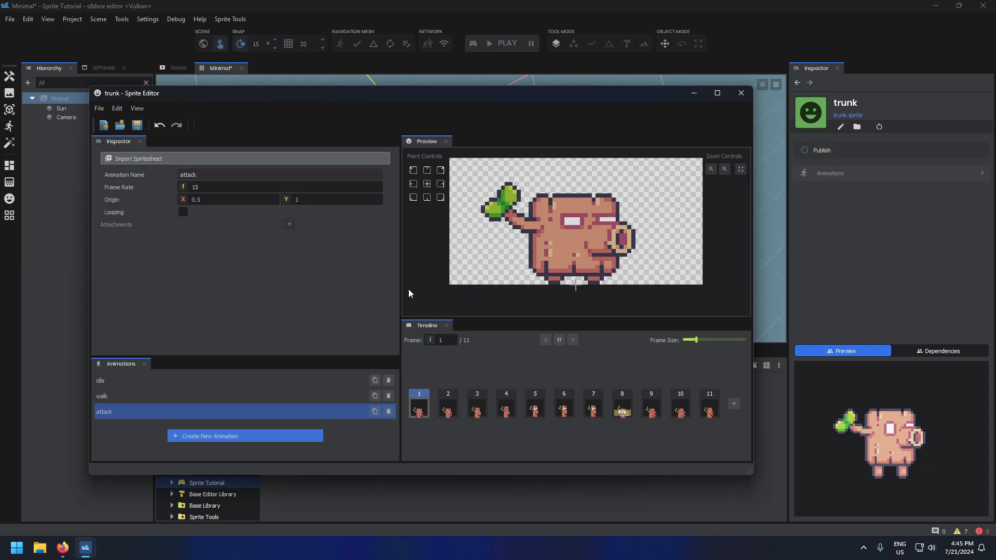
pyautogui.moveTo(116, 224)
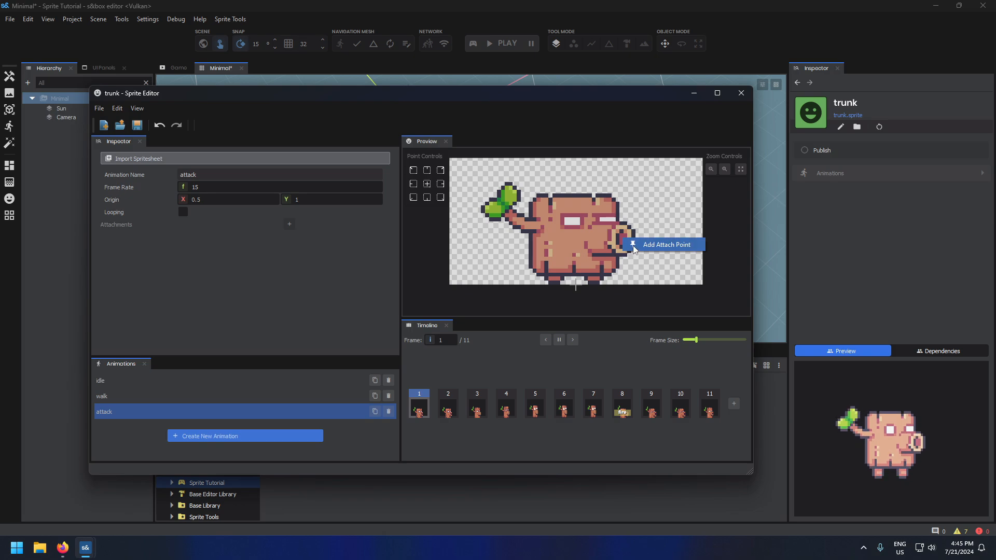
pyautogui.click(666, 245)
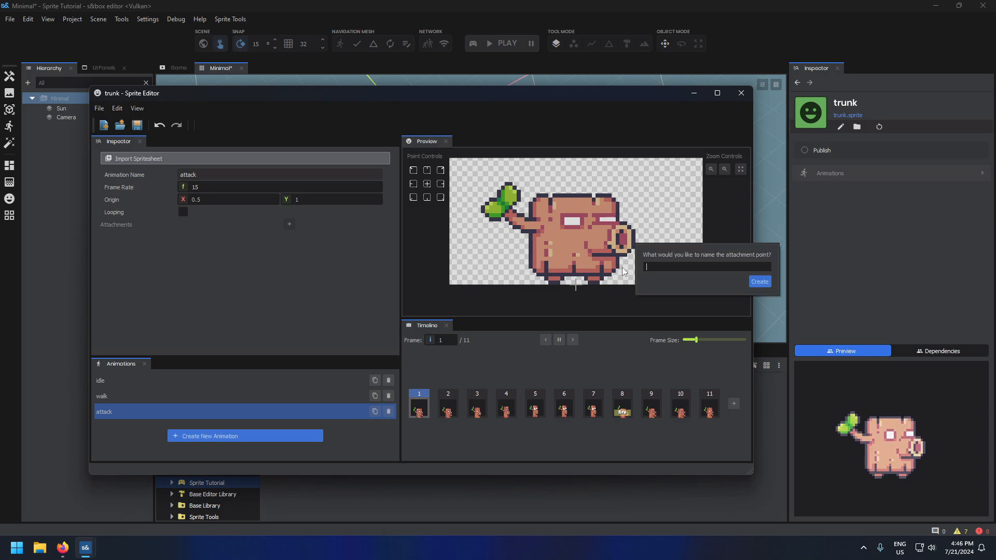
pyautogui.write('snout')
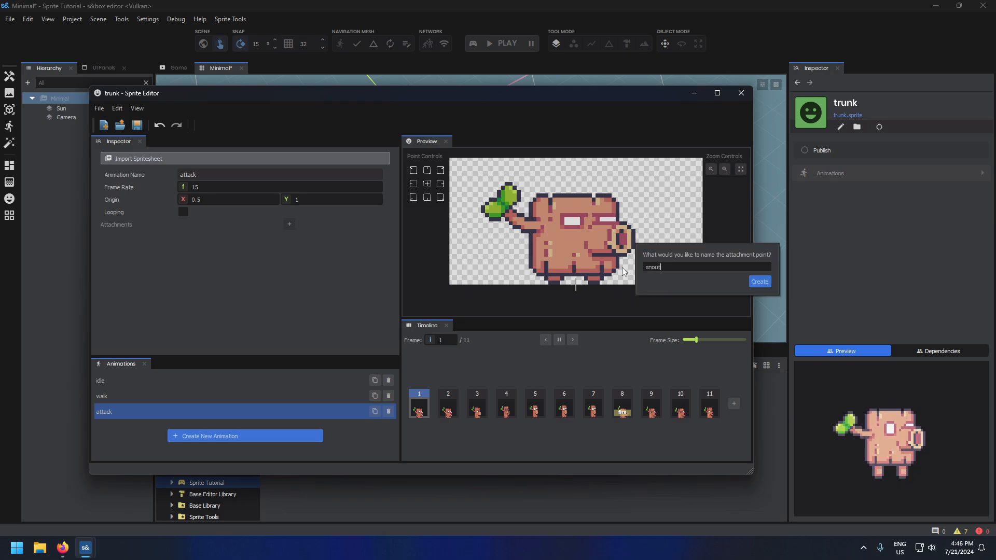
pyautogui.click(760, 281)
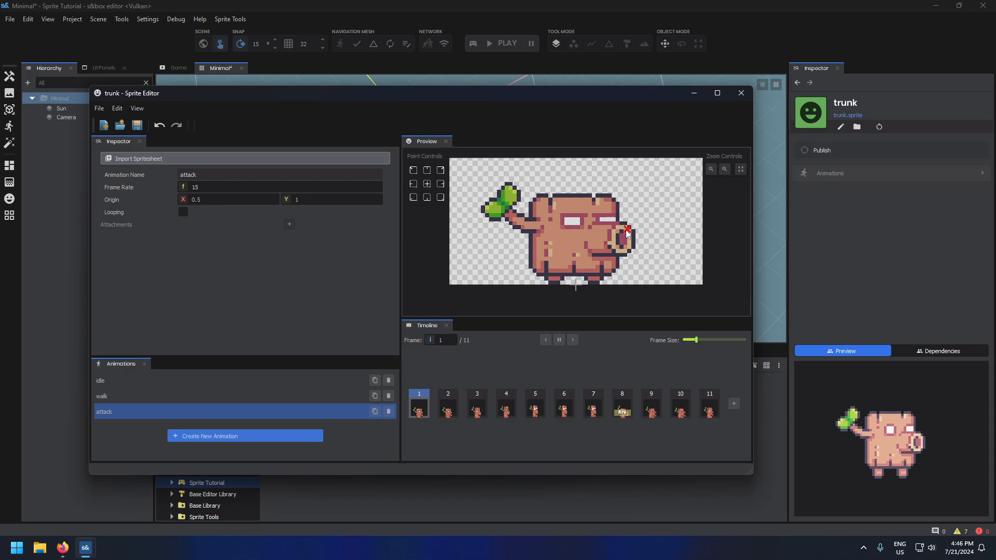
# Step: Add a second attachment coloured purple, then remove the extra attachment
pyautogui.click(290, 225)
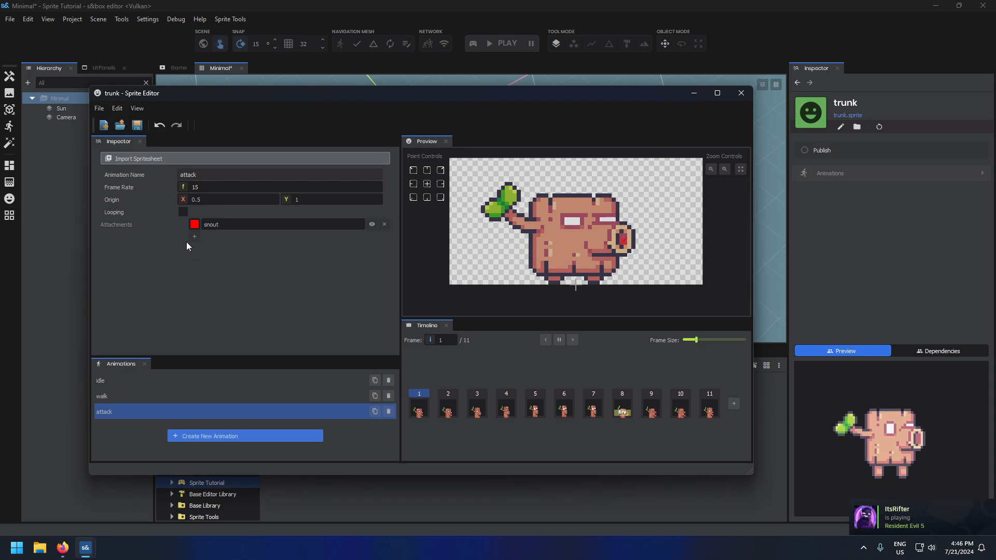
pyautogui.click(194, 237)
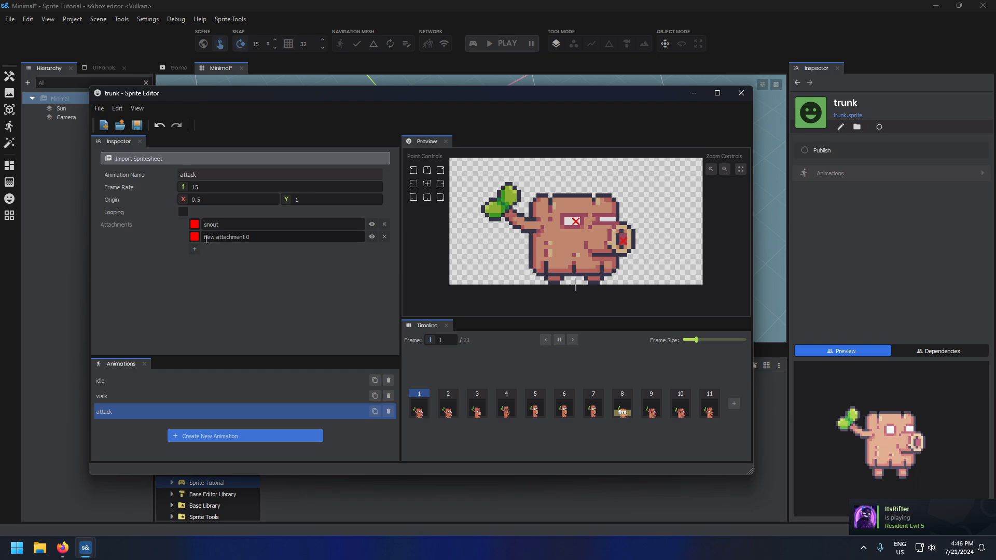
pyautogui.click(194, 236)
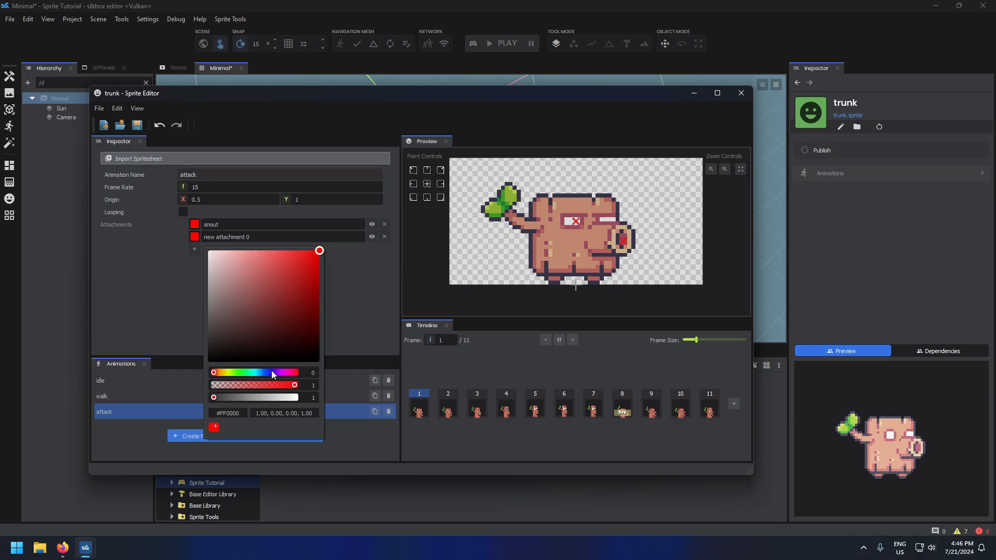
pyautogui.click(272, 373)
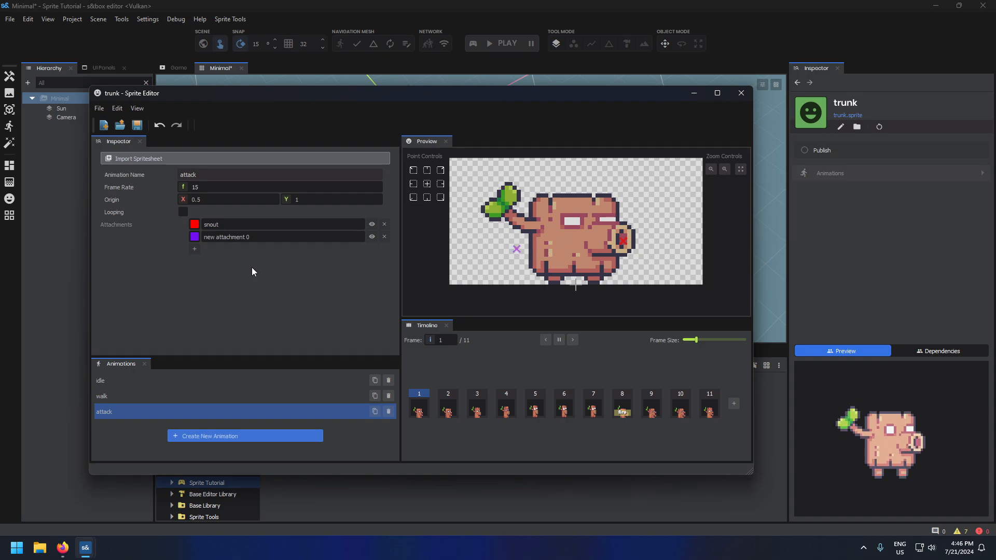
pyautogui.click(384, 237)
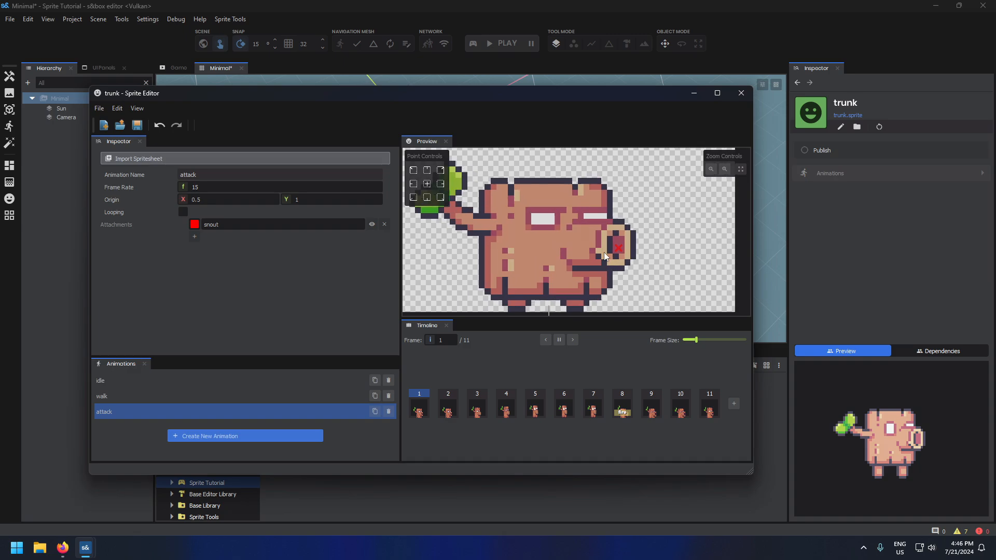
# Step: Position the snout attachment on the trunk's nose across attack frames 3, 4 and 9, then close the editor
pyautogui.click(723, 169)
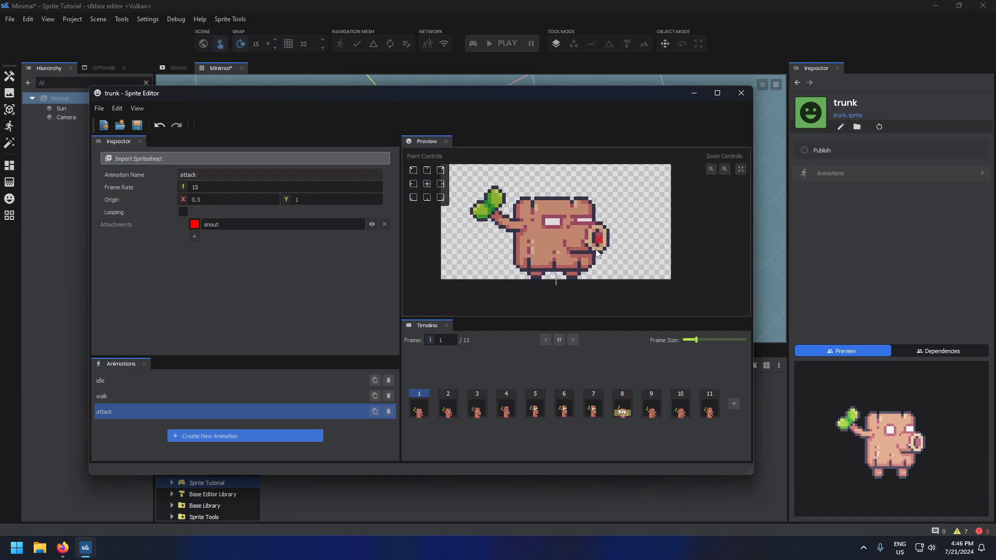
pyautogui.click(507, 404)
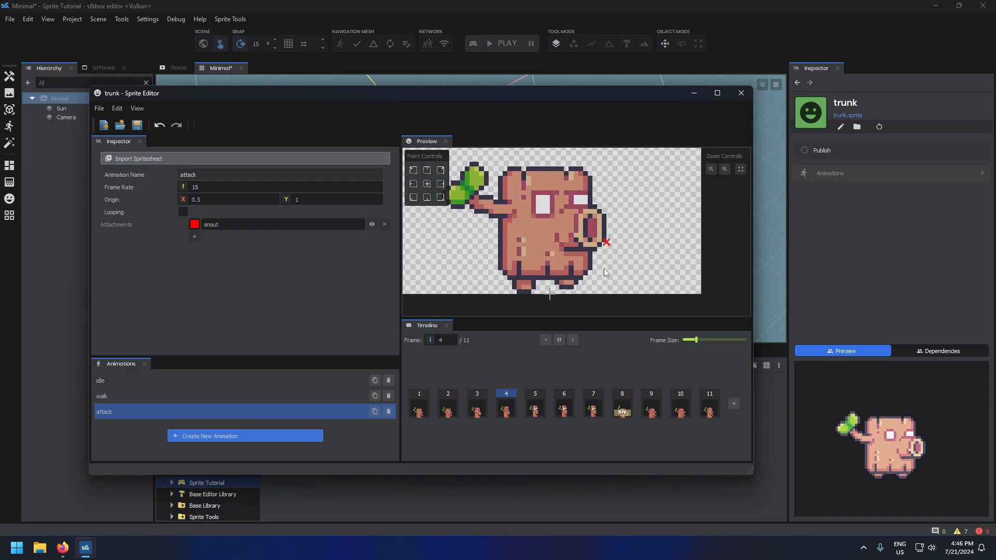
pyautogui.click(476, 394)
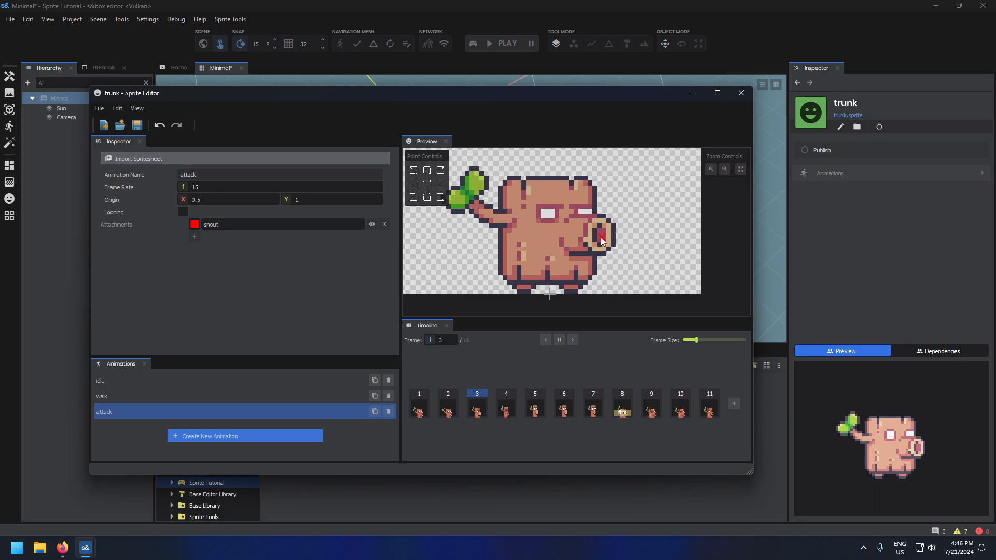
pyautogui.click(651, 403)
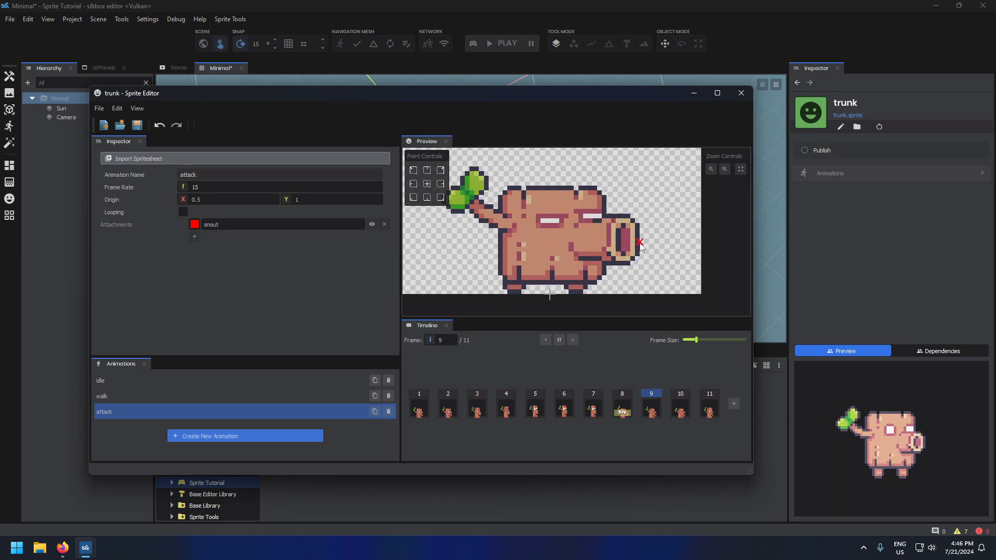
pyautogui.click(558, 340)
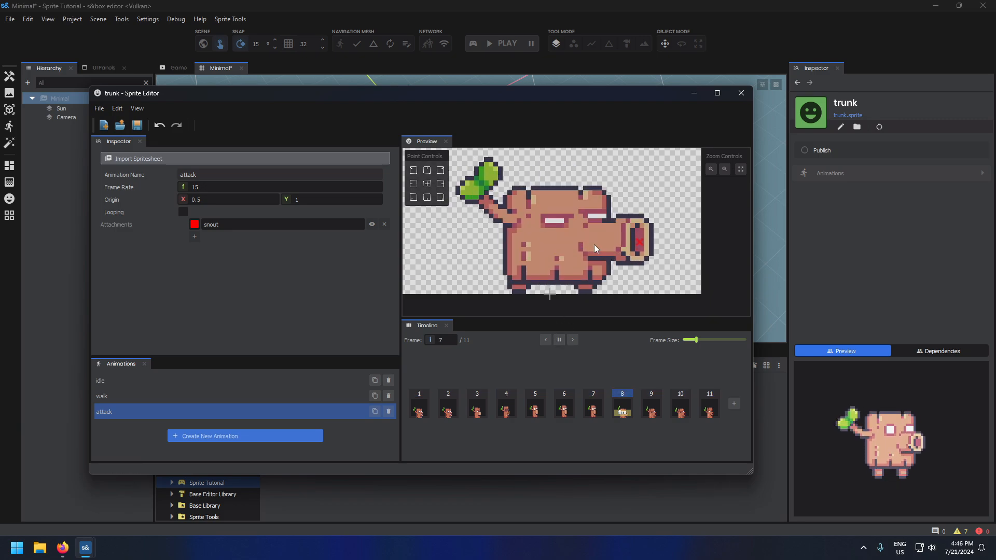
pyautogui.click(740, 93)
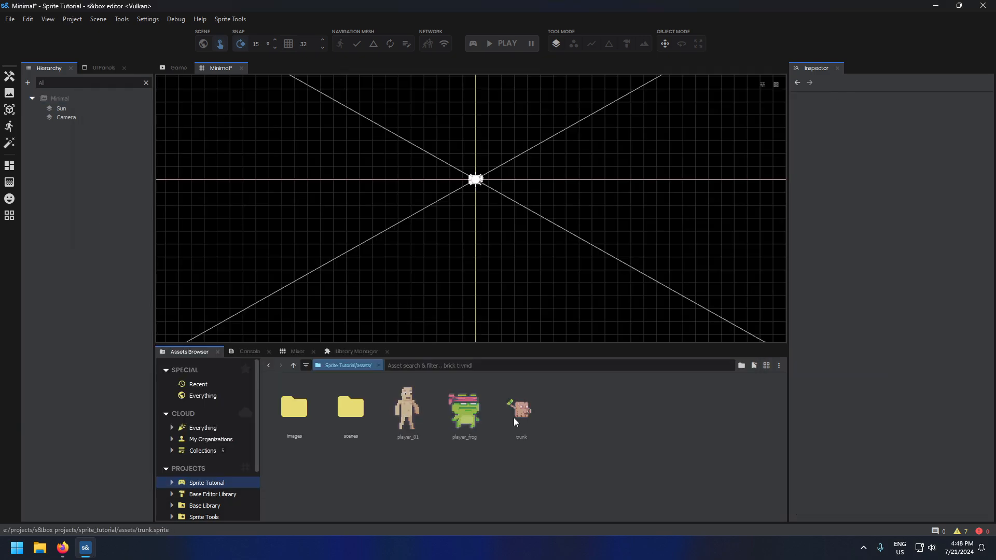
# Step: Inspect player_01, player_frog and trunk sprite assets and place them into the scene
pyautogui.click(407, 410)
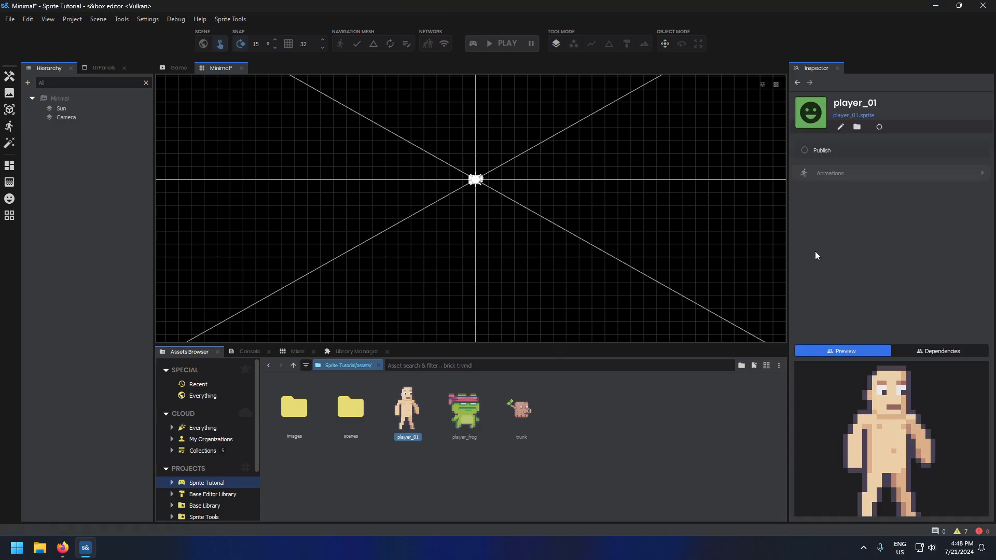
pyautogui.click(829, 173)
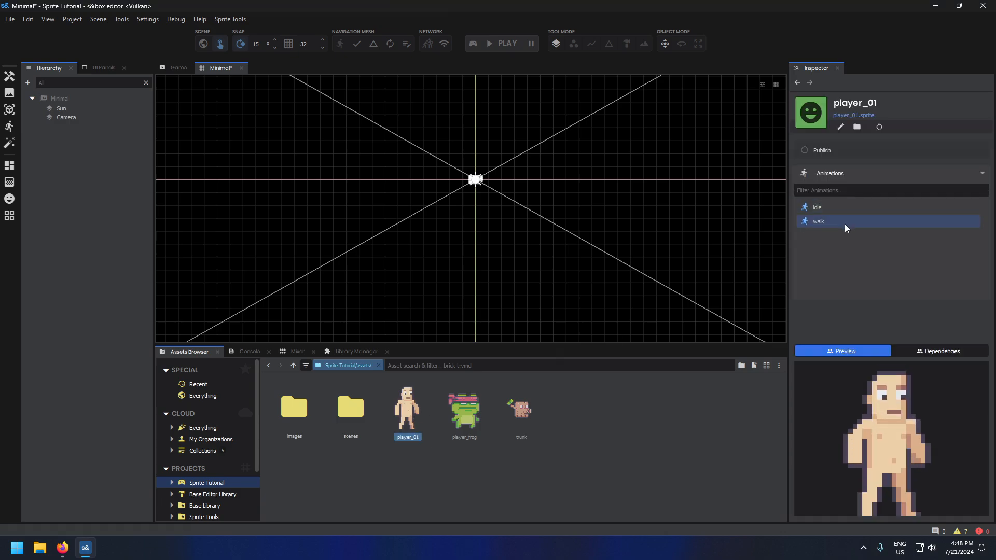
pyautogui.click(465, 410)
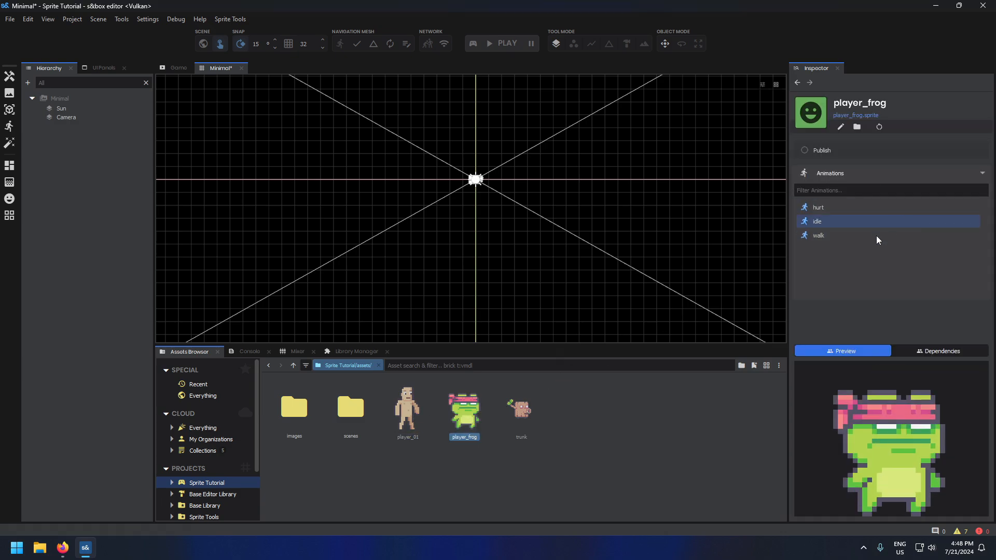
pyautogui.click(820, 208)
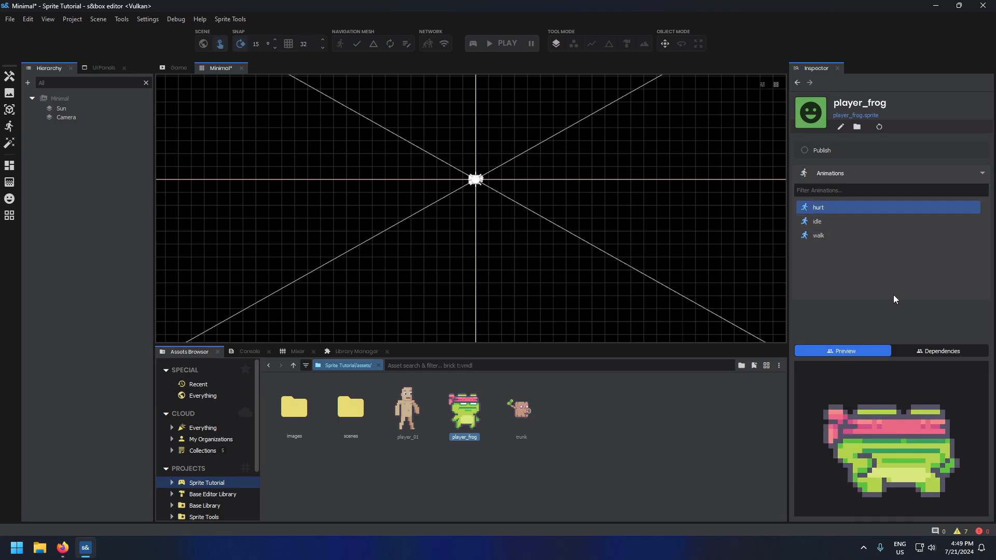
pyautogui.click(520, 410)
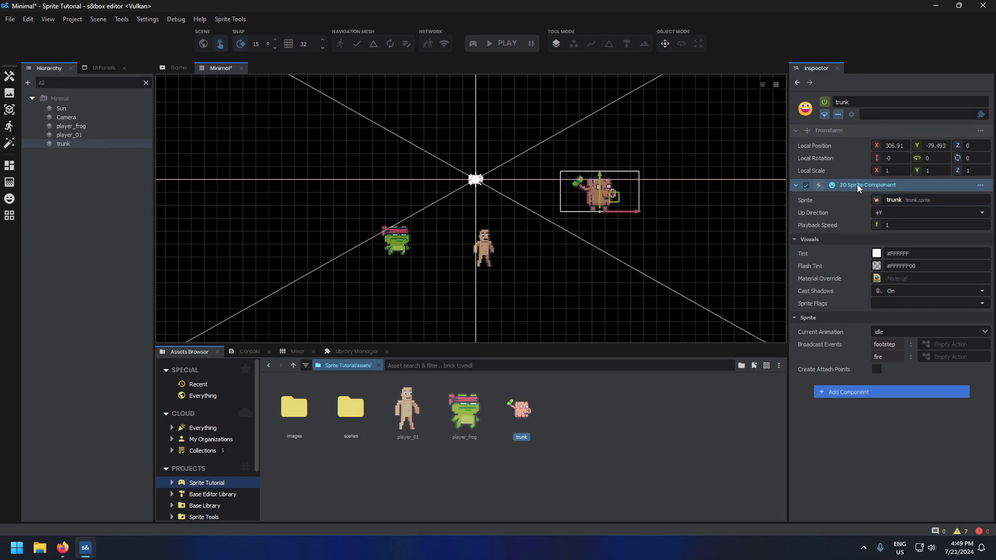
pyautogui.moveTo(520, 424)
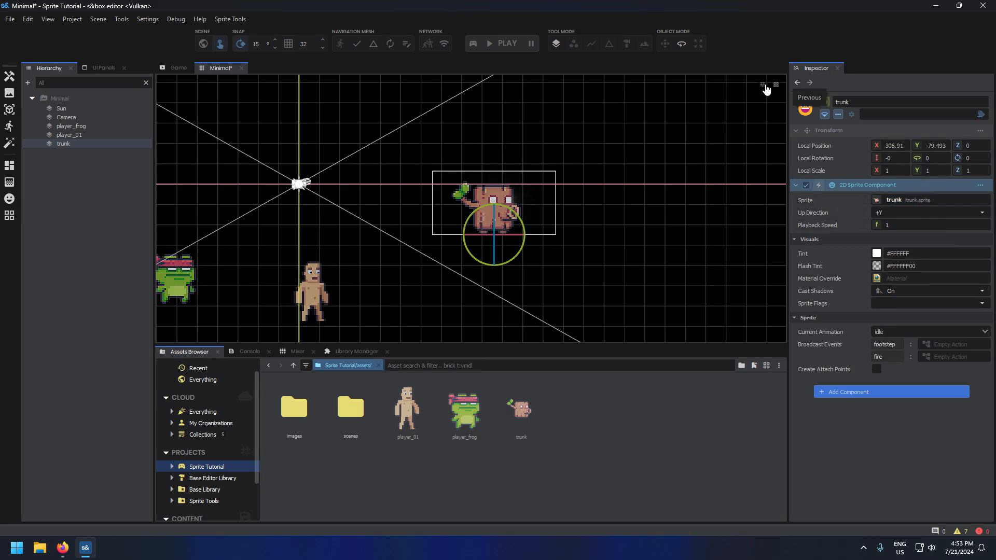
# Step: Switch the scene viewport from 2D to 3D perspective view
pyautogui.click(764, 84)
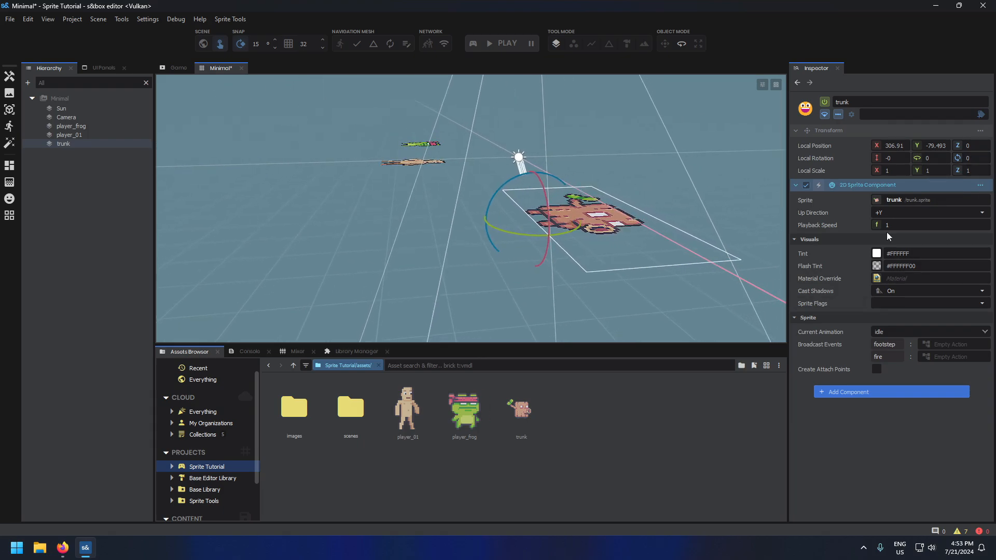
# Step: Set the trunk sprite's Up Direction to +Z so it stands upright
pyautogui.click(927, 212)
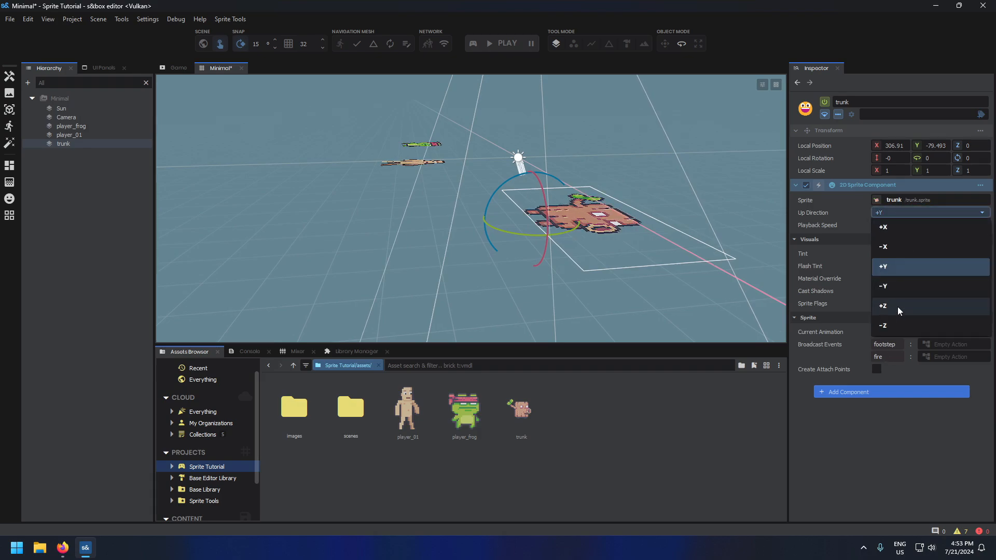
pyautogui.click(883, 307)
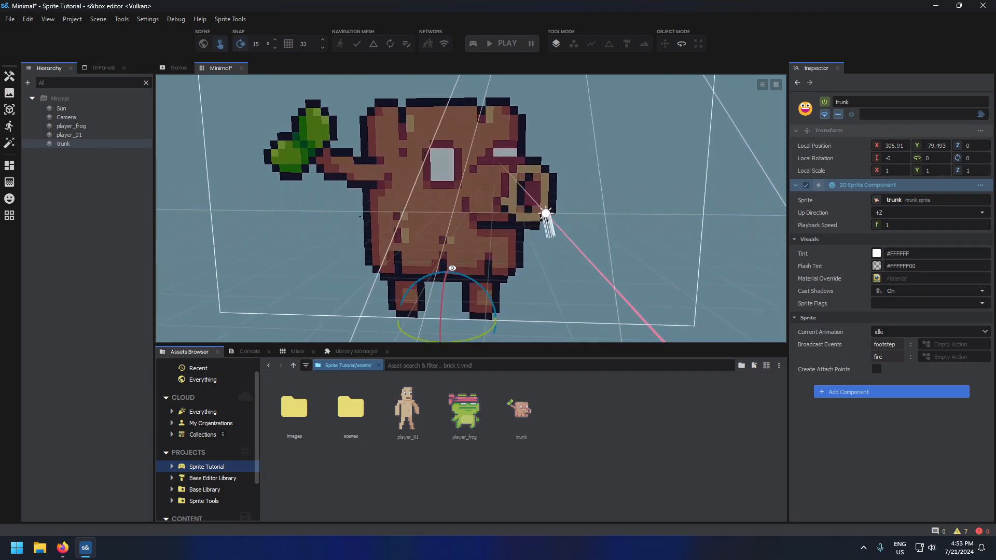
pyautogui.click(927, 212)
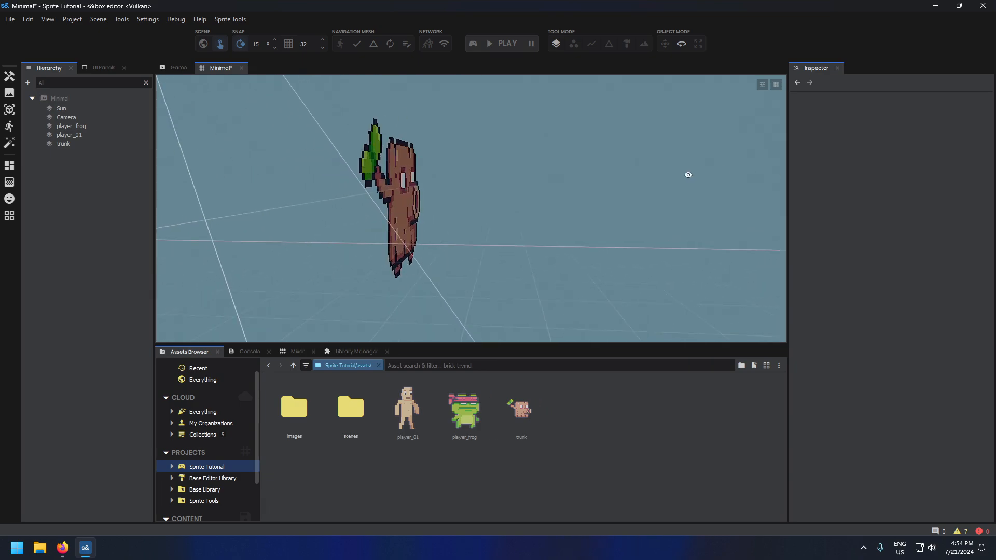
pyautogui.click(63, 144)
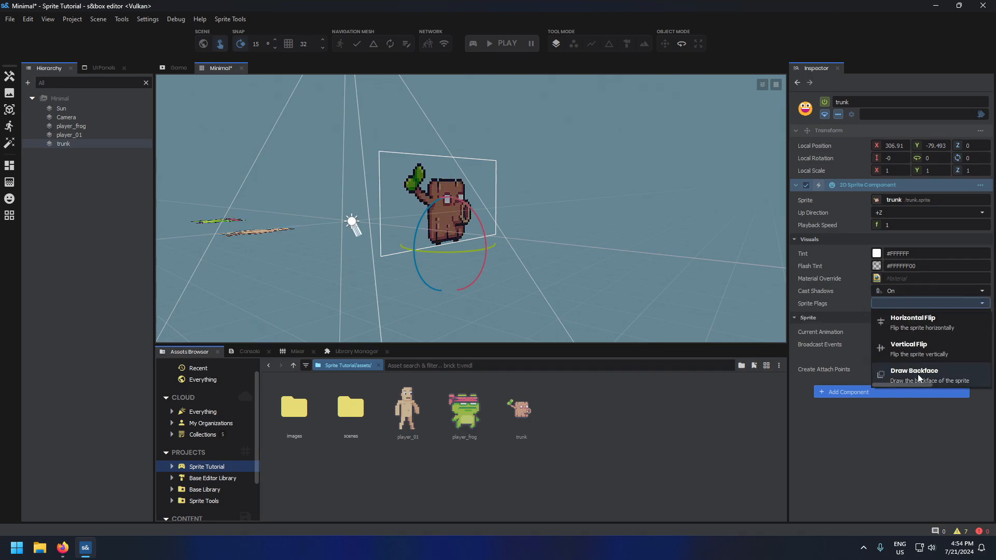
# Step: Try DrawBackface and Horizontal Flip sprite flags on the trunk, then clear them
pyautogui.click(915, 370)
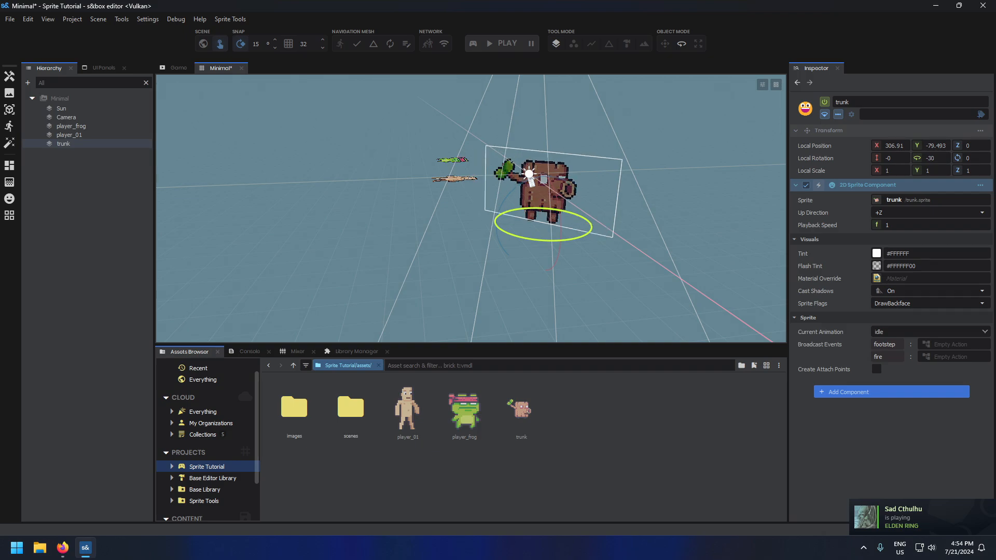
pyautogui.click(928, 303)
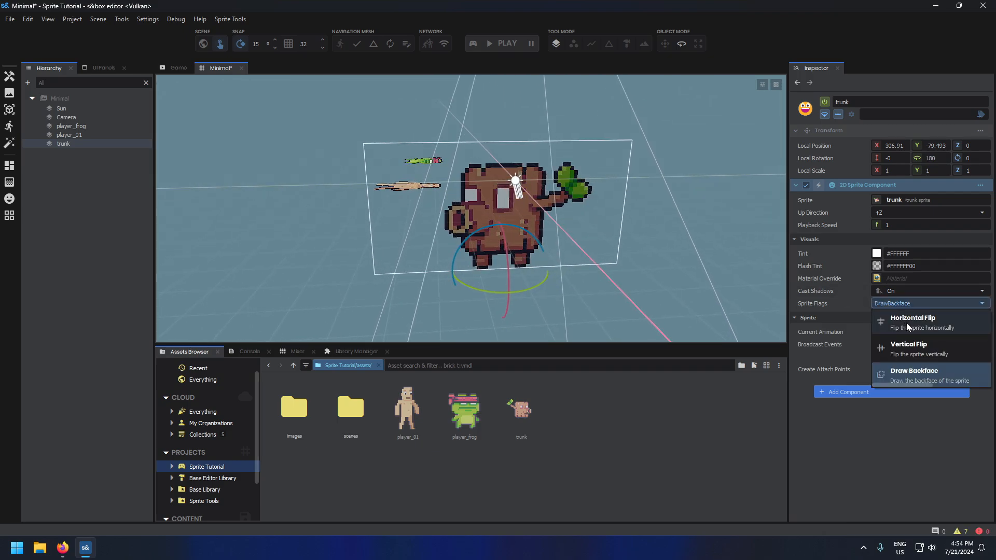
pyautogui.click(909, 344)
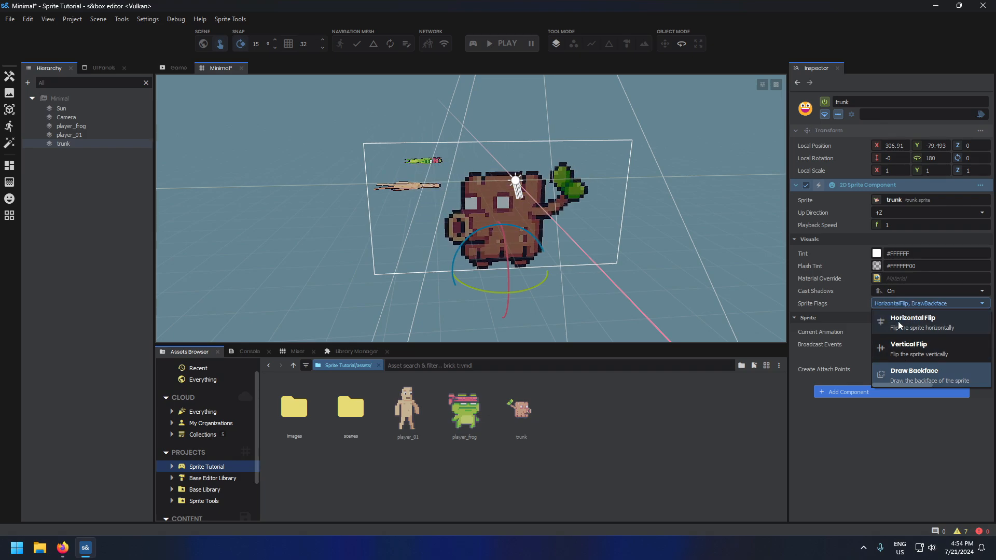
pyautogui.click(910, 348)
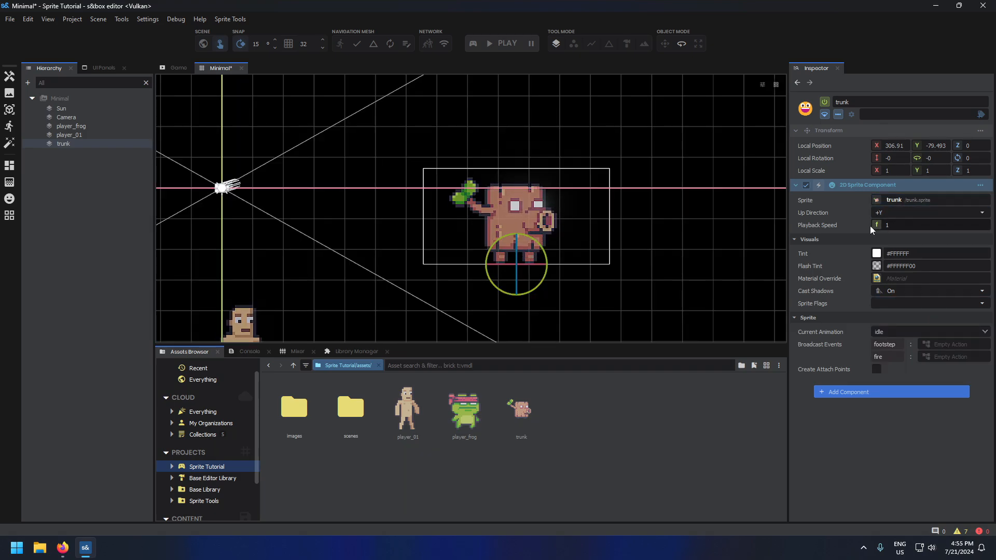
# Step: Test trunk playback speeds 1.2 and 0, then restore Playback Speed to 1
pyautogui.write('1.2')
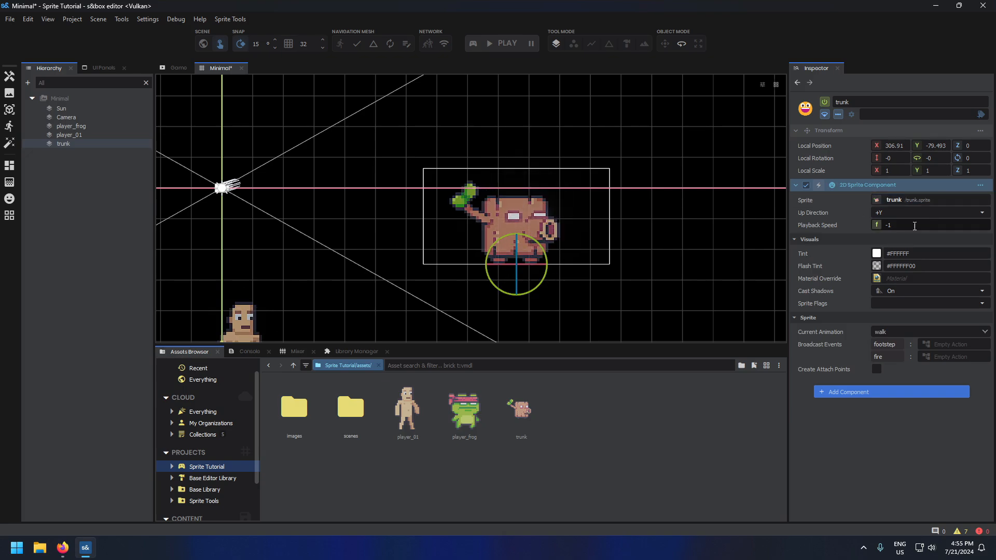
pyautogui.write('0')
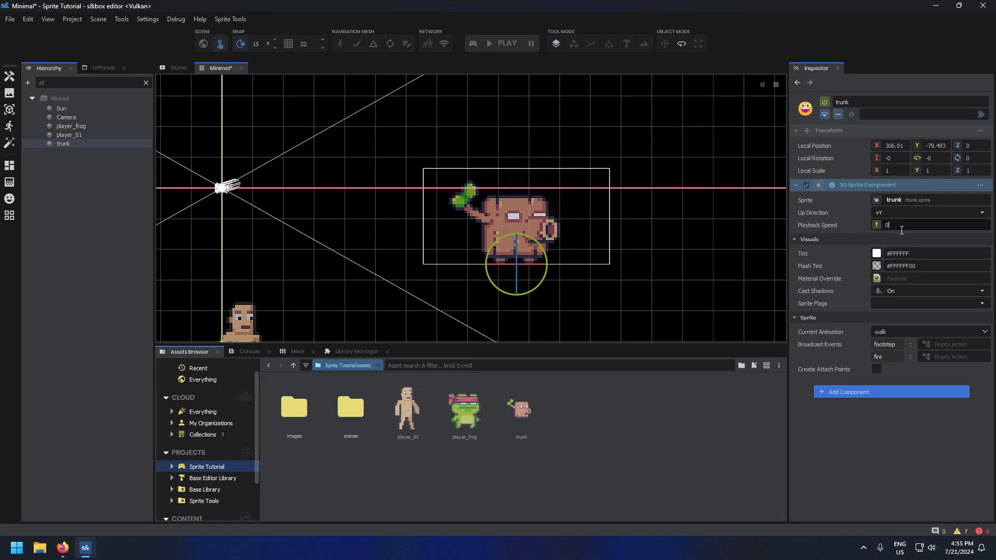
pyautogui.write('1')
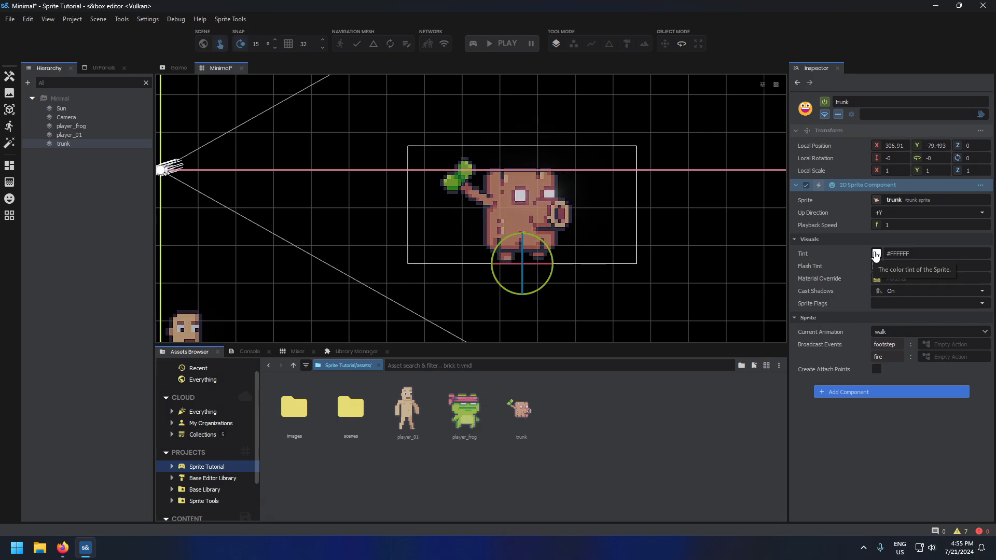
pyautogui.click(877, 253)
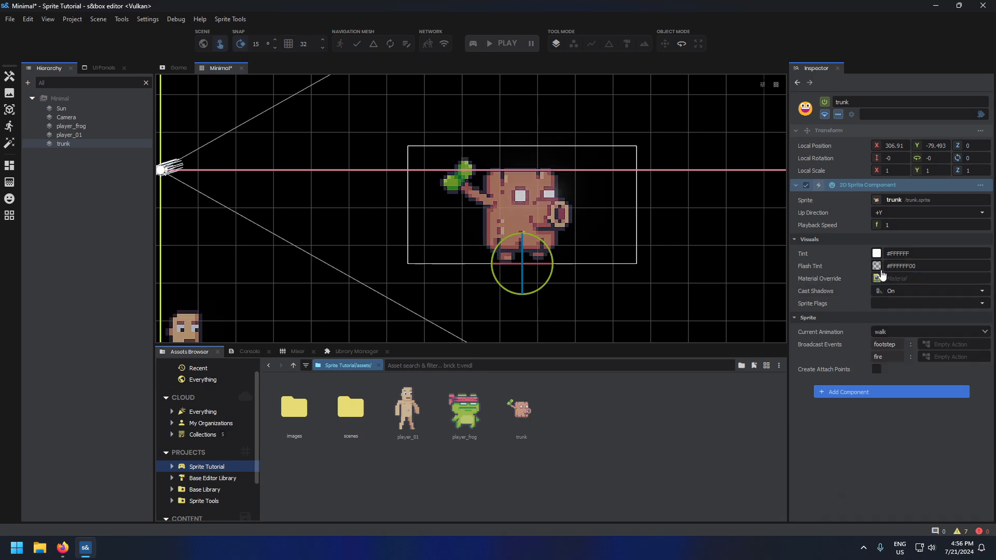
pyautogui.click(878, 266)
pyautogui.write('#FF0000')
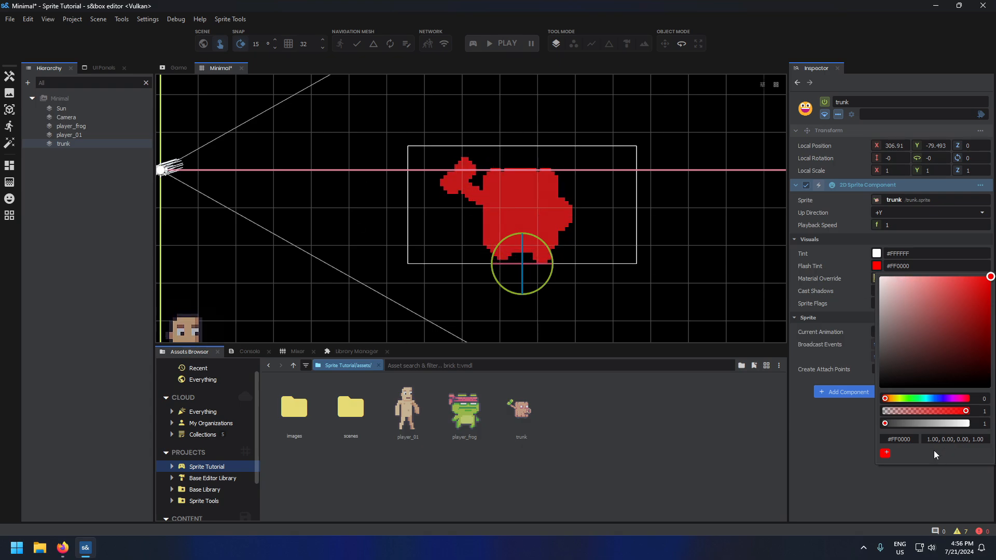
pyautogui.moveTo(987, 411); pyautogui.dragTo(907, 411)
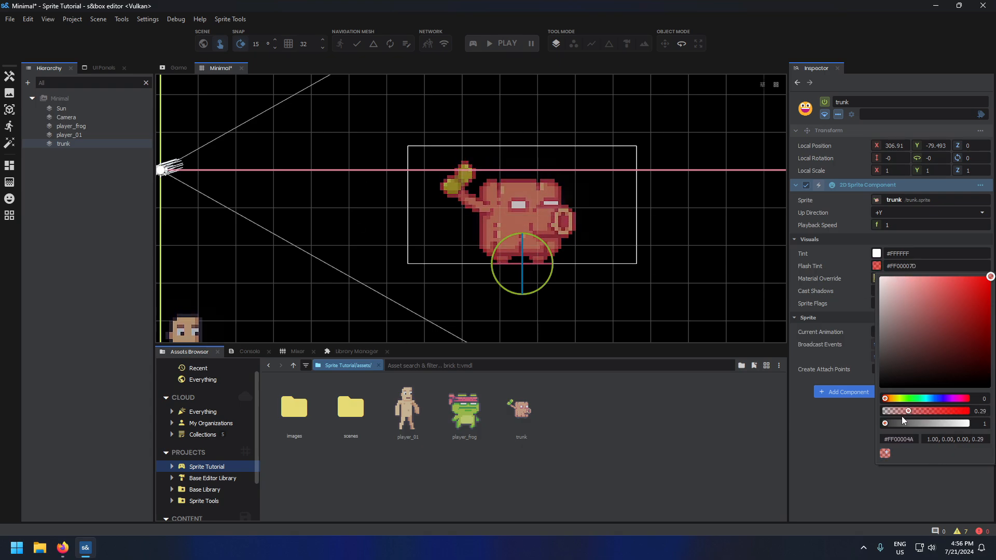
pyautogui.moveTo(907, 411); pyautogui.dragTo(895, 411)
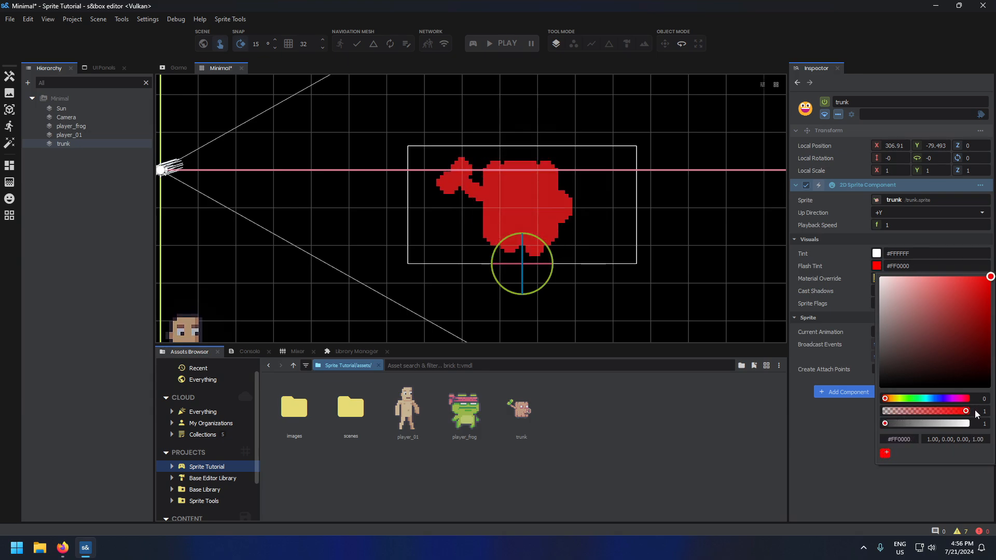
pyautogui.moveTo(964, 411); pyautogui.dragTo(909, 411)
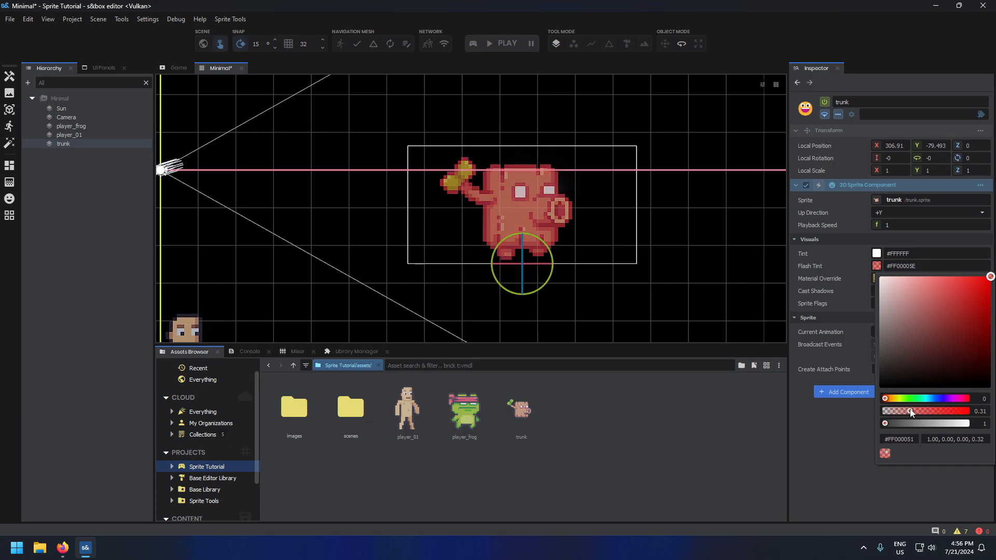
pyautogui.moveTo(910, 411); pyautogui.dragTo(907, 411)
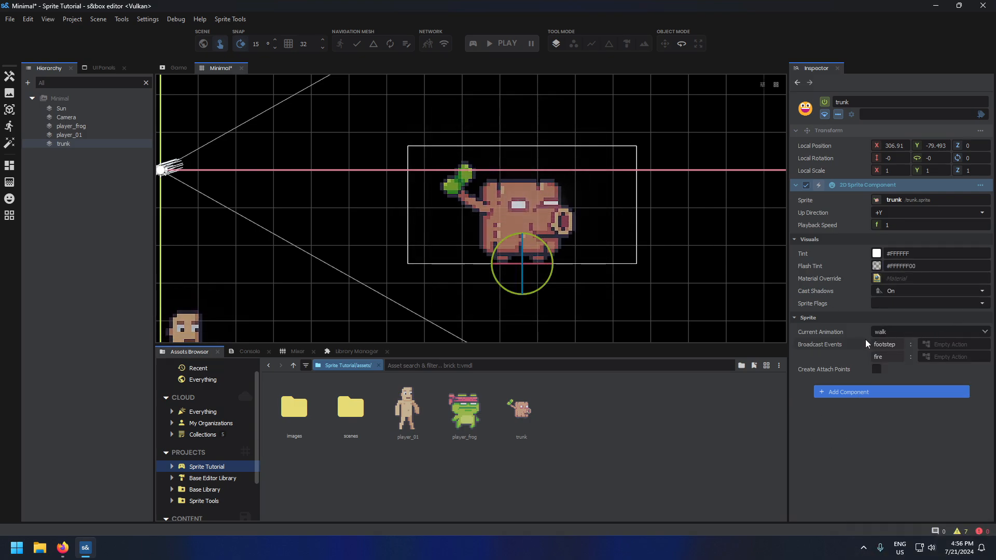
pyautogui.click(928, 332)
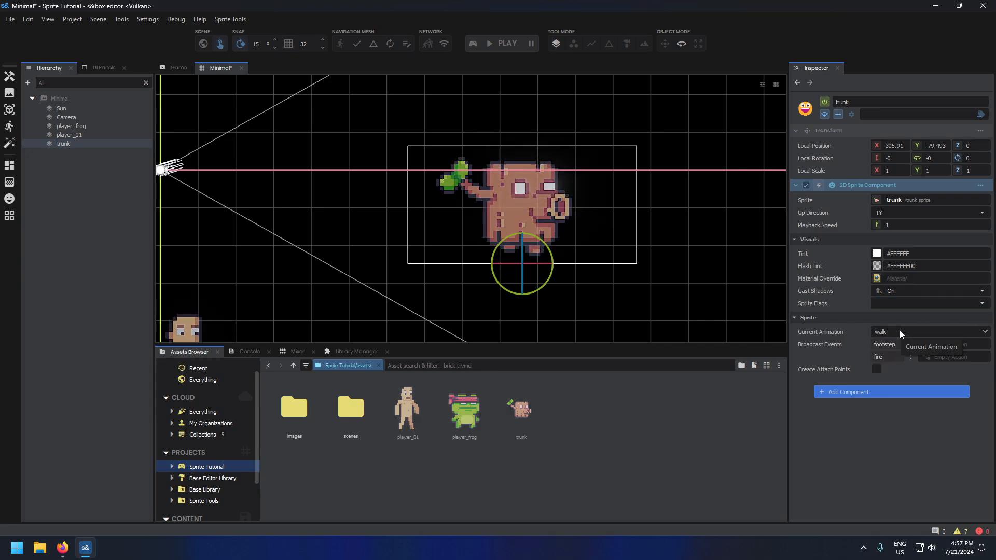
pyautogui.click(927, 332)
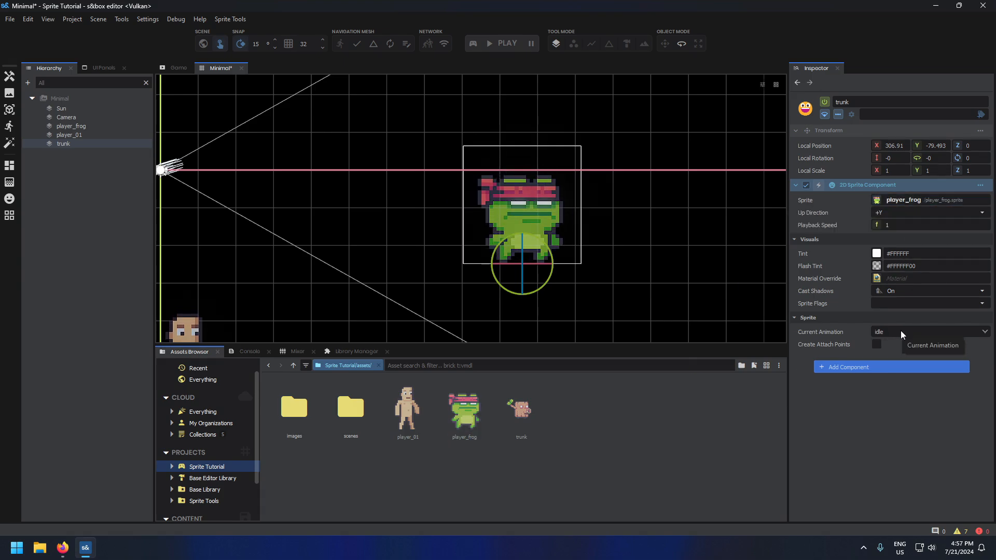
pyautogui.click(930, 331)
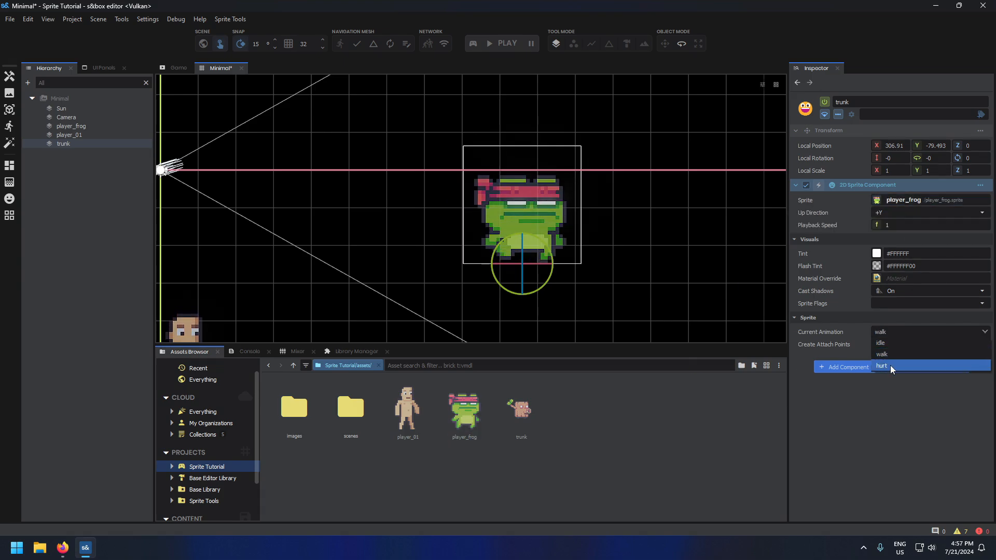
pyautogui.click(882, 343)
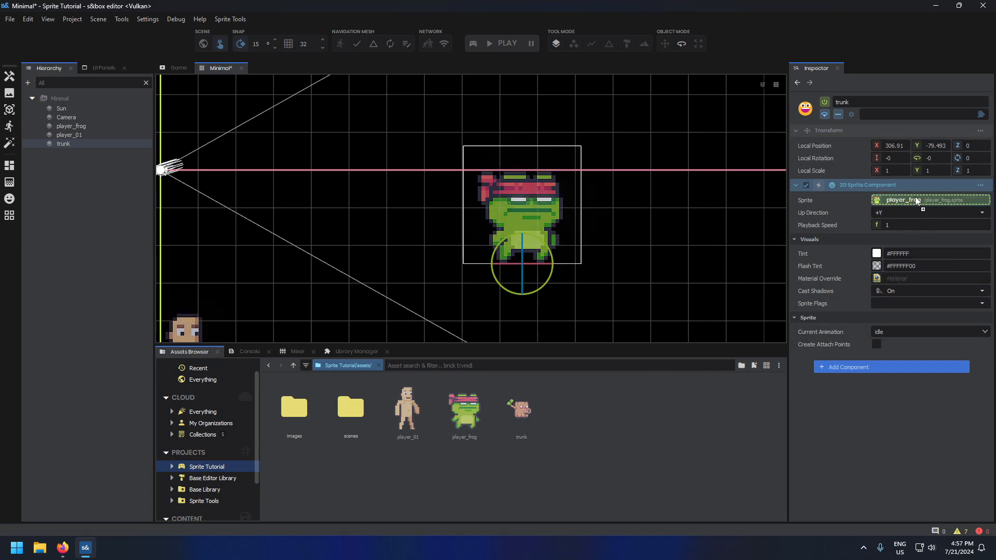
pyautogui.click(928, 199)
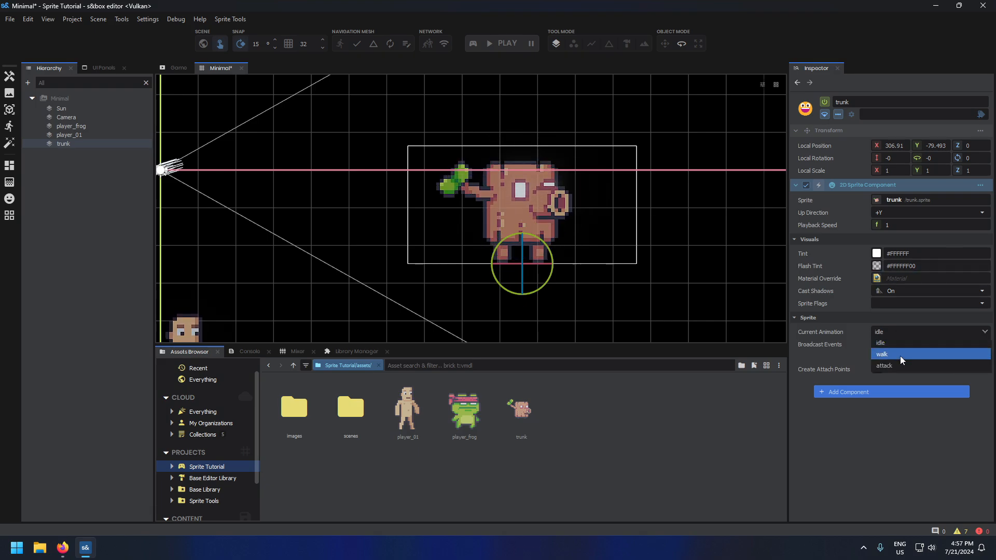
pyautogui.click(883, 354)
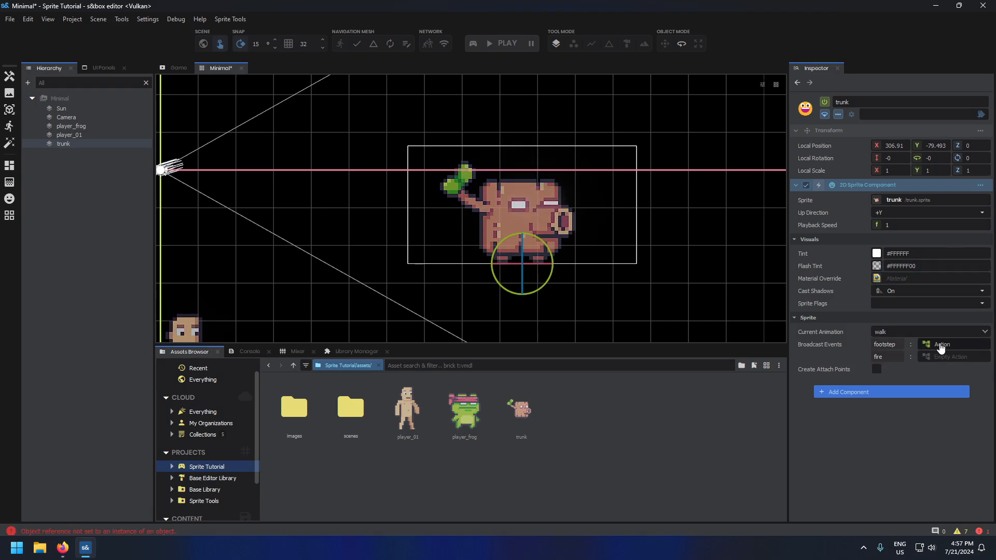
pyautogui.click(947, 343)
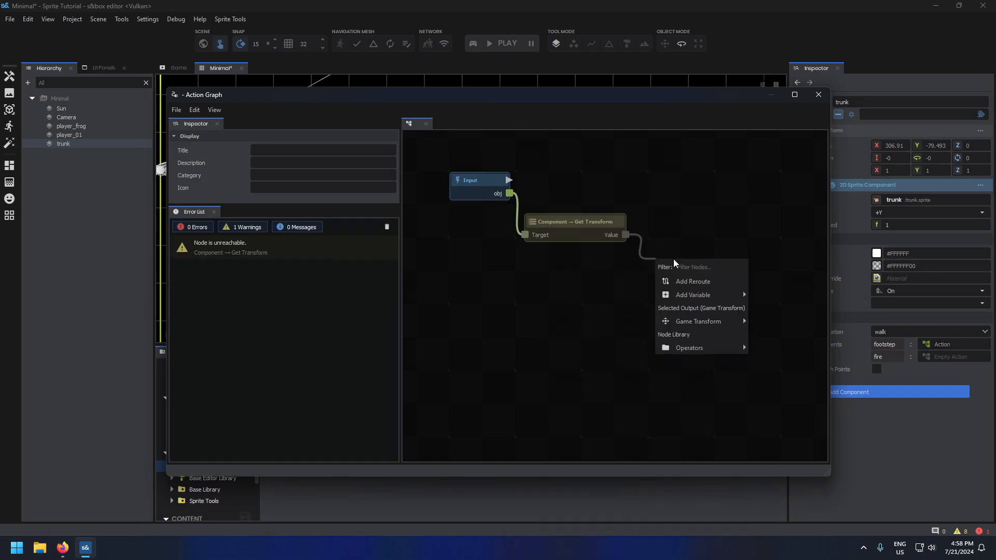
# Step: Add a Play Sound At node and assign footstep-concrete.sound as its sound event
pyautogui.write('play sou')
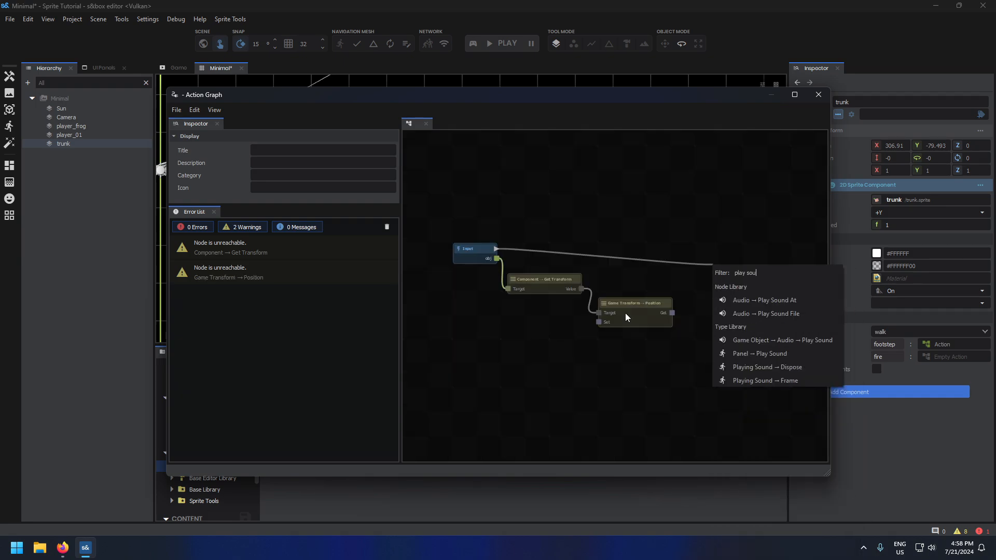
pyautogui.click(765, 300)
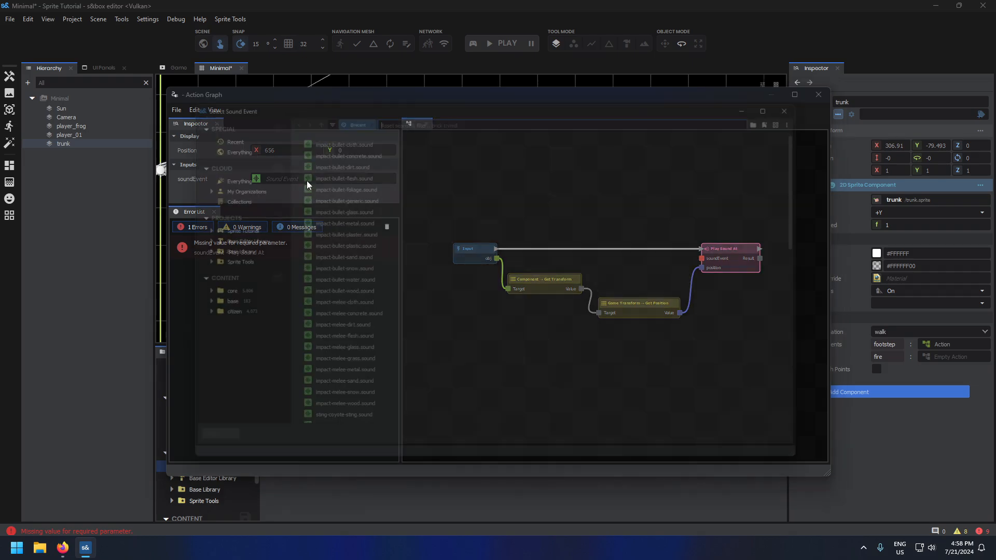
pyautogui.write('foot')
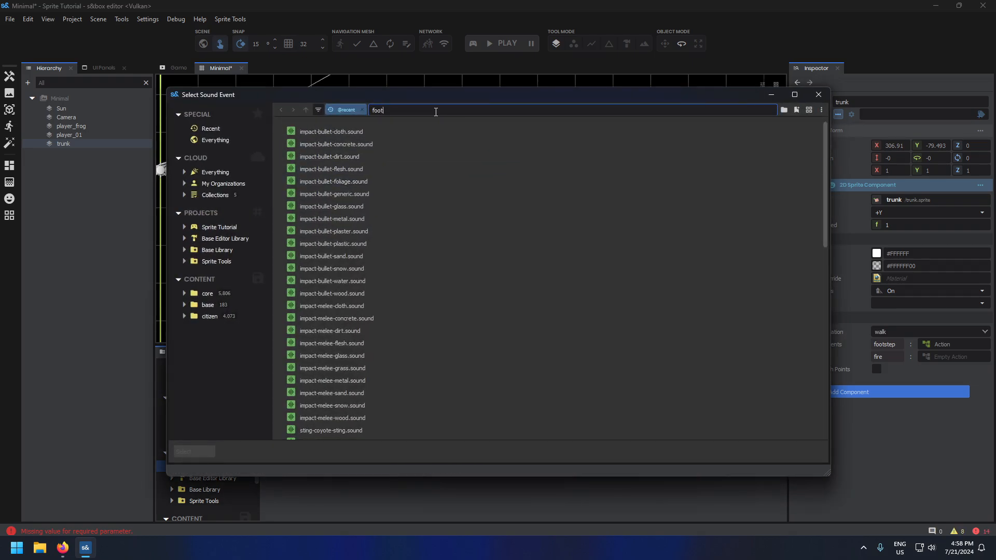
pyautogui.click(333, 159)
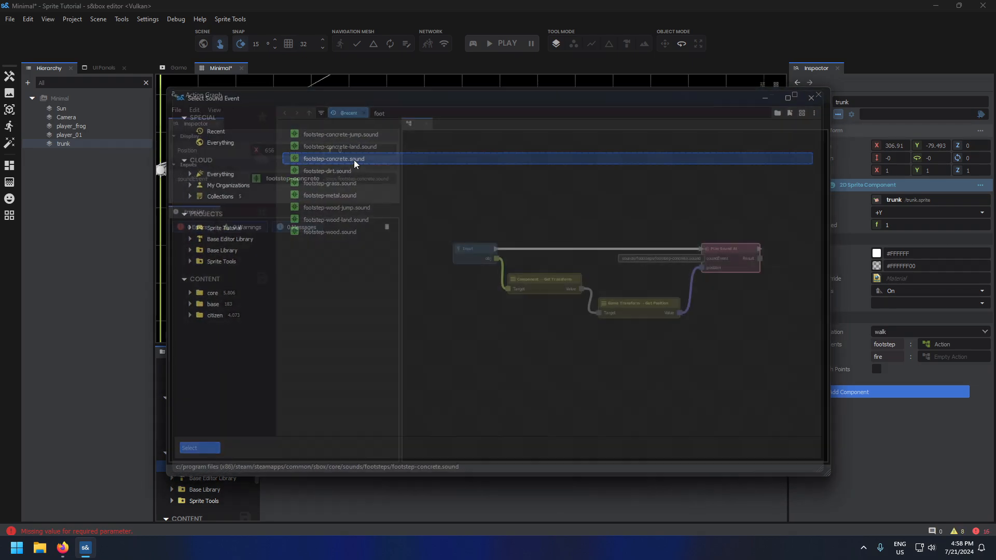
pyautogui.click(200, 448)
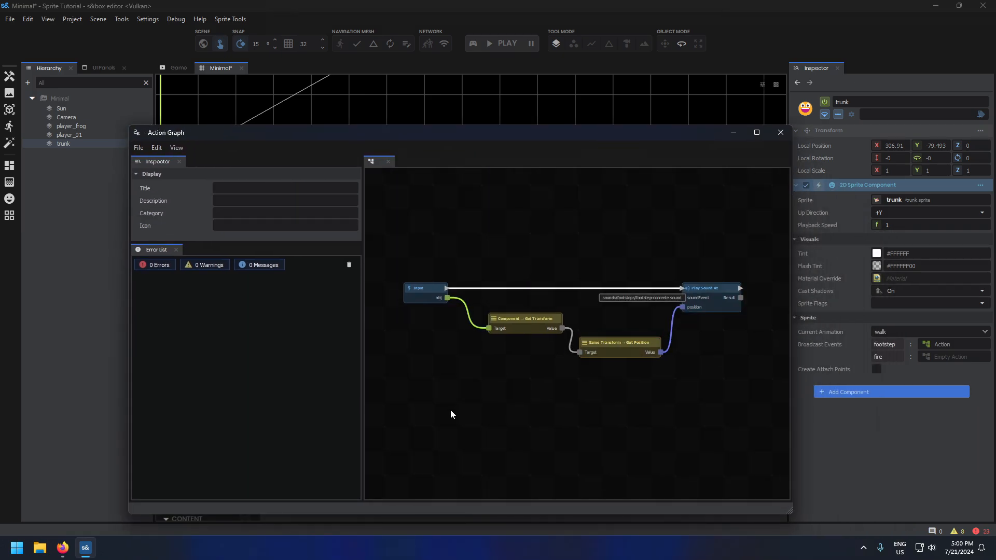
pyautogui.moveTo(734, 373)
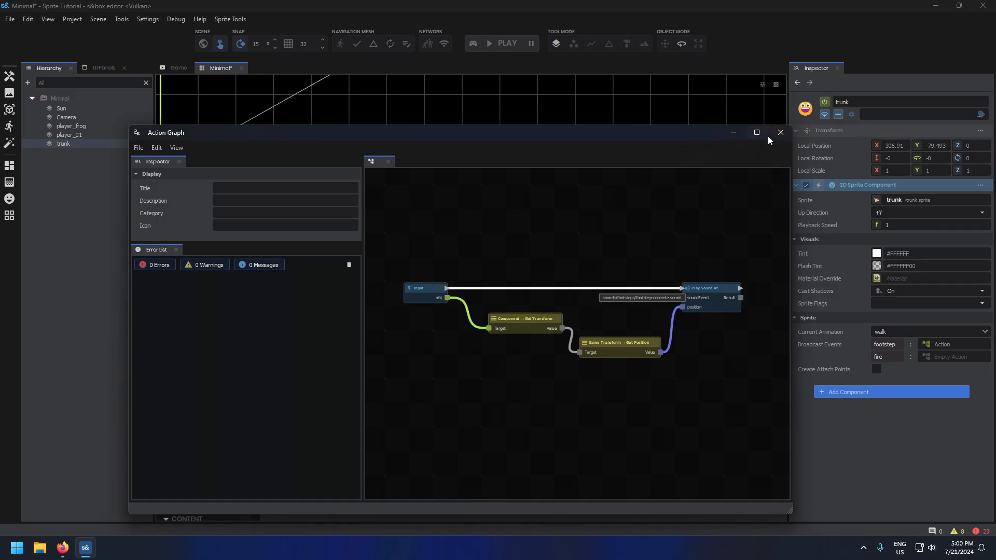
# Step: Close the action graph, enable attach points on the trunk sprite and select its snout point
pyautogui.click(780, 132)
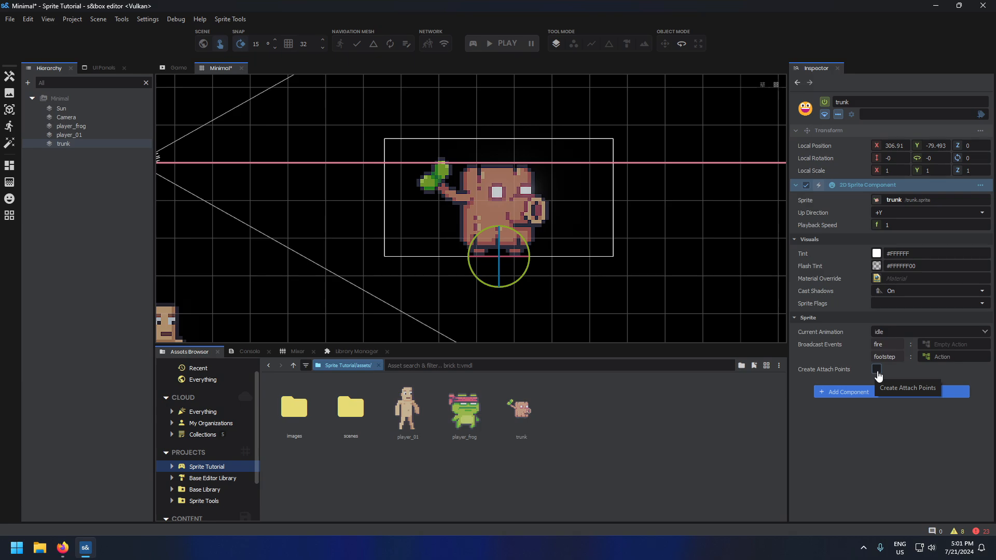
pyautogui.click(877, 369)
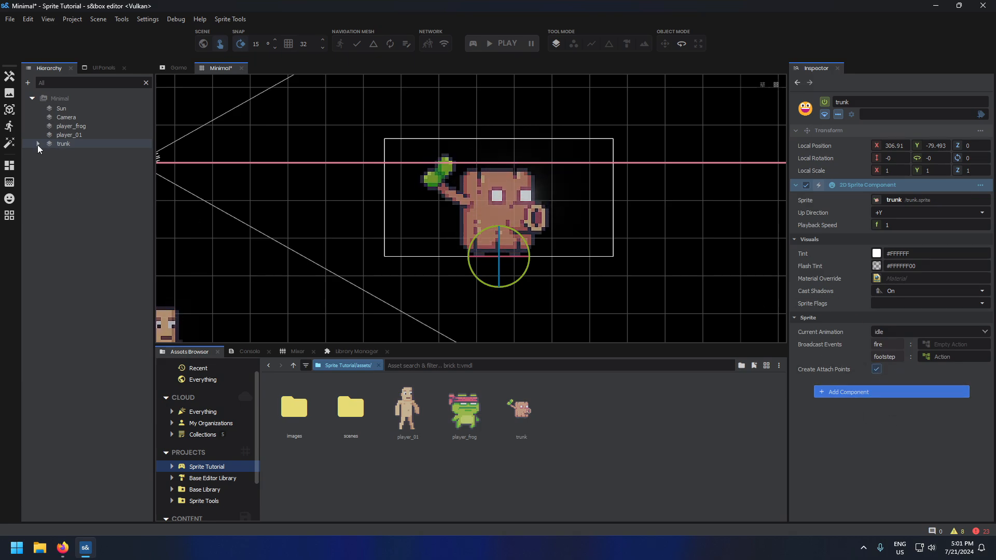
pyautogui.click(37, 143)
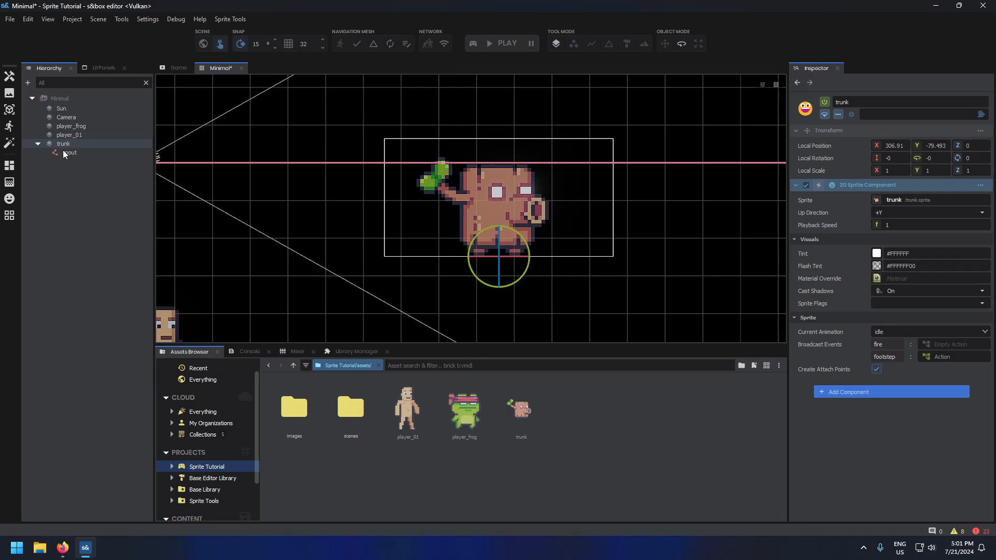
pyautogui.click(70, 153)
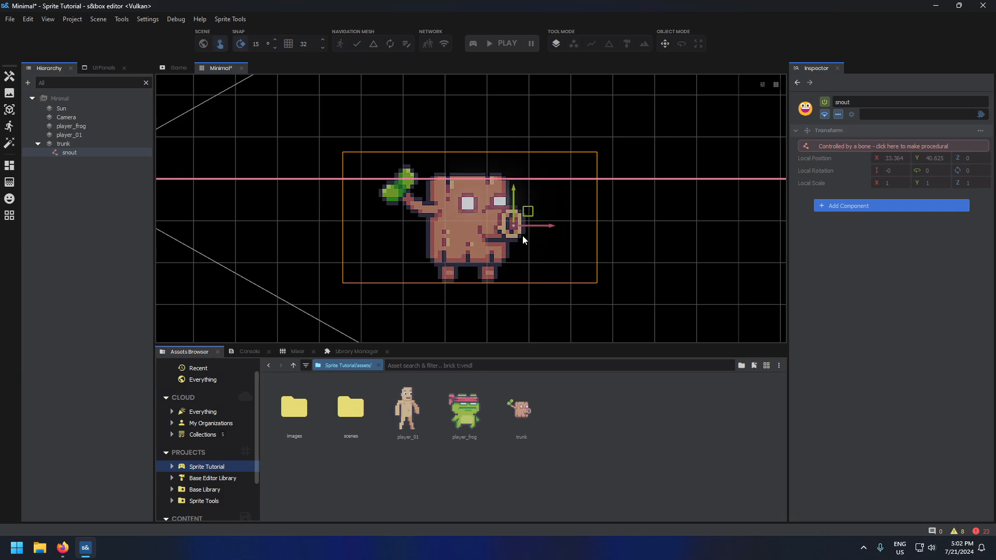
# Step: Try moving the snout attach point and toggle the trunk's child objects in the Hierarchy
pyautogui.moveTo(511, 225); pyautogui.dragTo(515, 237)
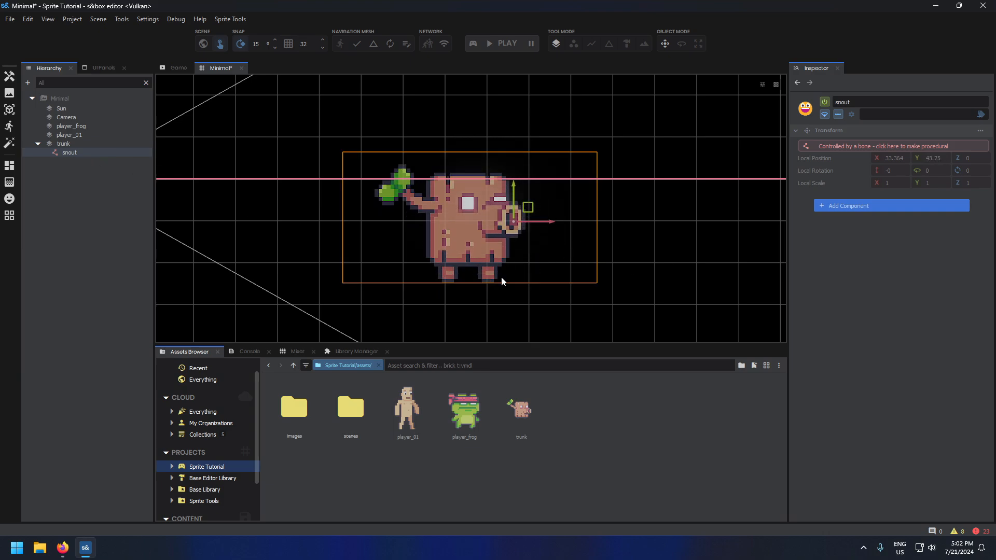
pyautogui.click(64, 143)
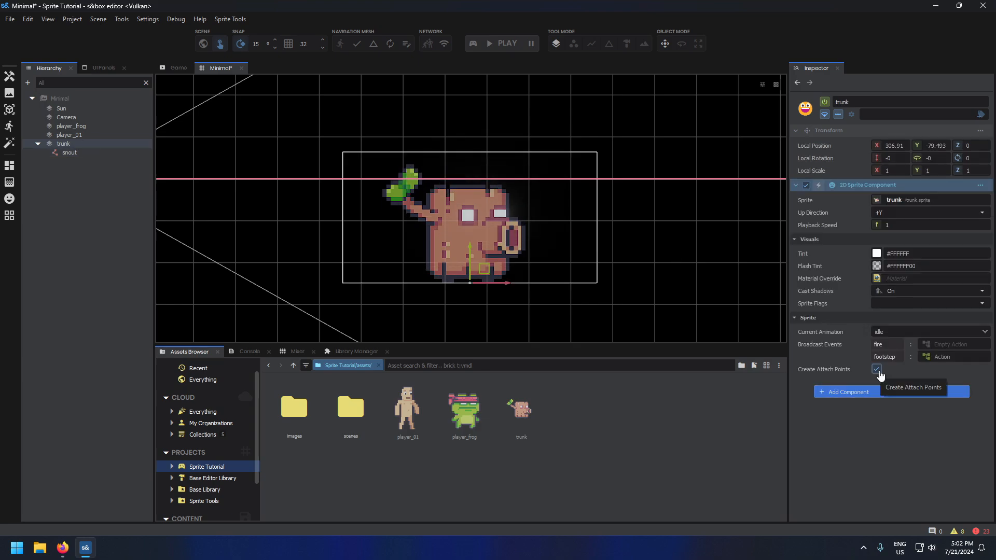
pyautogui.click(69, 154)
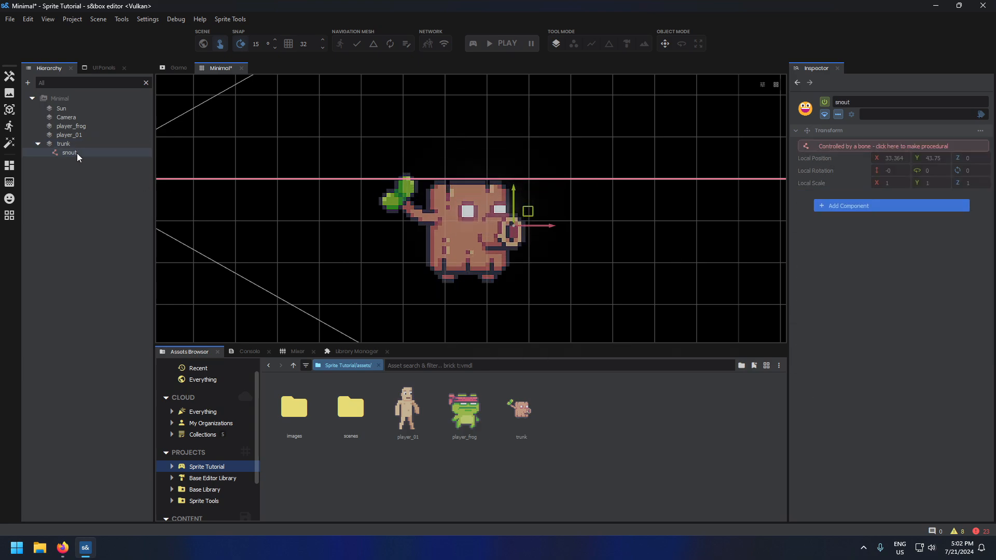
pyautogui.click(64, 143)
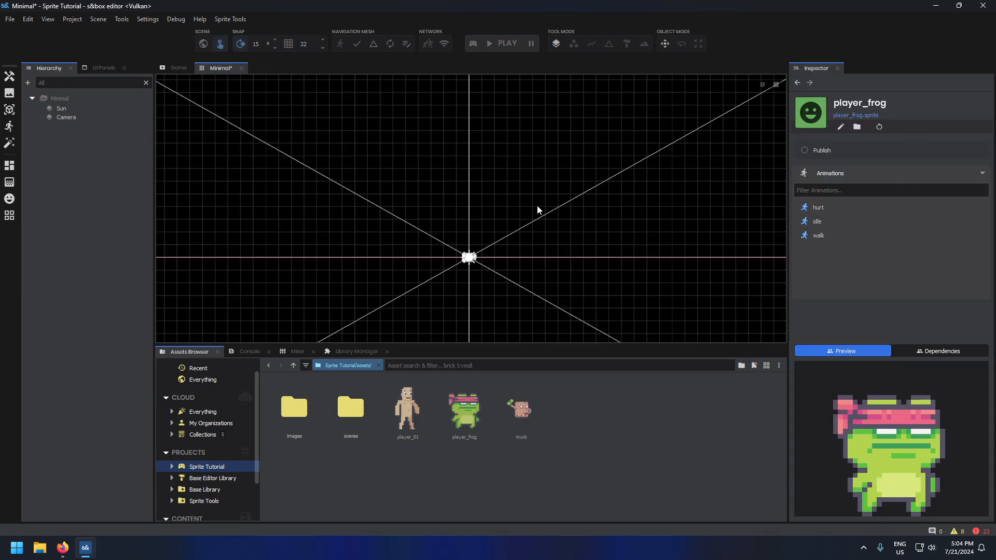
pyautogui.moveTo(464, 413)
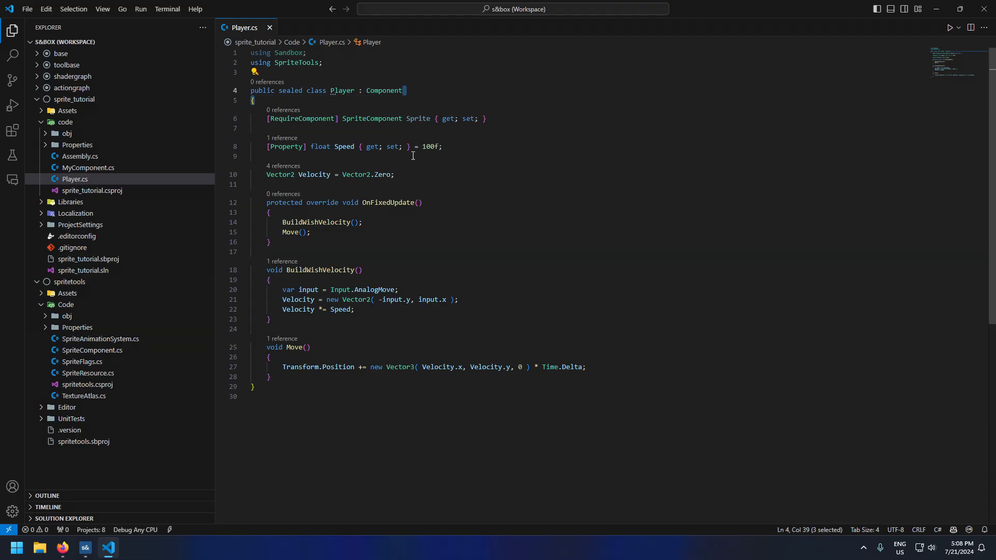
pyautogui.moveTo(446, 235)
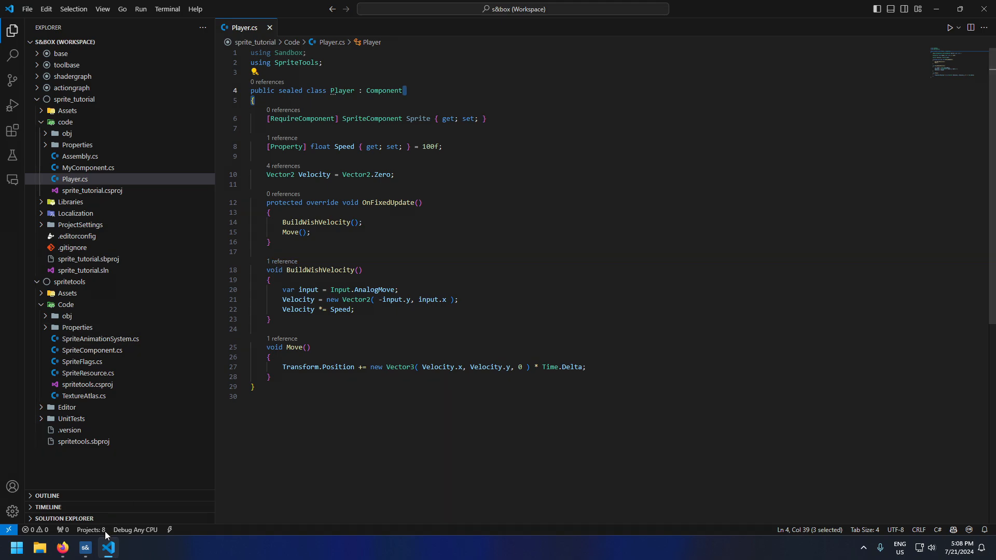
pyautogui.moveTo(85, 546)
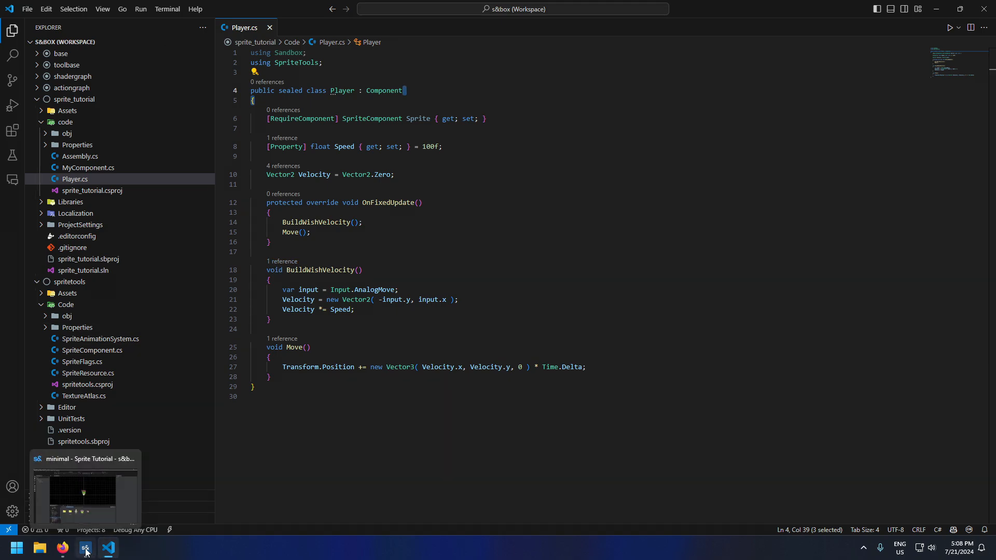
# Step: Replay the scene with Player speed 250, move the frog around, then return to the script
pyautogui.click(84, 548)
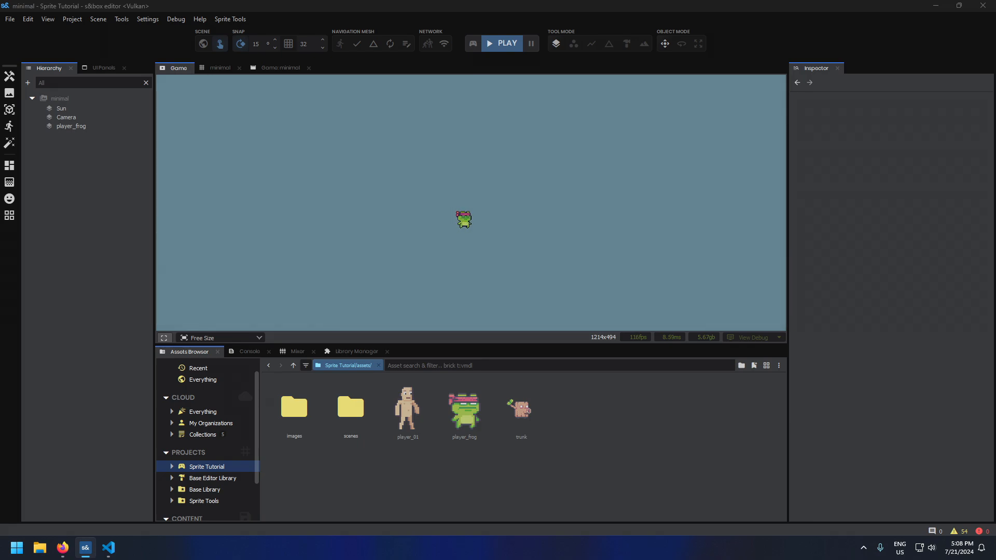
pyautogui.click(71, 125)
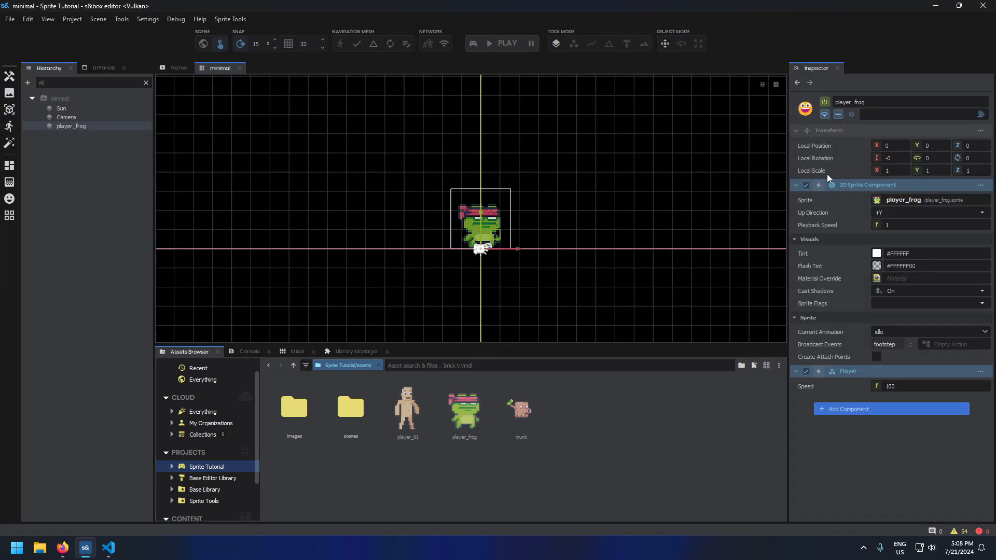
pyautogui.click(501, 44)
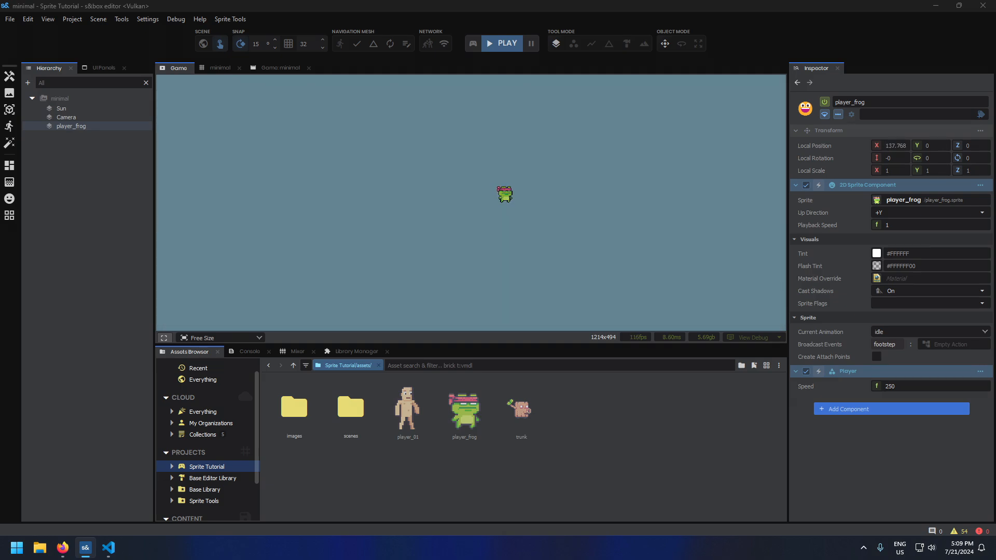
pyautogui.moveTo(505, 194); pyautogui.dragTo(471, 222)
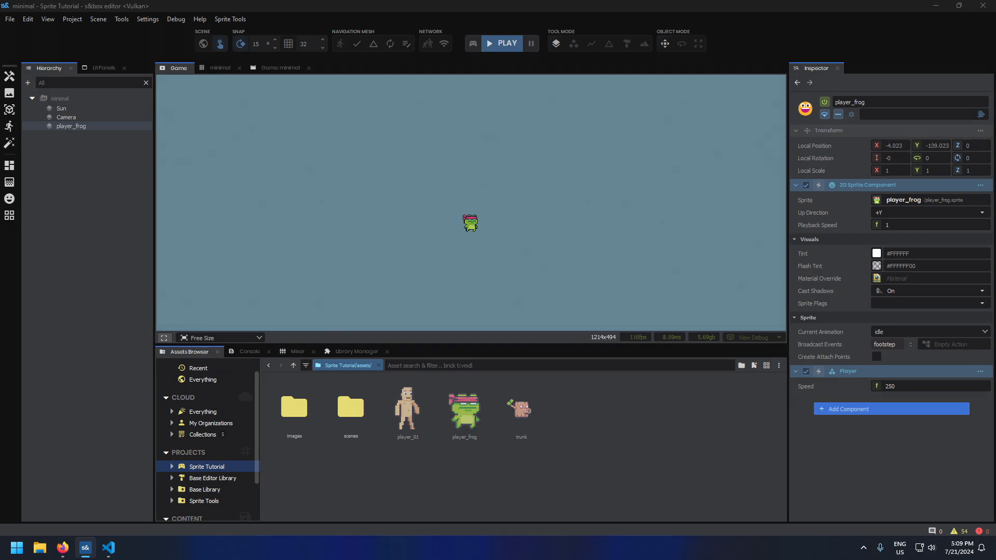
pyautogui.click(220, 68)
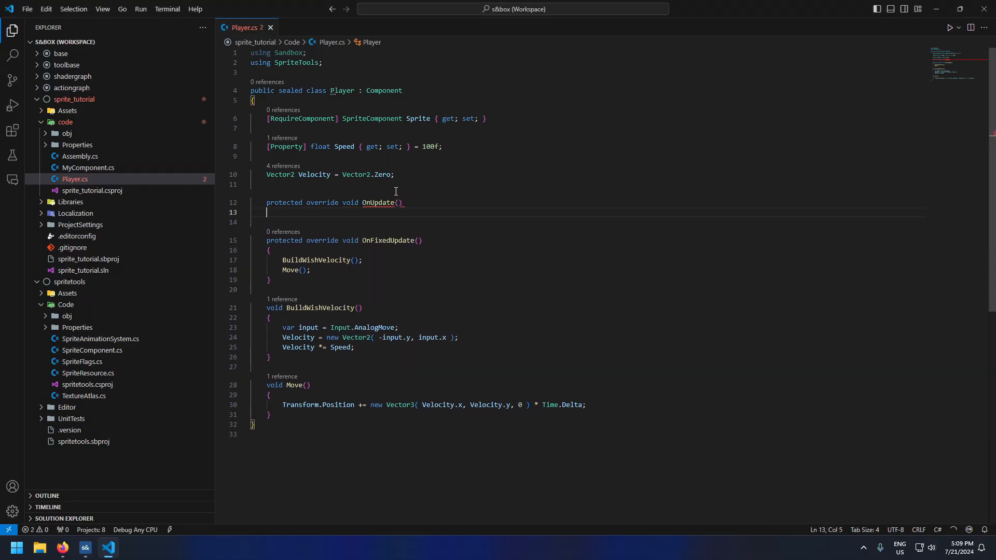
# Step: Write UpdateAnimations playing walk when moving with PlaybackSpeed = Velocity.Length / Speed
pyautogui.write('Upladte')
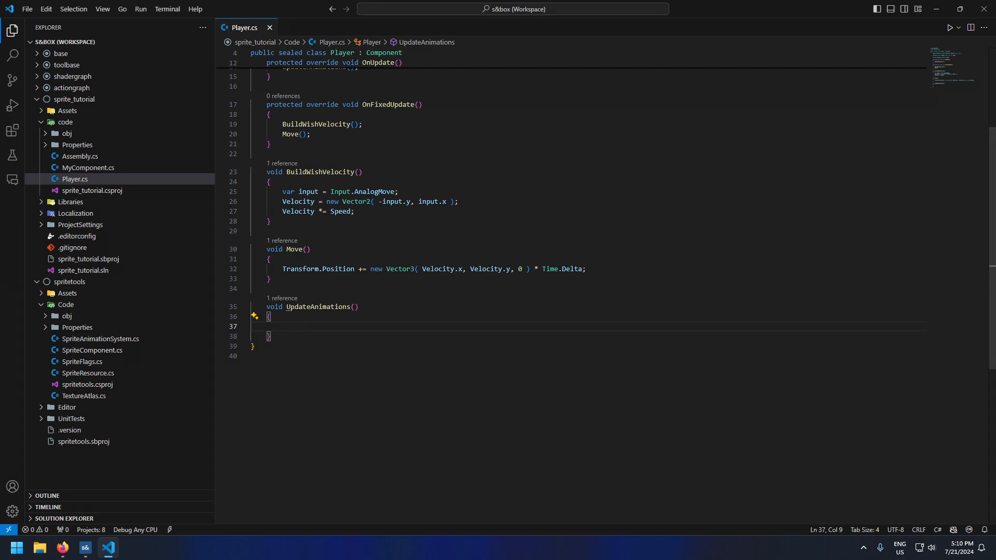
pyautogui.write('if(Velocity.Length > 0')
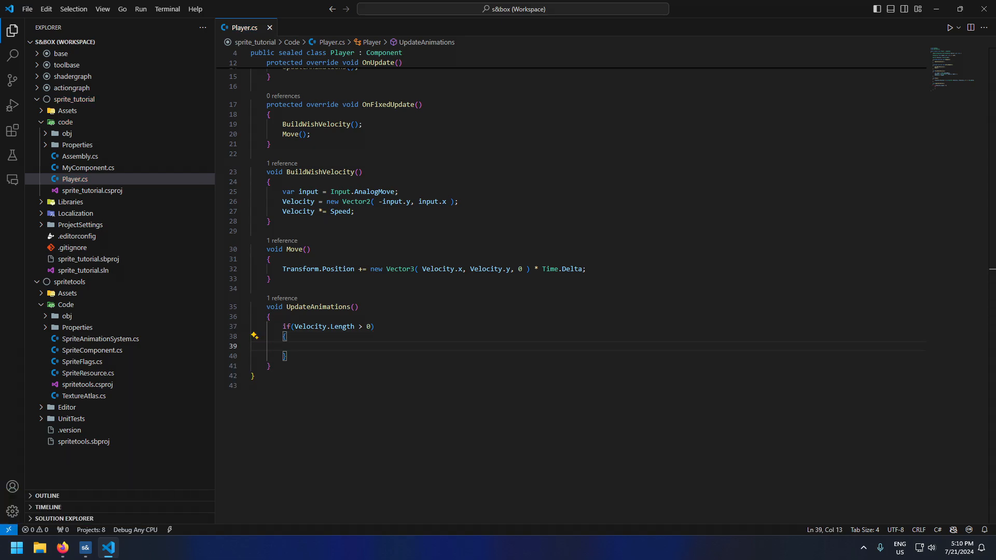
pyautogui.write('Sprite.PlayAnimation("walk");')
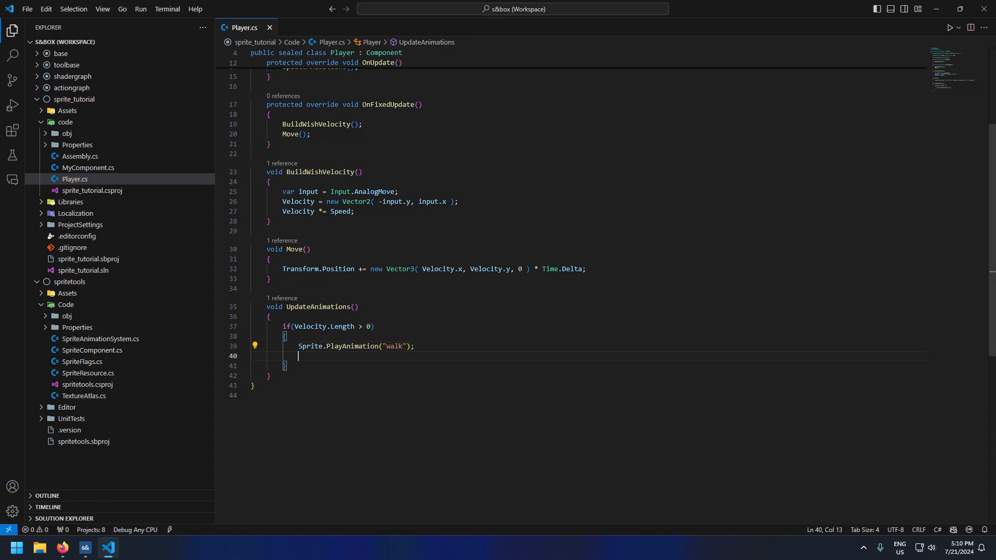
pyautogui.write('Sprite.')
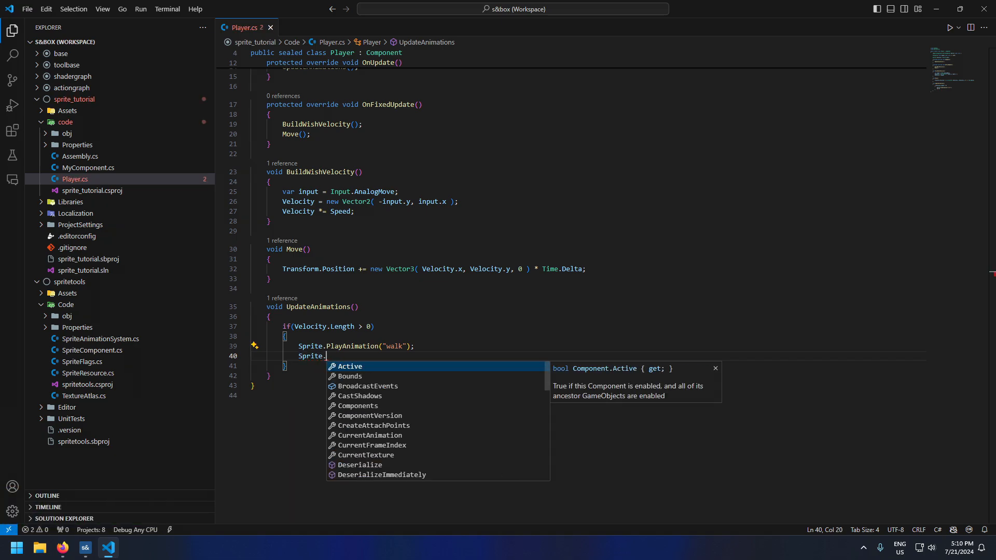
pyautogui.write('PlaybackSpeed')
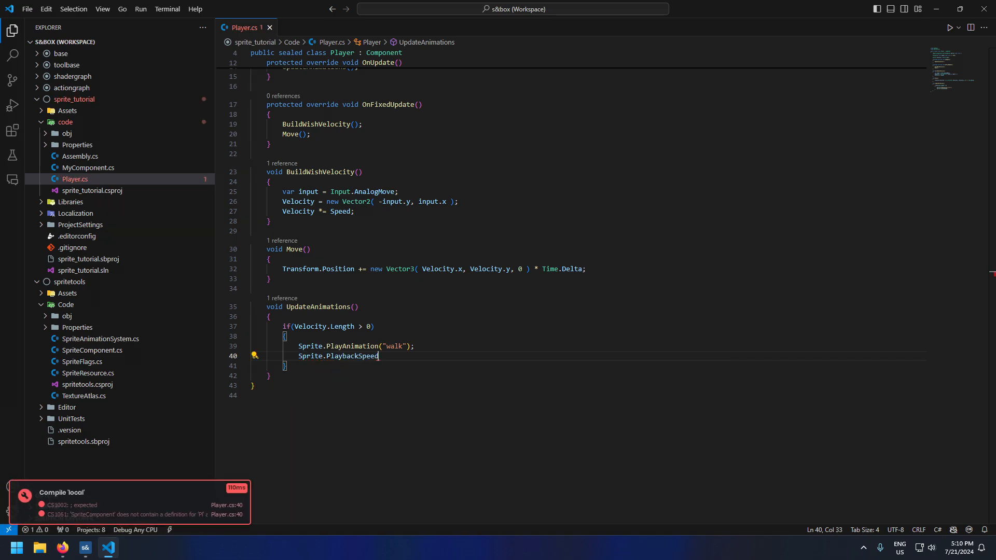
pyautogui.write('=')
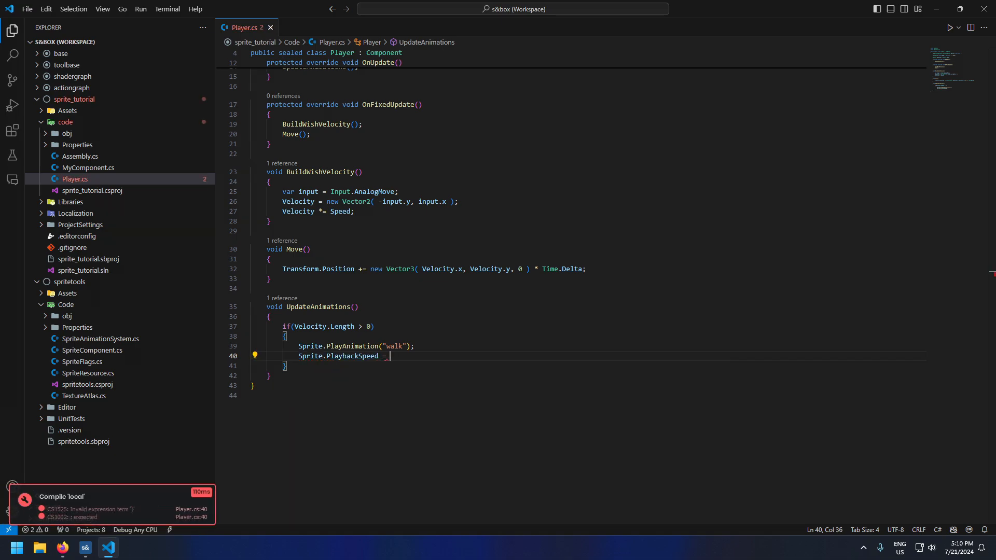
pyautogui.write('Velocity.Length / Speed;')
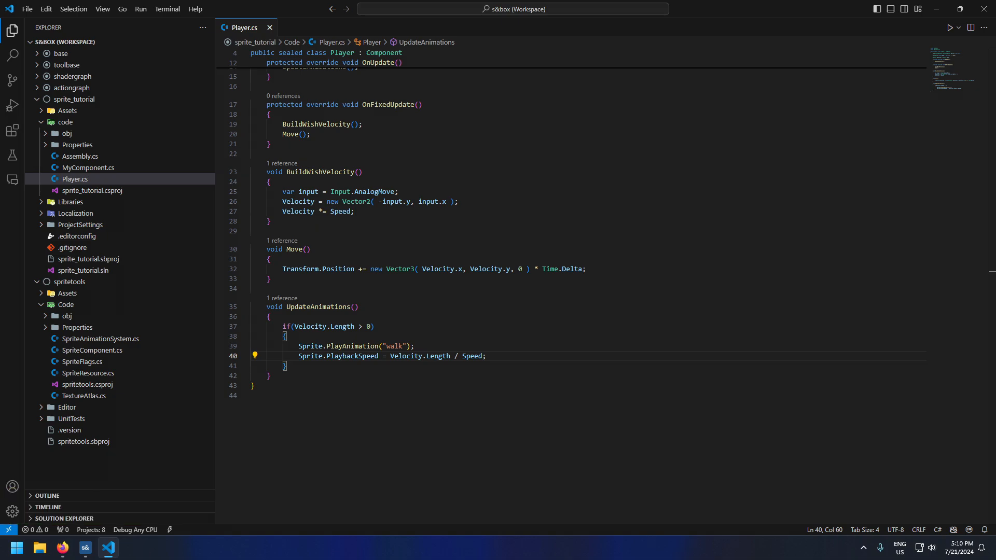
pyautogui.moveTo(900, 66)
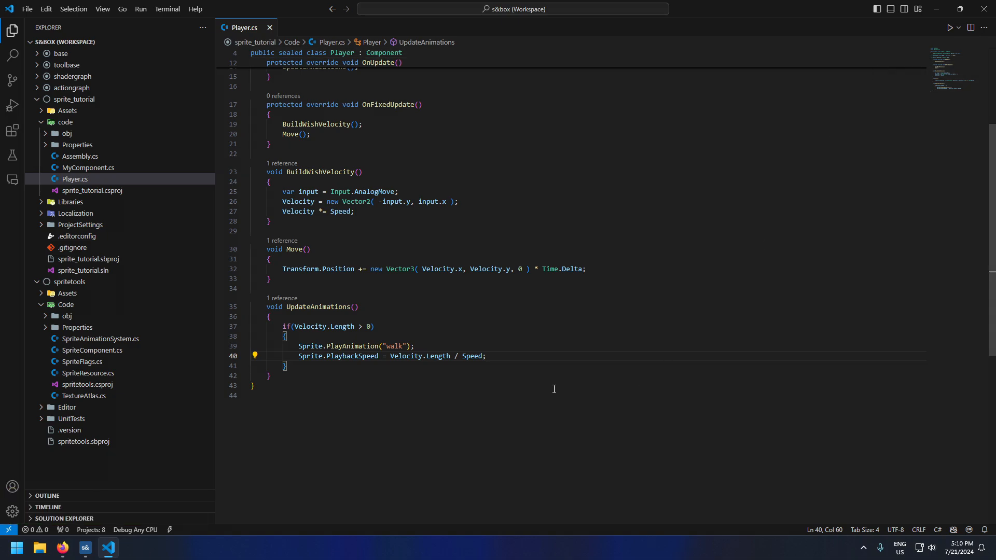
pyautogui.moveTo(538, 357)
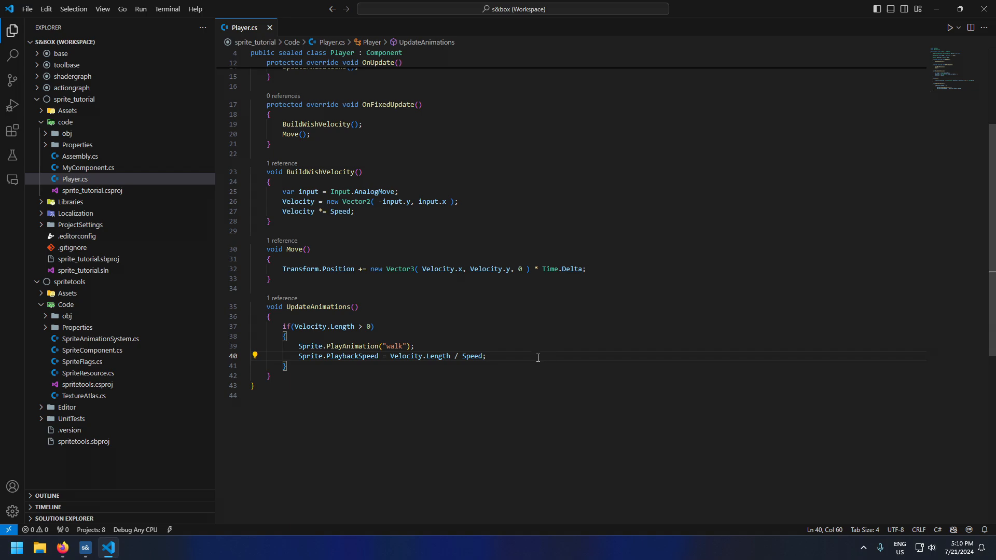
# Step: Set SpriteFlags.HorizontalFlip when Velocity.x < 0 and play idle otherwise
pyautogui.write('Sprite.')
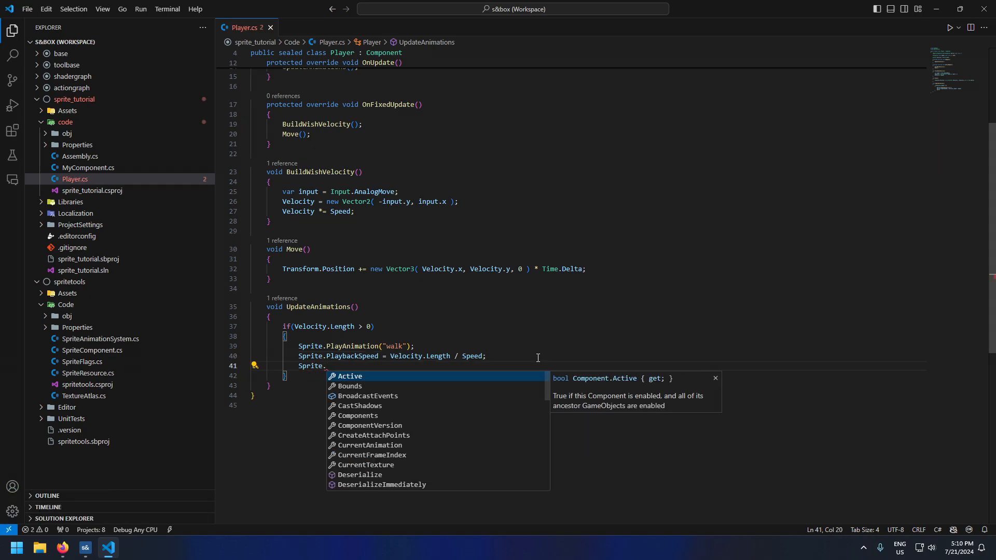
pyautogui.write('SpriteFlags = Velocity.')
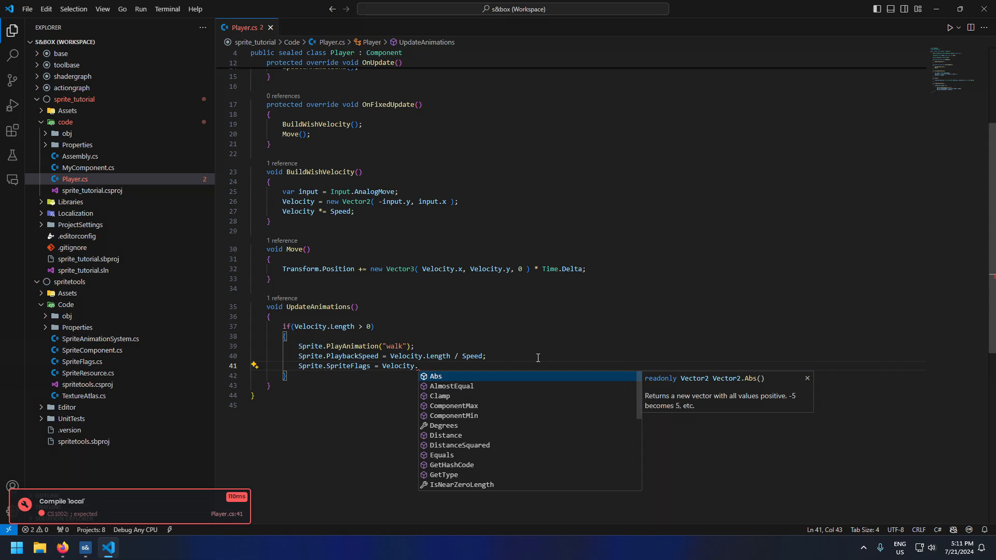
pyautogui.write('x < 0 ?')
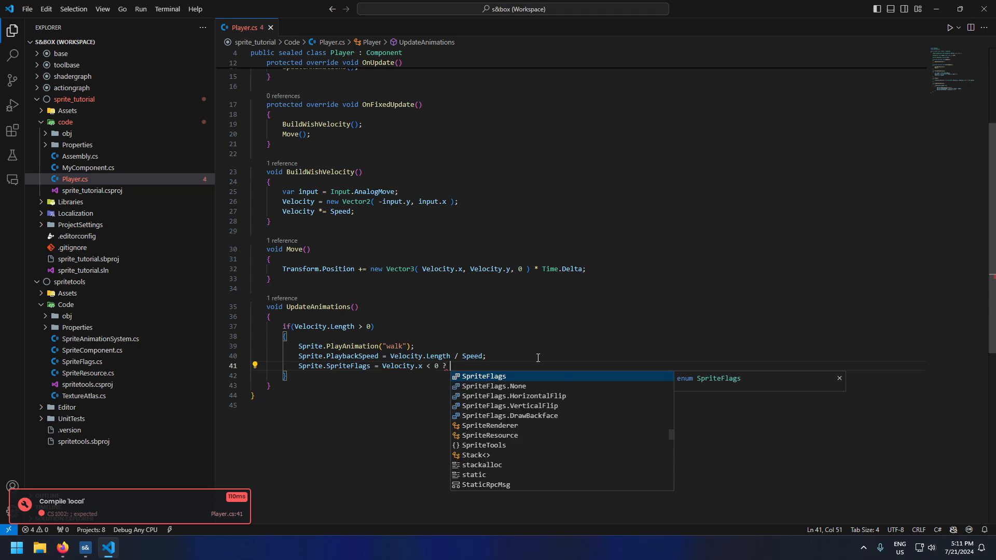
pyautogui.write('SpriteFlags.HorizontalFlip')
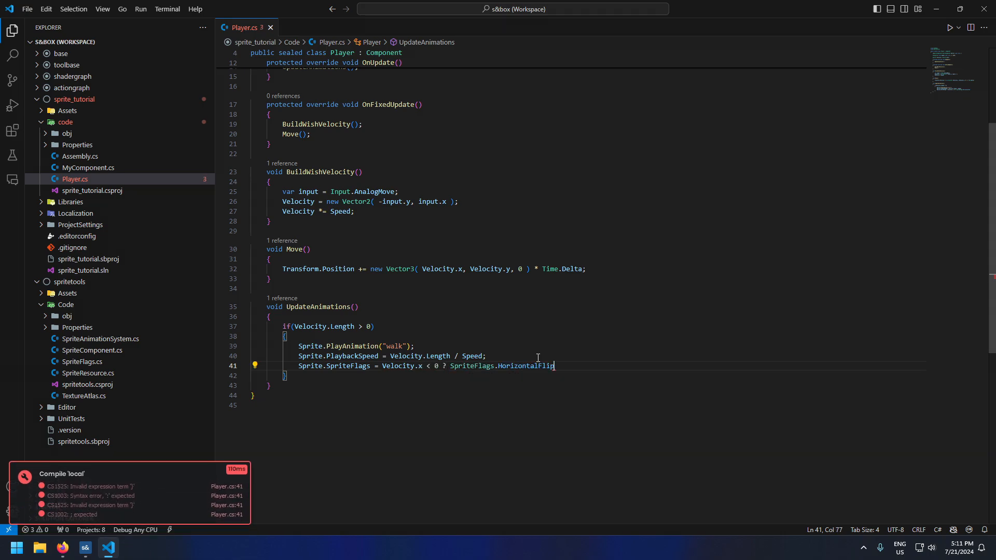
pyautogui.write(': SpriteFlags.None;')
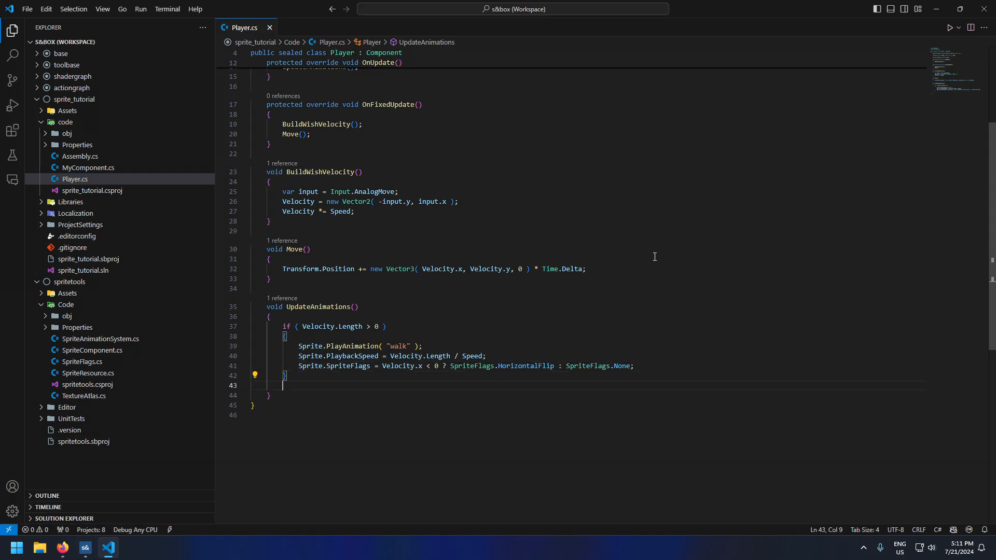
pyautogui.write('Sprite.PlayAnimation("idle");')
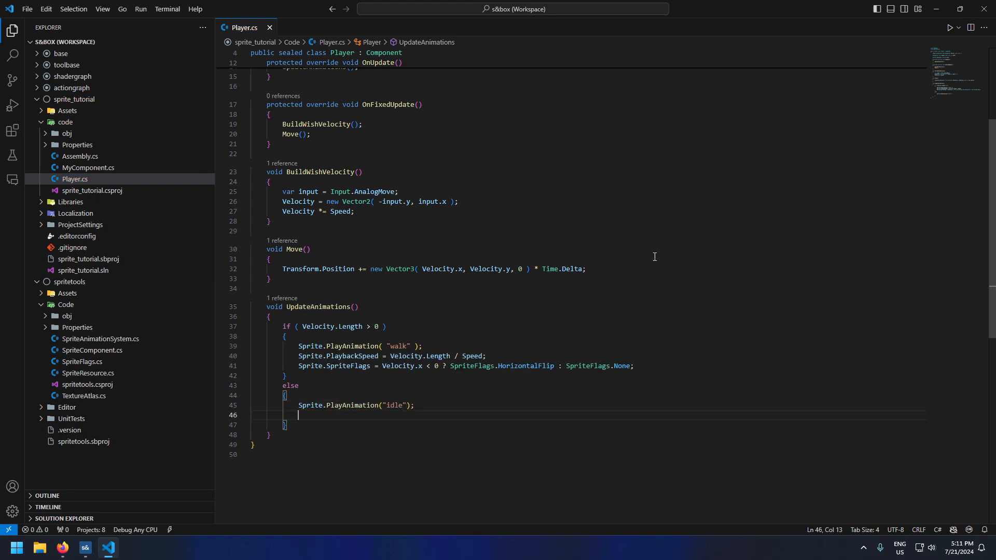
pyautogui.write('Sprite.PlayAnimation =')
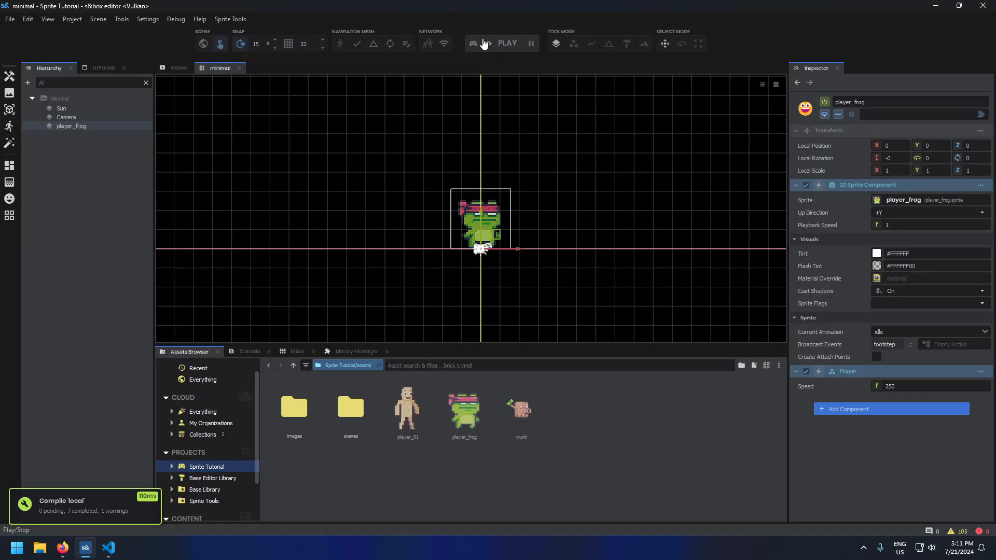
# Step: Play the scene to test the frog's walk and idle animations
pyautogui.click(508, 44)
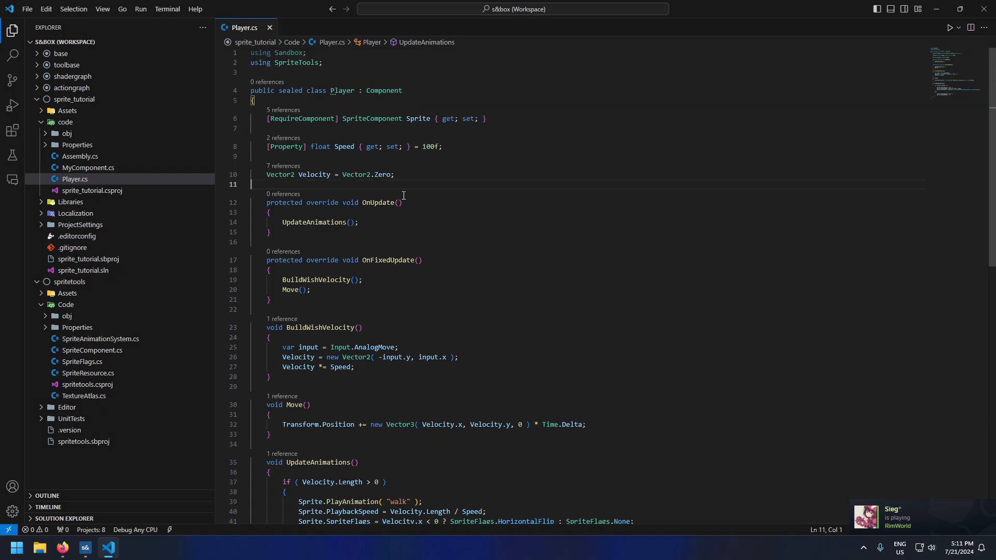
# Step: Subscribe Sprite.OnBroadcastEvent in OnStart to a new OnBroadcastEvent(string name) method
pyautogui.write('protected override void On')
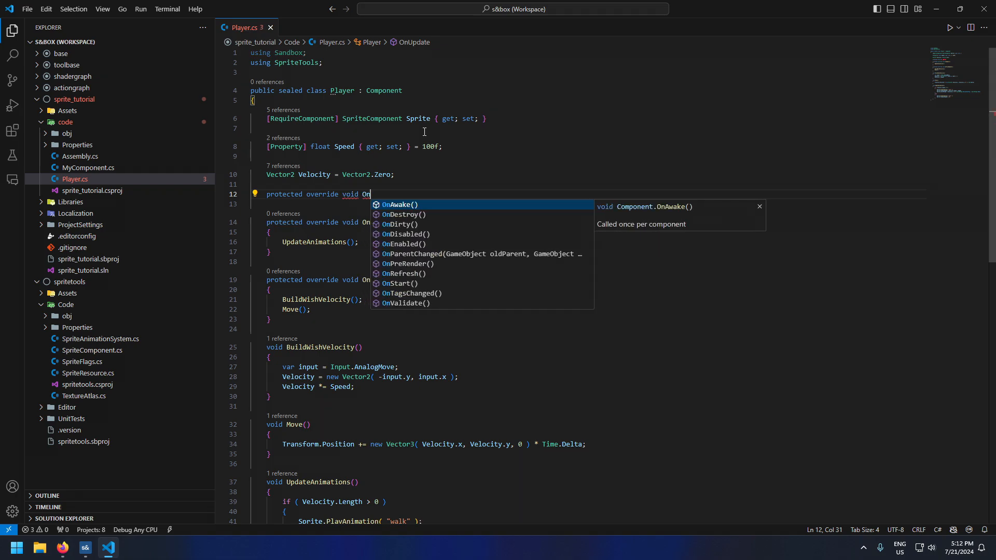
pyautogui.click(400, 283)
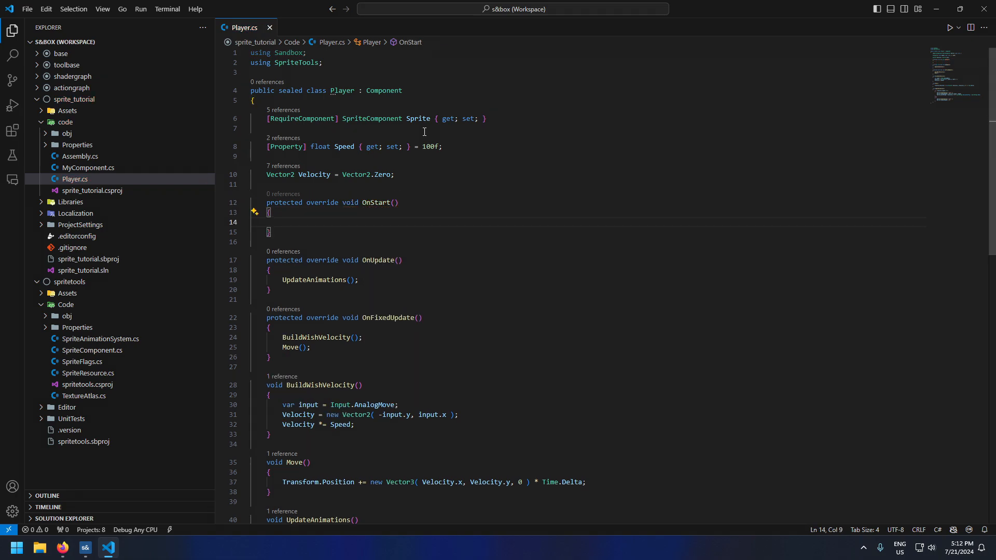
pyautogui.moveTo(299, 123)
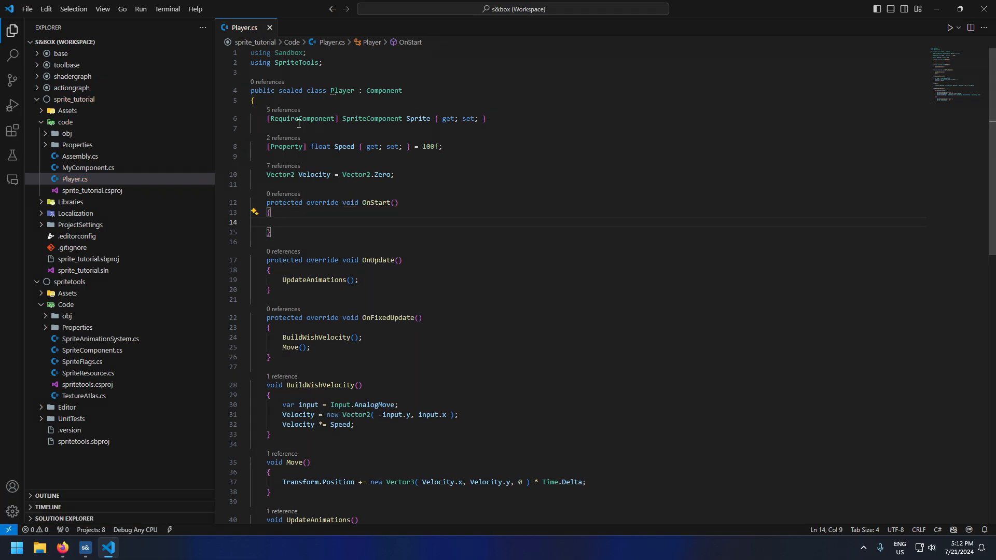
pyautogui.moveTo(432, 95)
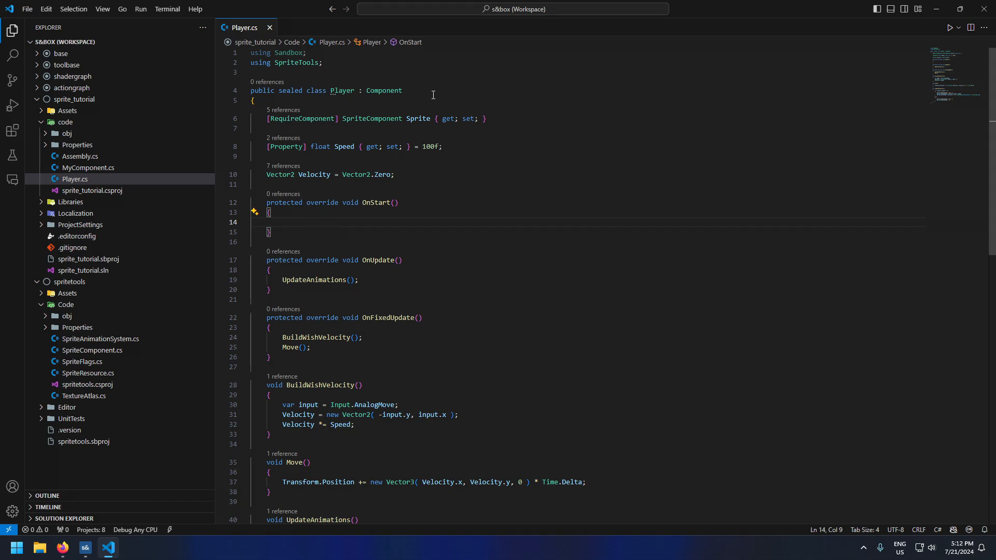
pyautogui.write('Sprite.OnBroadcastEvent += OnBro')
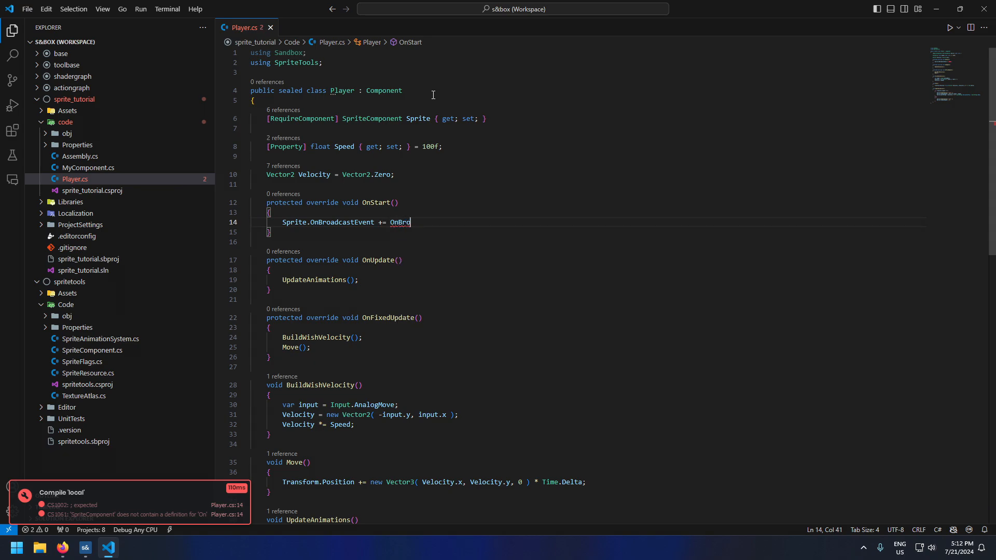
pyautogui.scroll(-3)
pyautogui.write('if(')
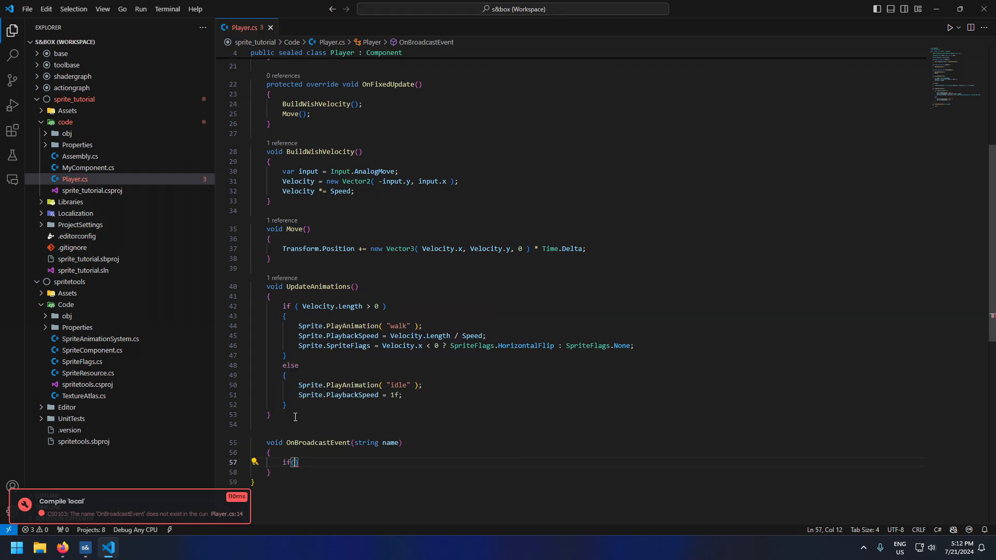
# Step: When name is "footstep", call Sound.Play with a ui.button sound at Transform.Position
pyautogui.write('name == "footstep"')
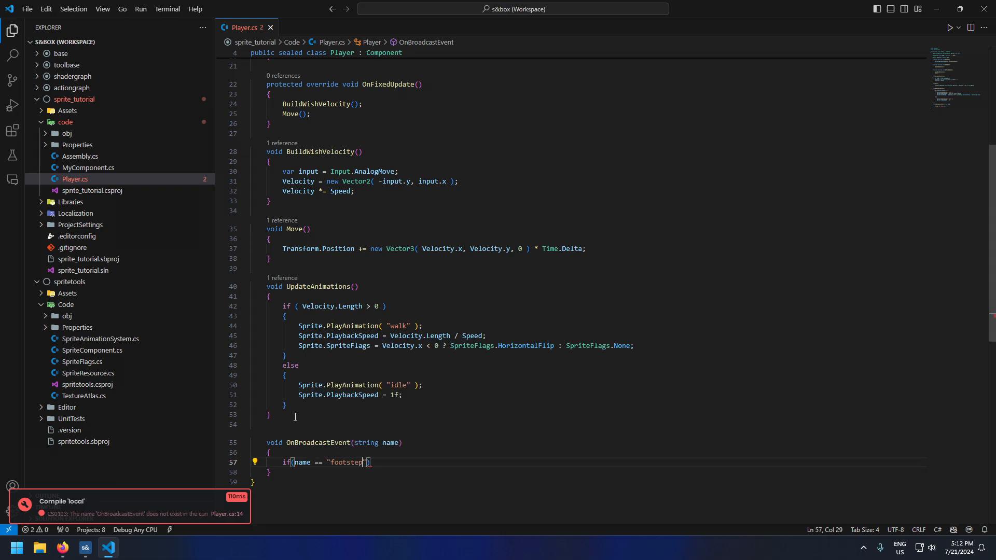
pyautogui.write('Pl')
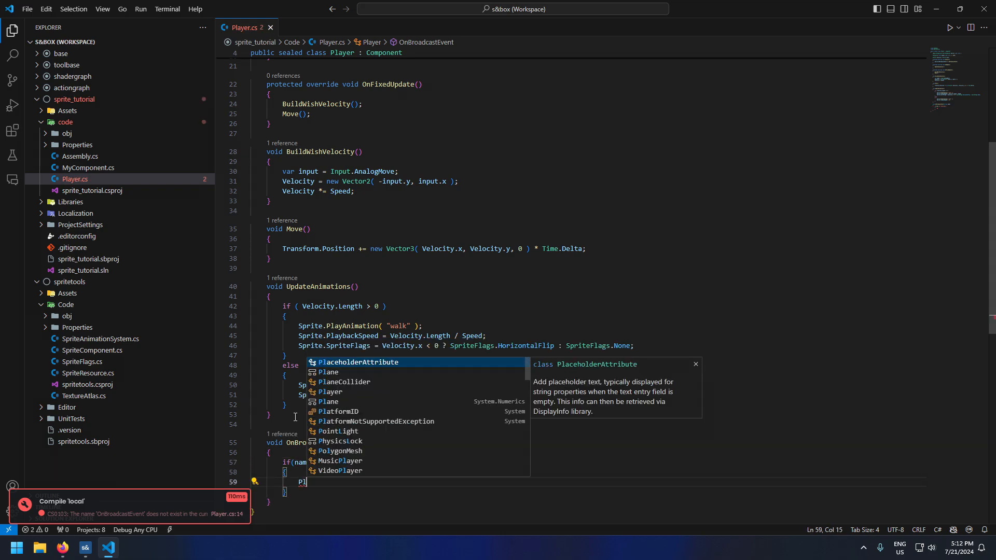
pyautogui.write('Sound.Play("ui.error')
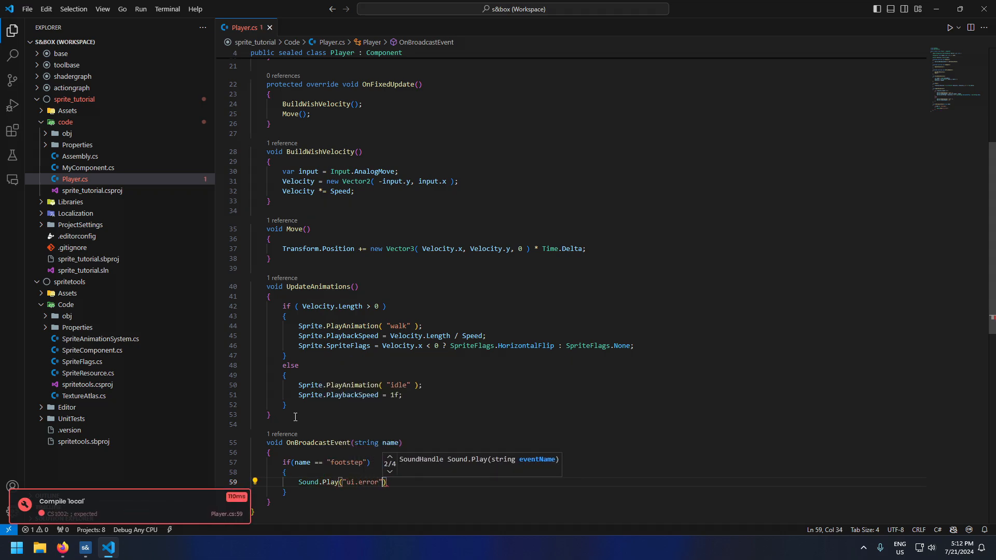
pyautogui.write(', Tr')
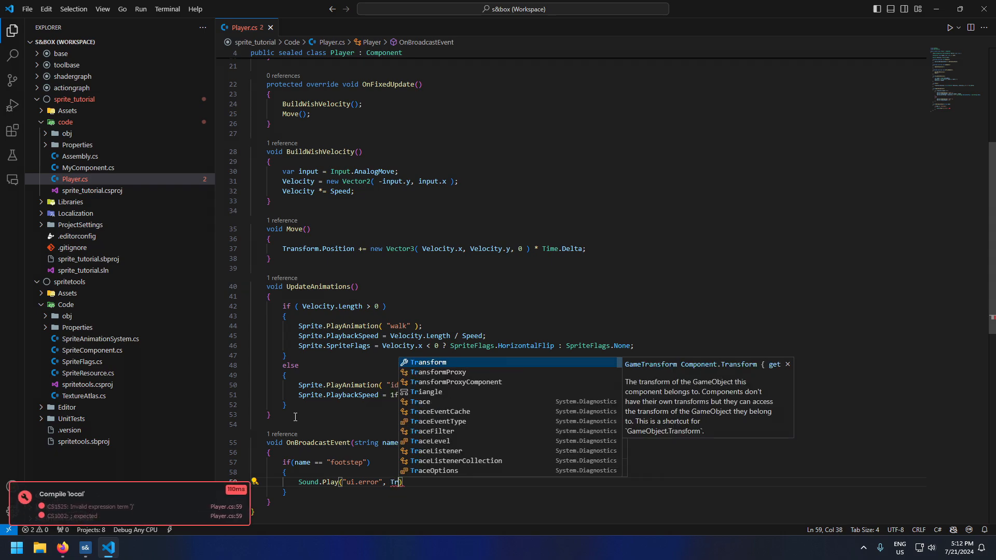
pyautogui.press('Tab')
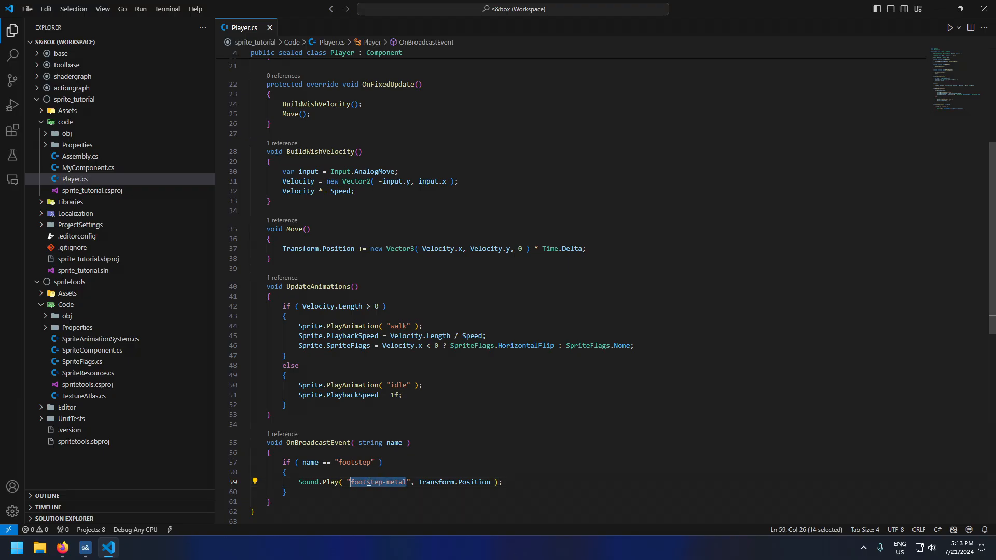
pyautogui.write('ui.button.')
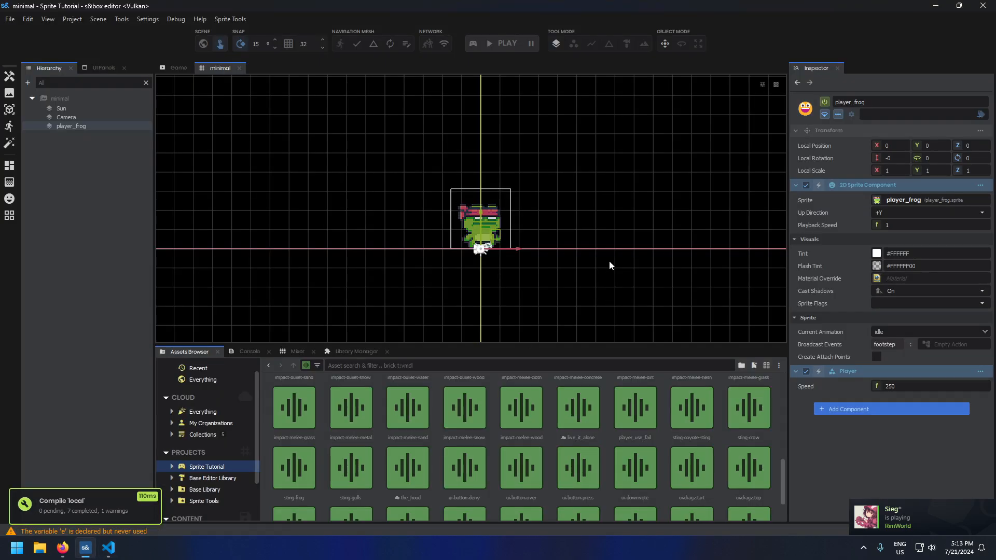
# Step: Play the scene to hear the frog's footstep sounds
pyautogui.click(502, 44)
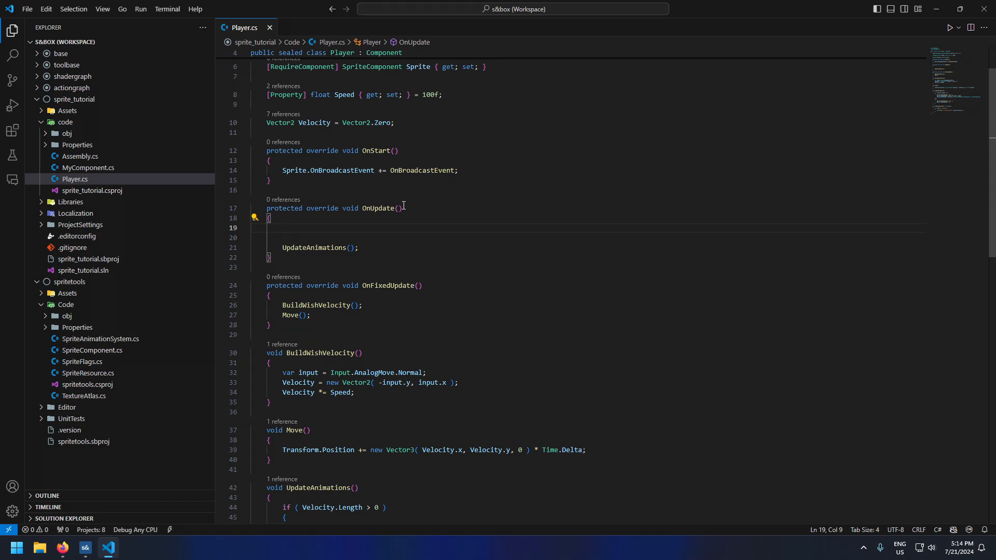
# Step: In OnUpdate play the "hurt" animation when Input.Pressed("Jump")
pyautogui.write('if(Input.Pressed("Jump')
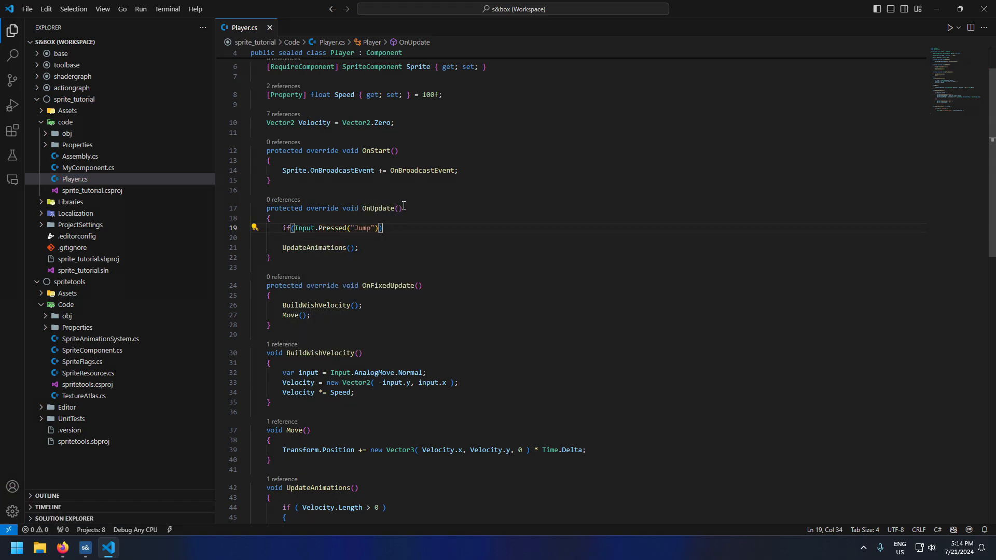
pyautogui.write('Sprite')
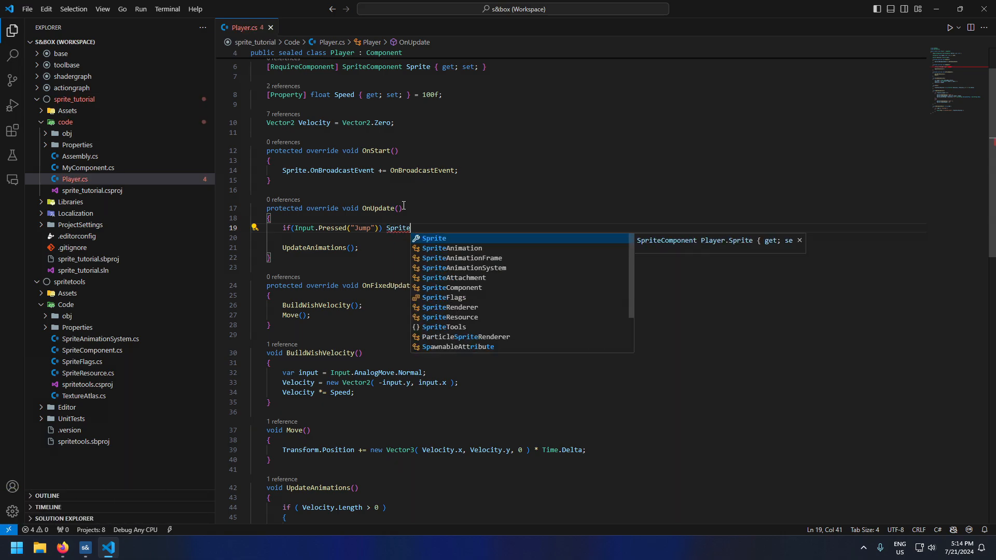
pyautogui.write('.PlayAnimation("")')
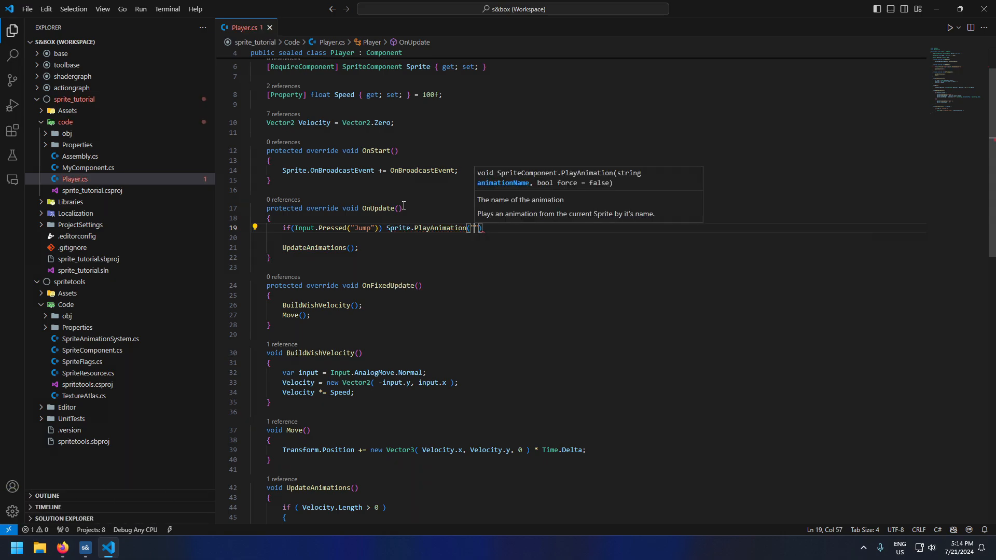
pyautogui.write('hurt')
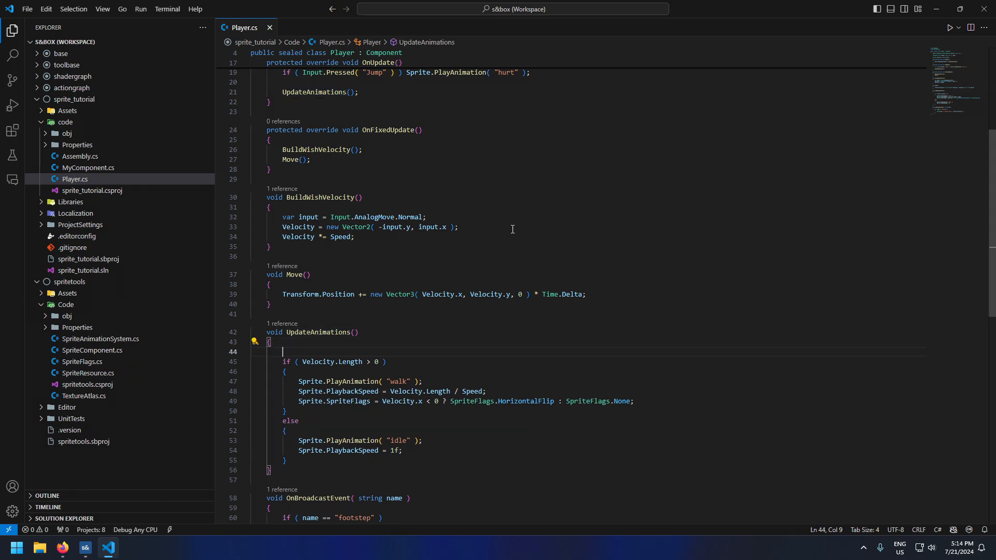
# Step: Return early from UpdateAnimations while the current animation is "hurt"
pyautogui.write('if(Sprite.CurrentAnimation.Name ==')
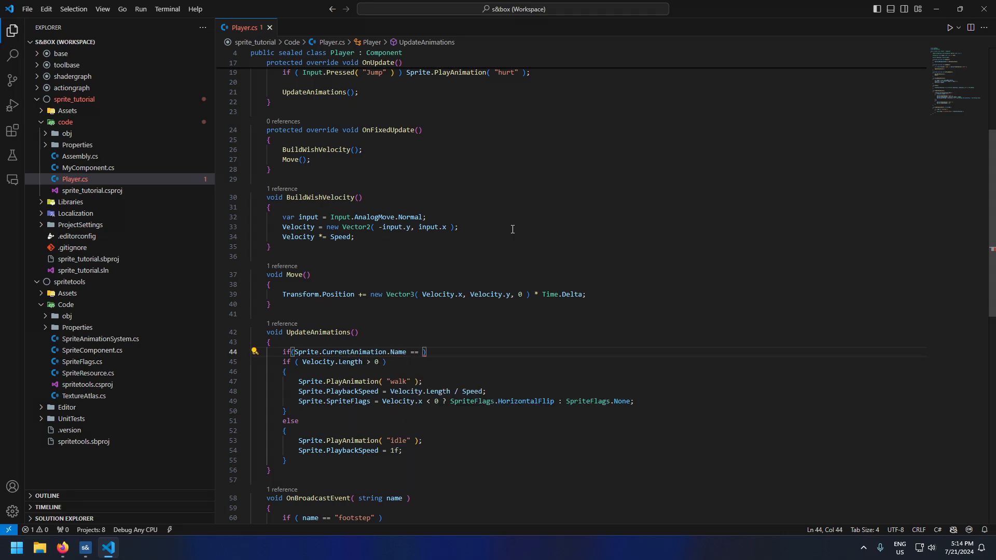
pyautogui.write('"hurt") retu')
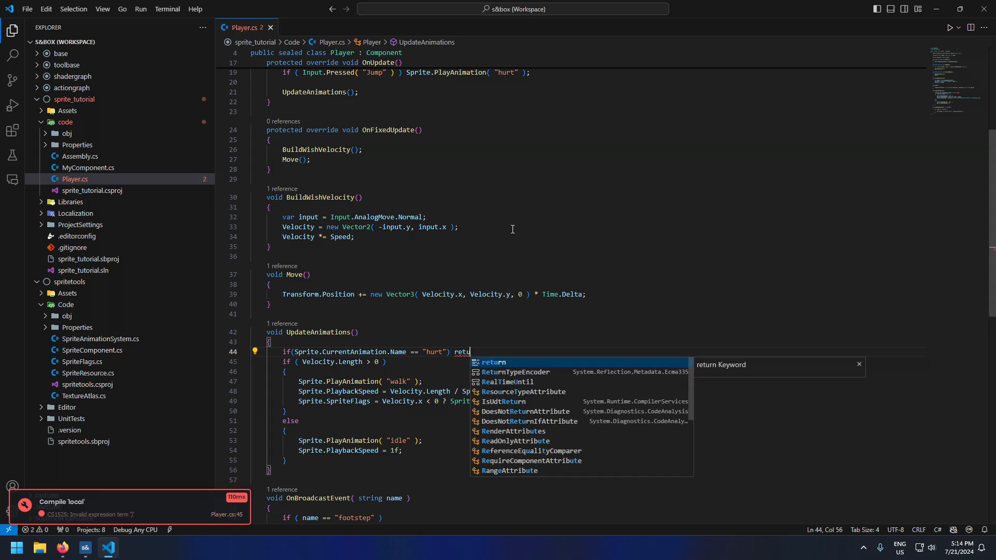
pyautogui.press('Enter')
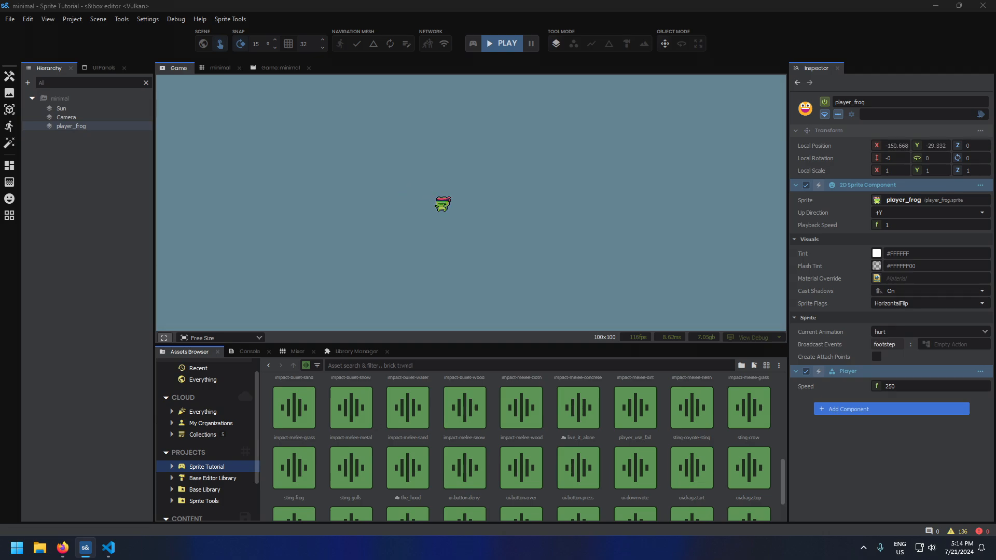
# Step: Move the frog in play and jump to trigger the hurt animation
pyautogui.moveTo(443, 204); pyautogui.dragTo(532, 239)
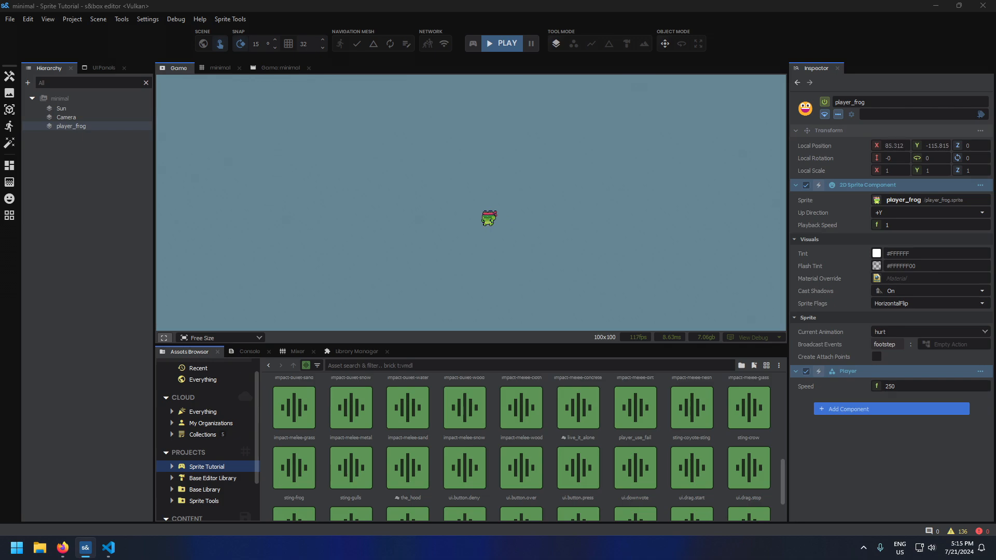
pyautogui.moveTo(816, 183)
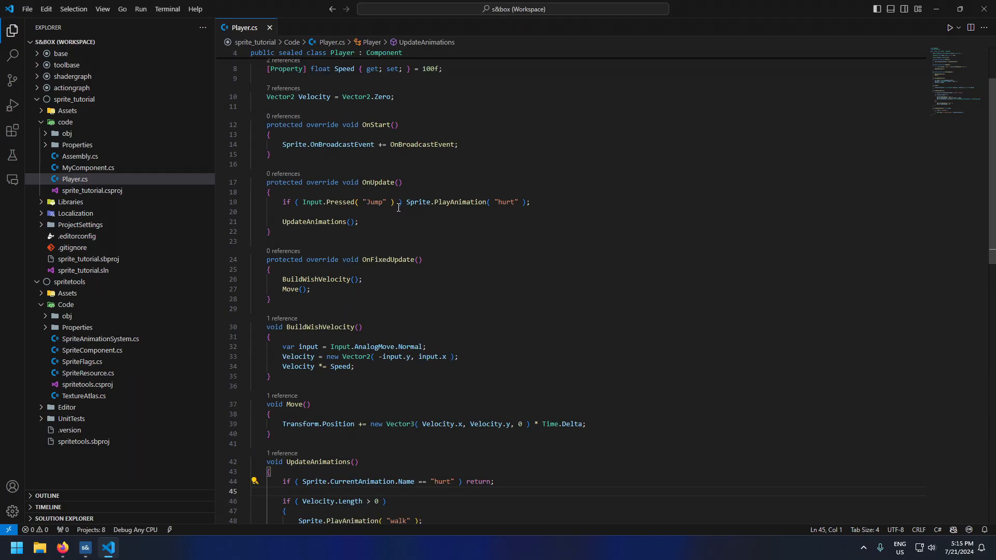
# Step: Subscribe Sprite.OnAnimationComplete and play "idle" when the completed animation is "hurt"
pyautogui.write('Sprite.O')
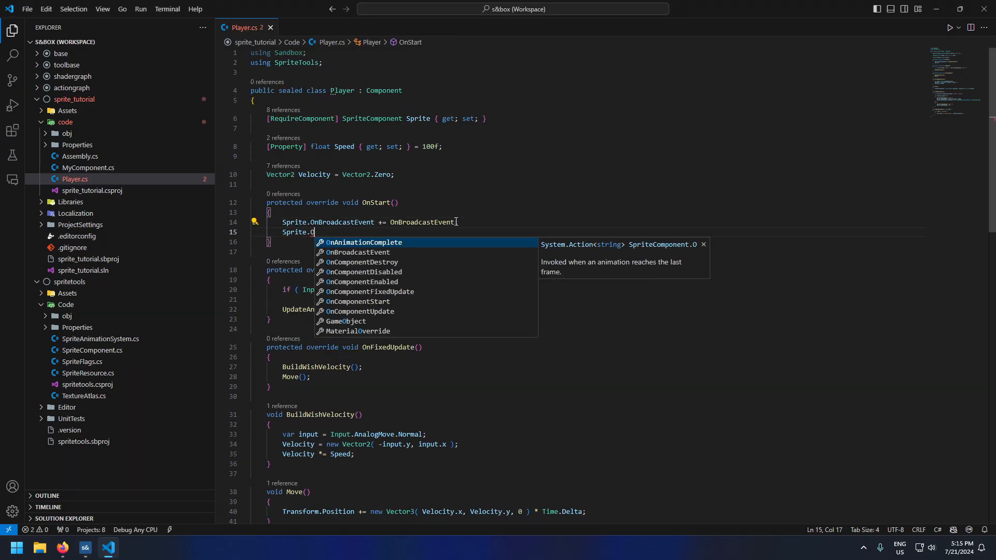
pyautogui.write('nAnimationComplete += On')
pyautogui.write('void OnAnimationComplete(')
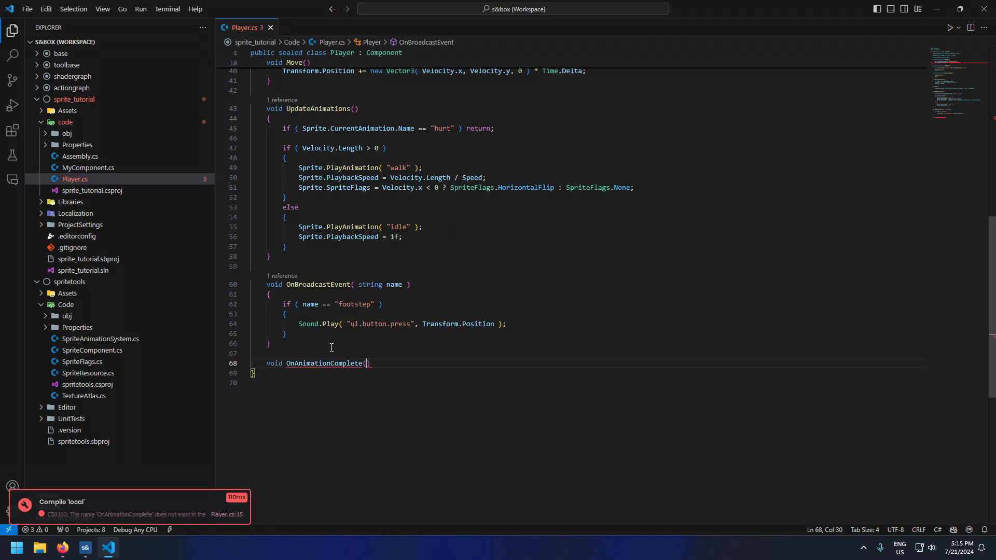
pyautogui.write('string name')
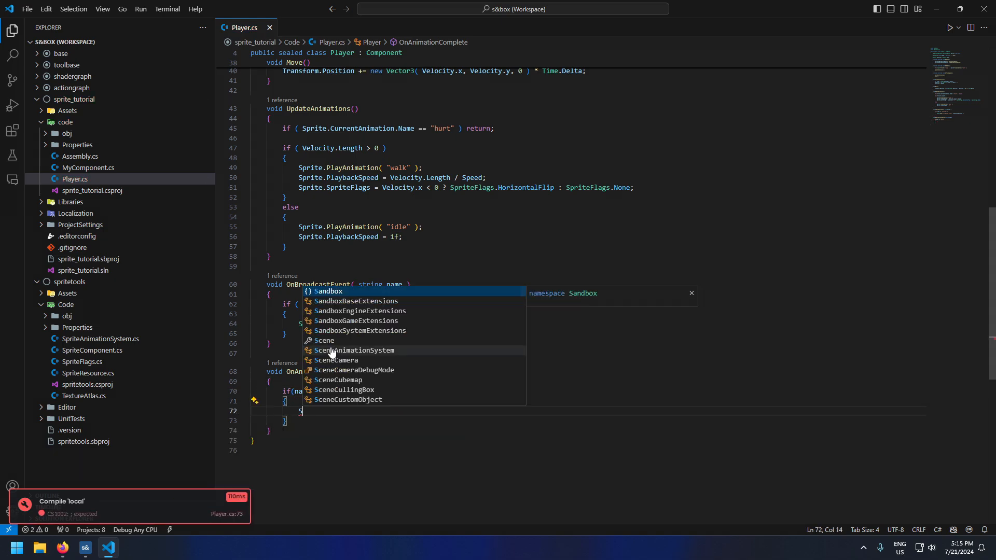
pyautogui.write('la')
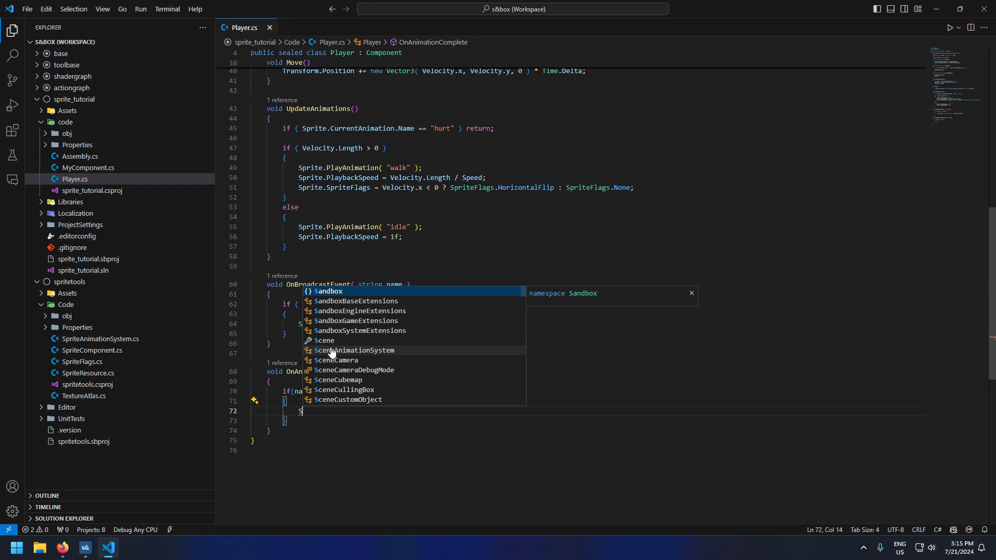
pyautogui.write('Sprite.PlayAnimation(')
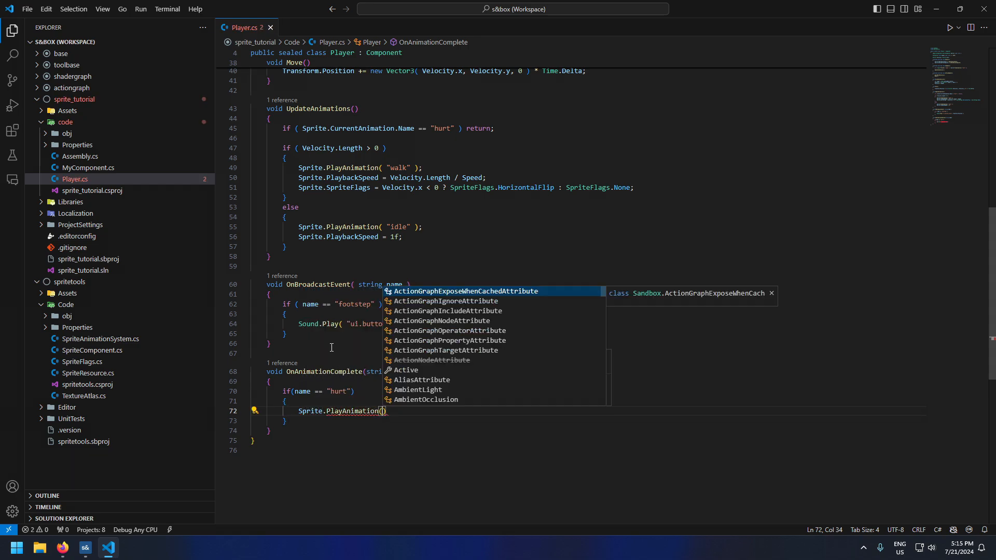
pyautogui.write('"idle"')
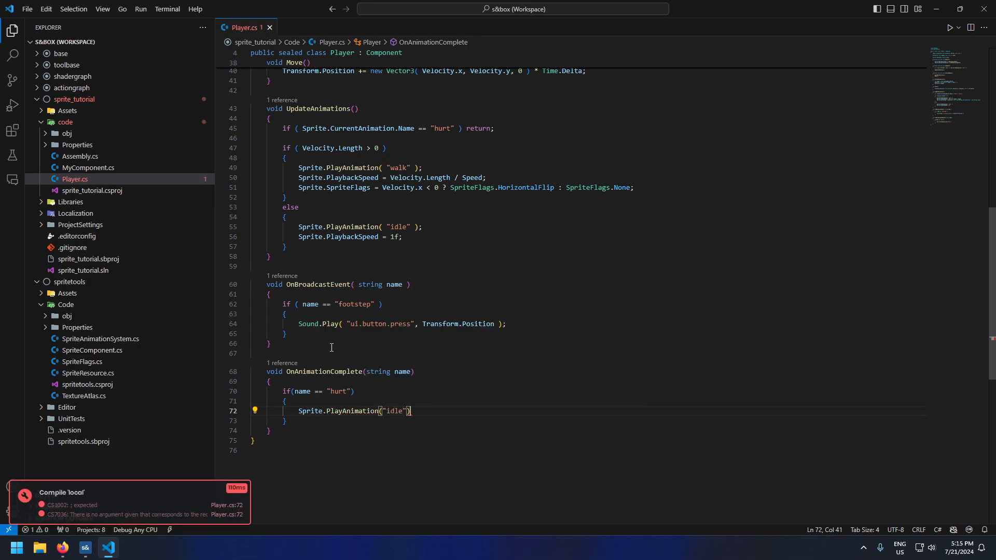